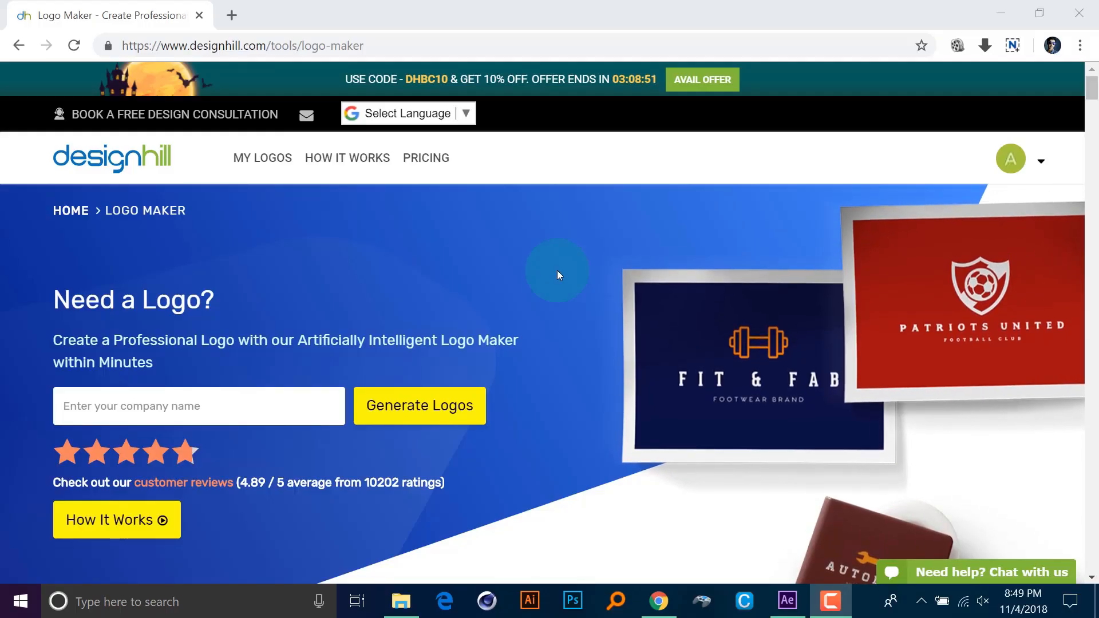
pyautogui.moveTo(576, 344)
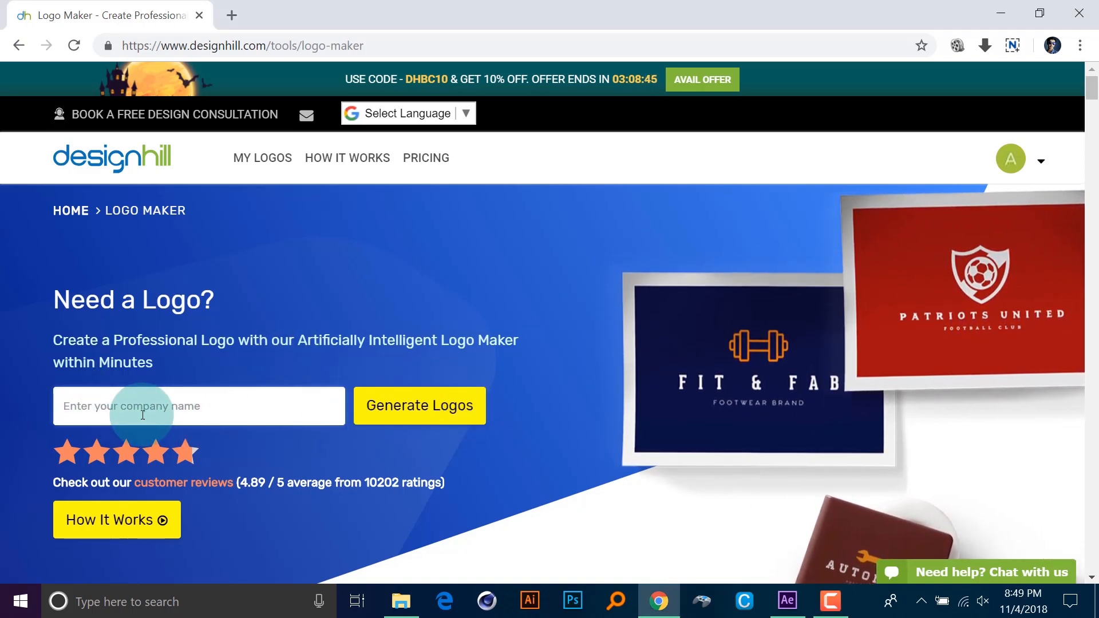
# Enter 'Design Creators' as the company name and generate logo ideas for it.
pyautogui.write('D')
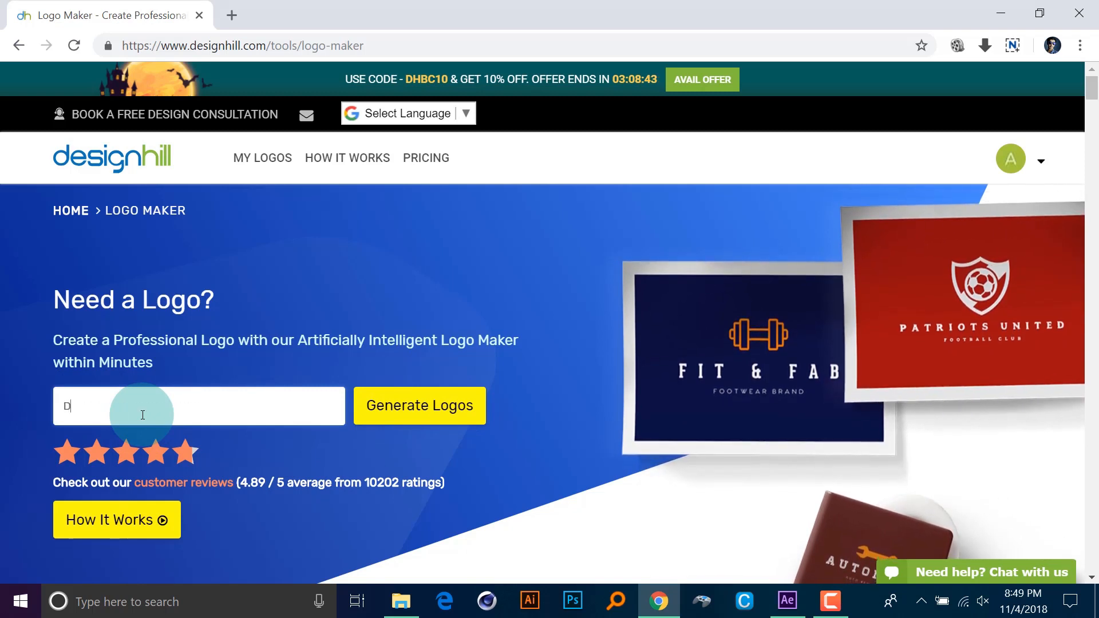
pyautogui.write('esign')
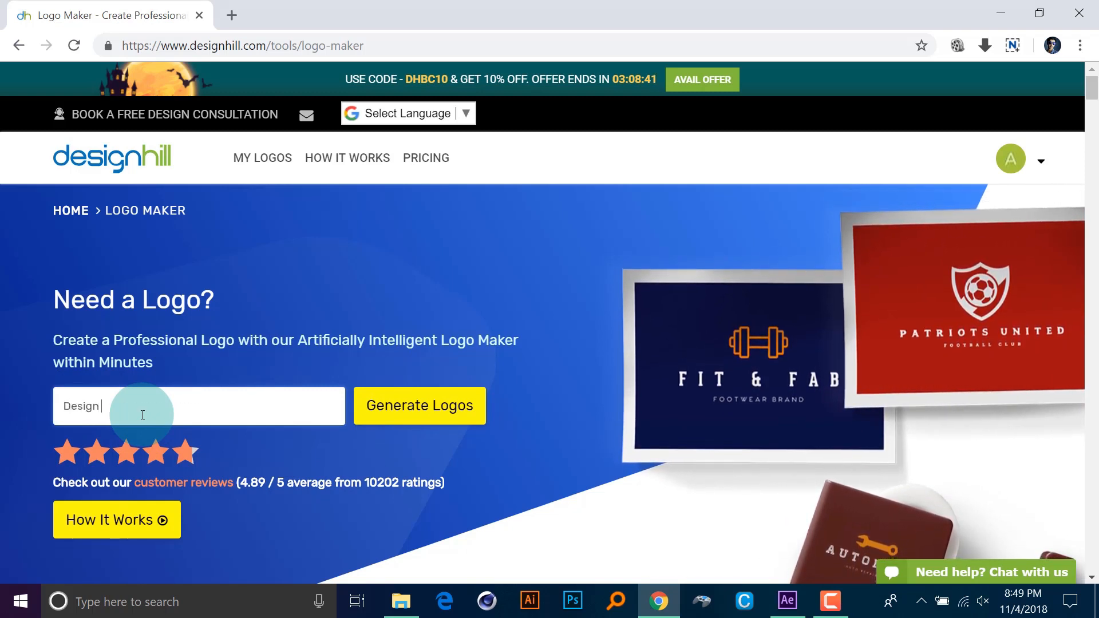
pyautogui.write('Creator')
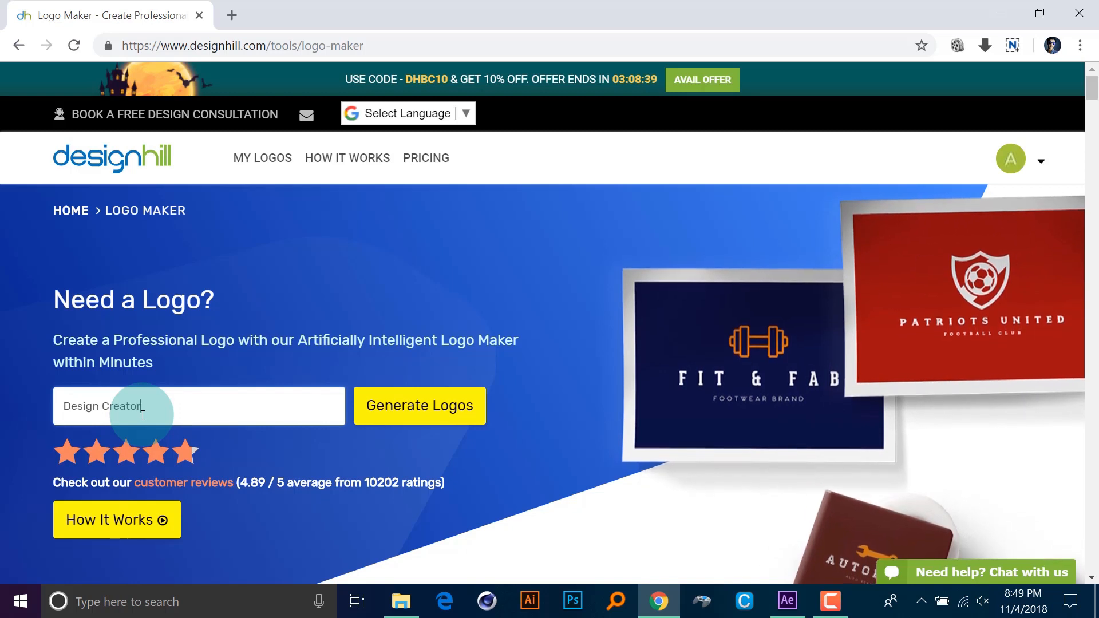
pyautogui.click(419, 406)
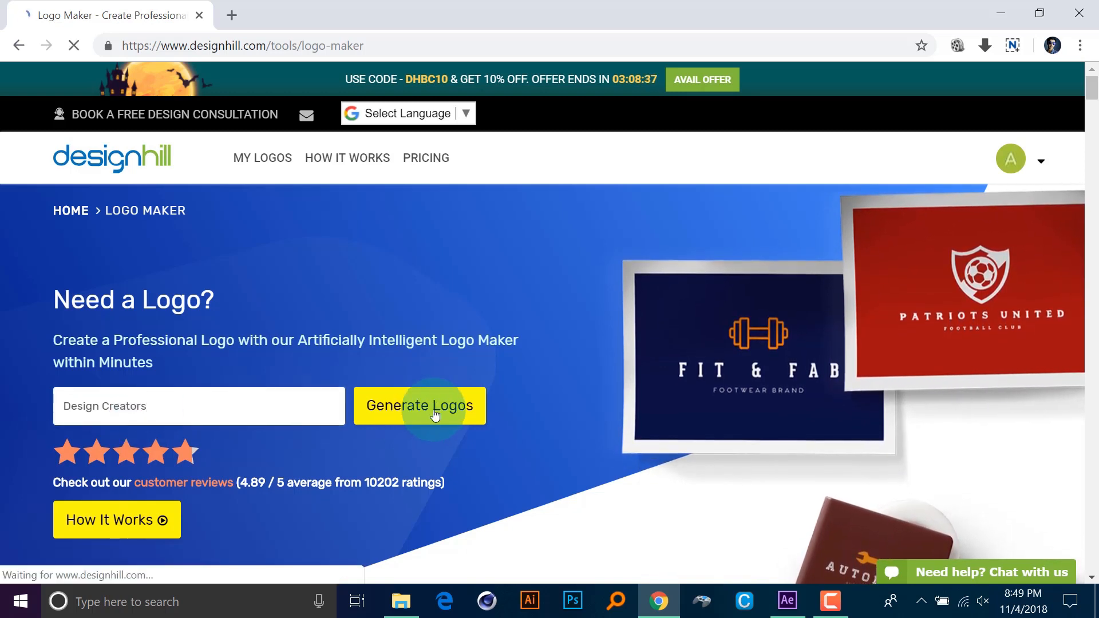
# Tick the Velocity, Purple Sheep and Cool Pix thumbnails among the five style picks.
pyautogui.click(419, 406)
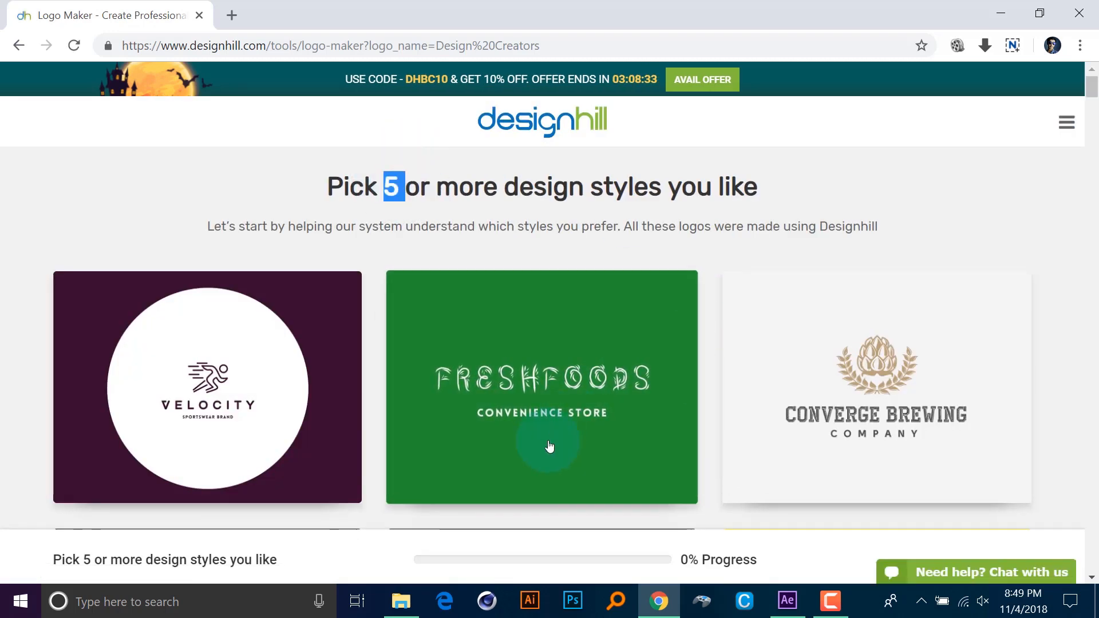
pyautogui.scroll(-3)
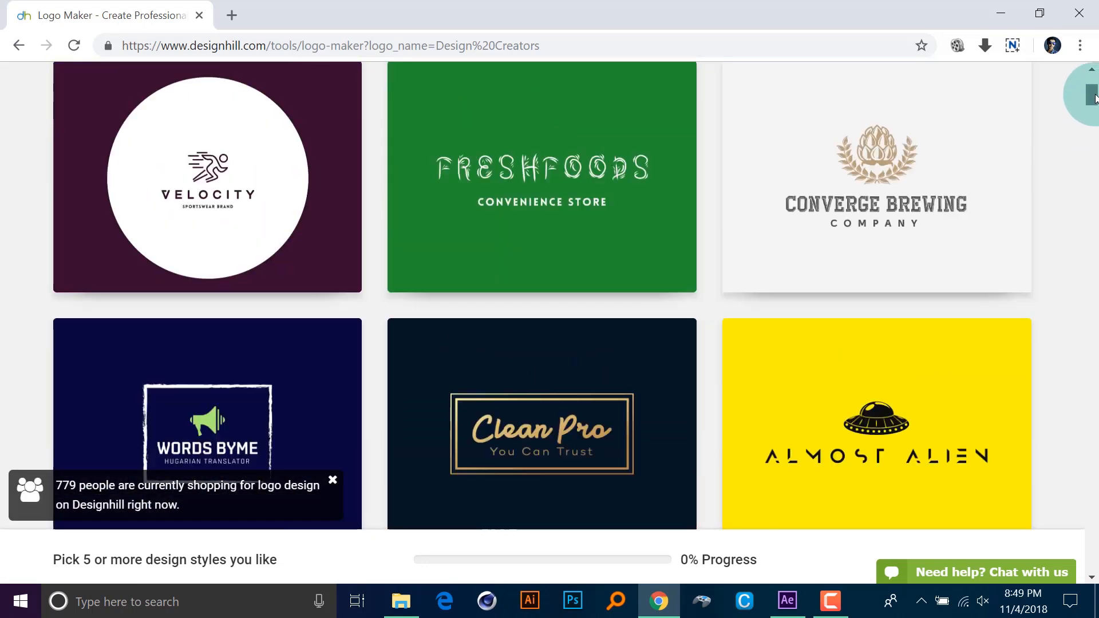
pyautogui.scroll(3)
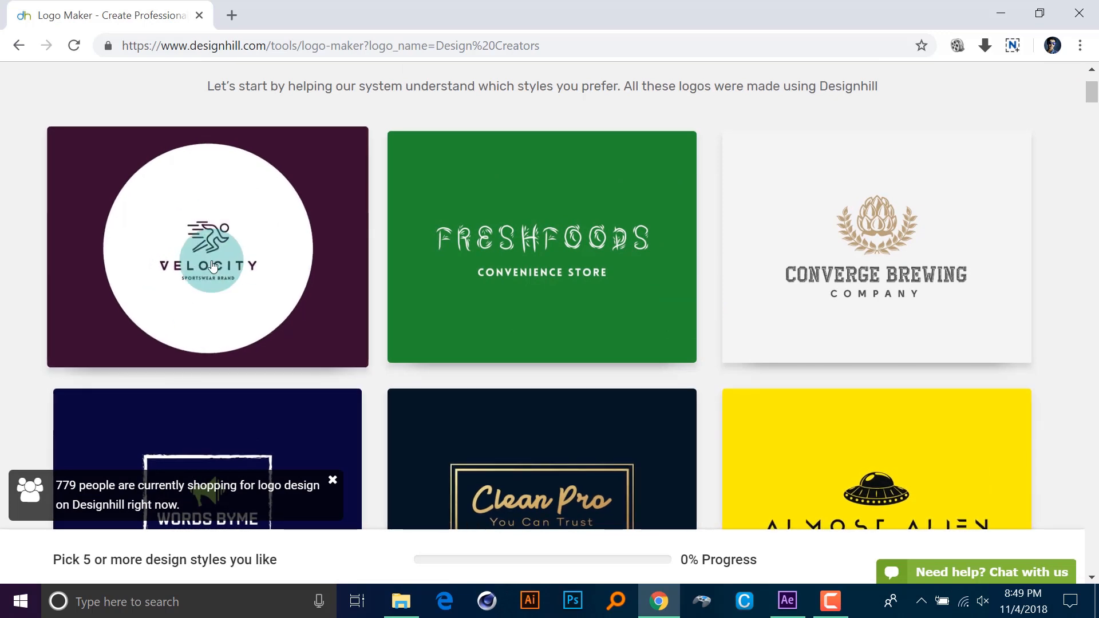
pyautogui.click(207, 248)
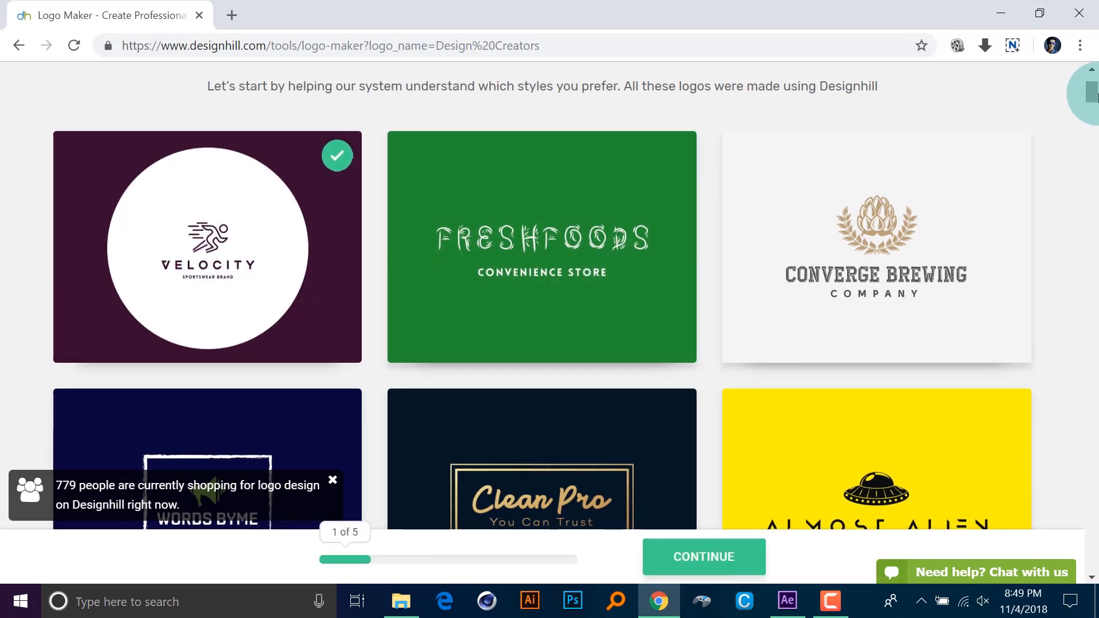
pyautogui.scroll(-3)
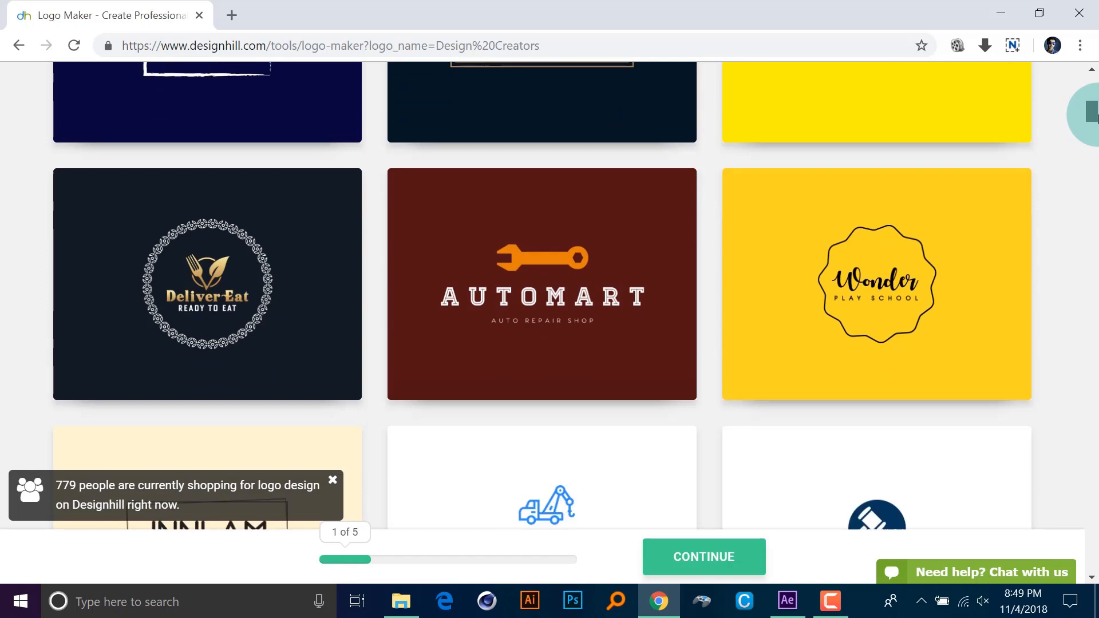
pyautogui.scroll(-3)
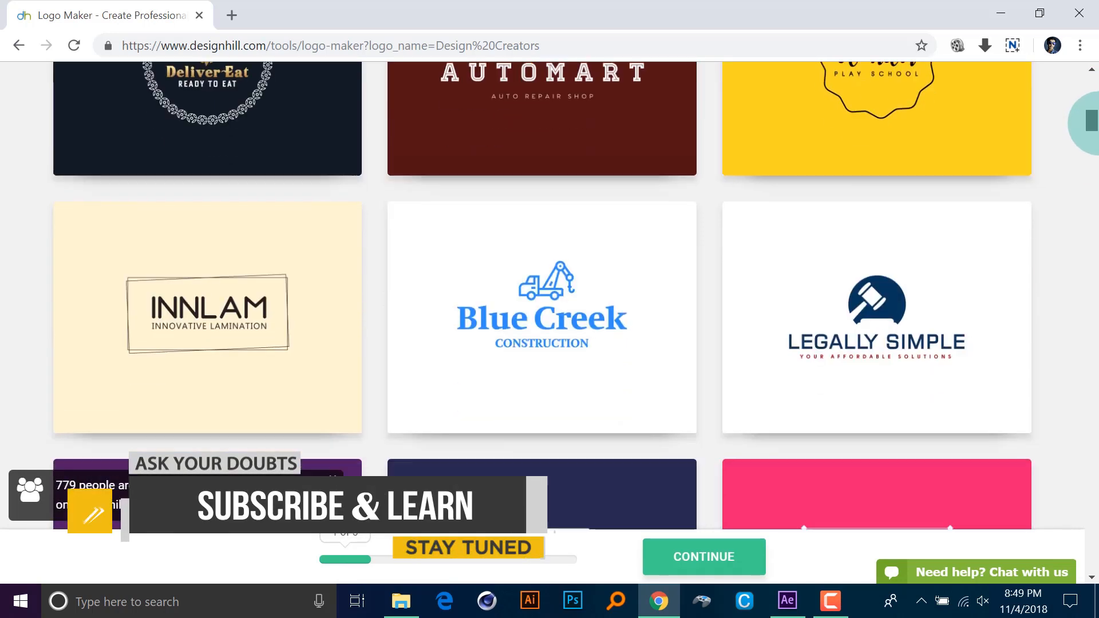
pyautogui.scroll(-3)
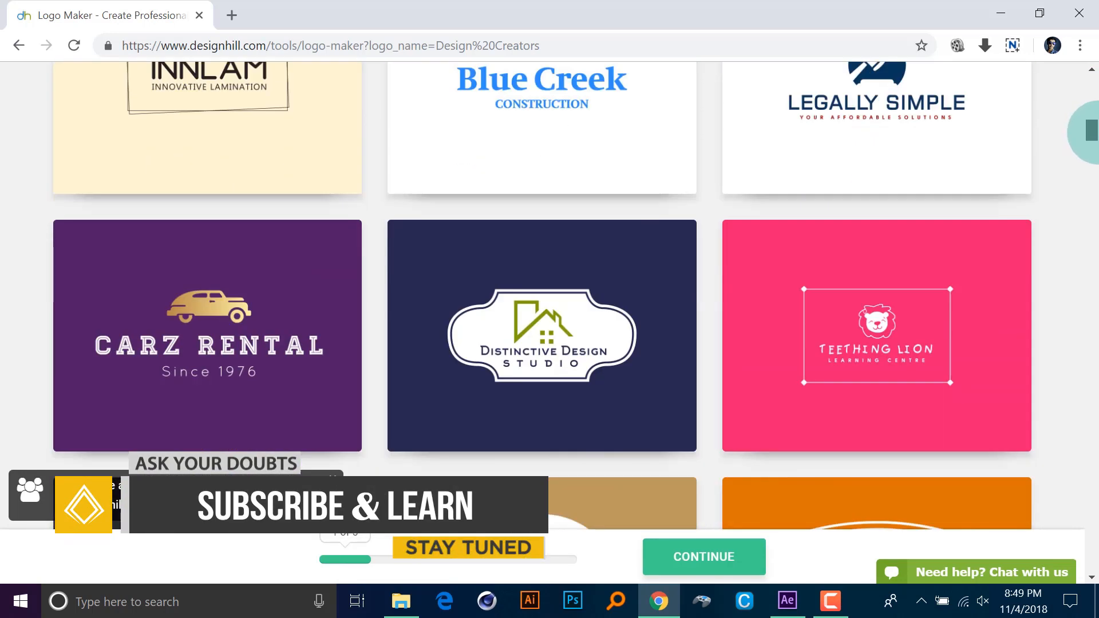
pyautogui.scroll(-3)
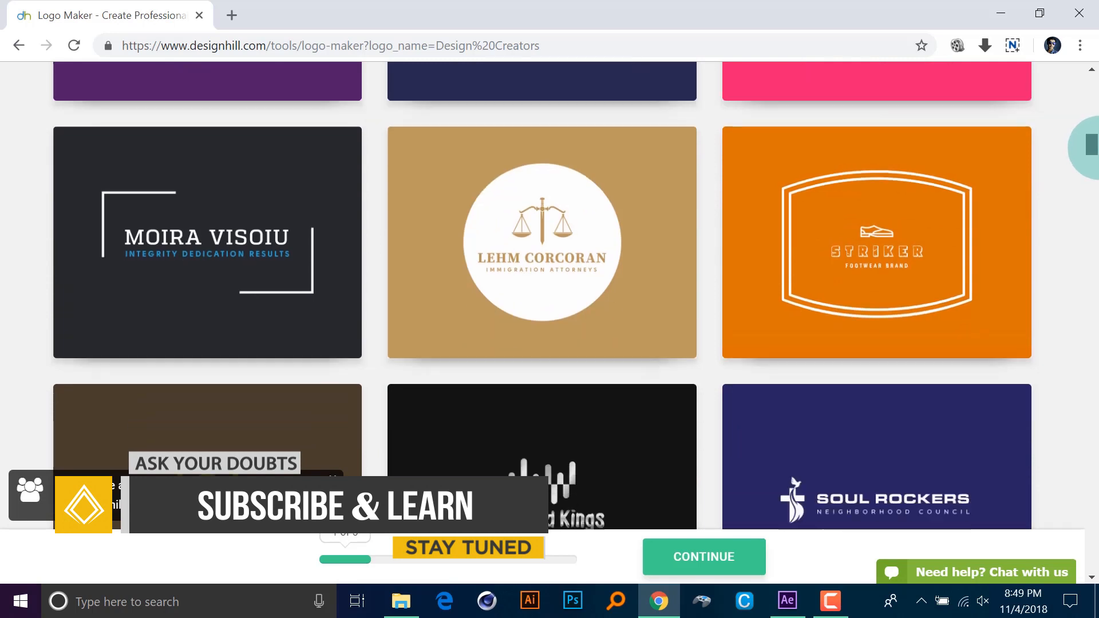
pyautogui.scroll(-3)
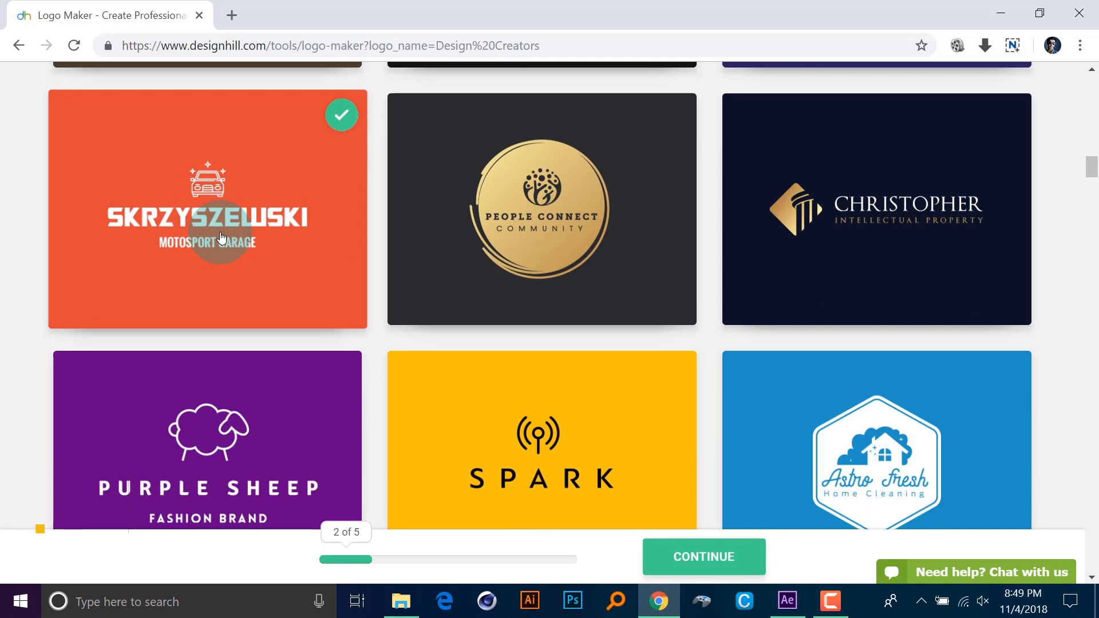
pyautogui.click(207, 440)
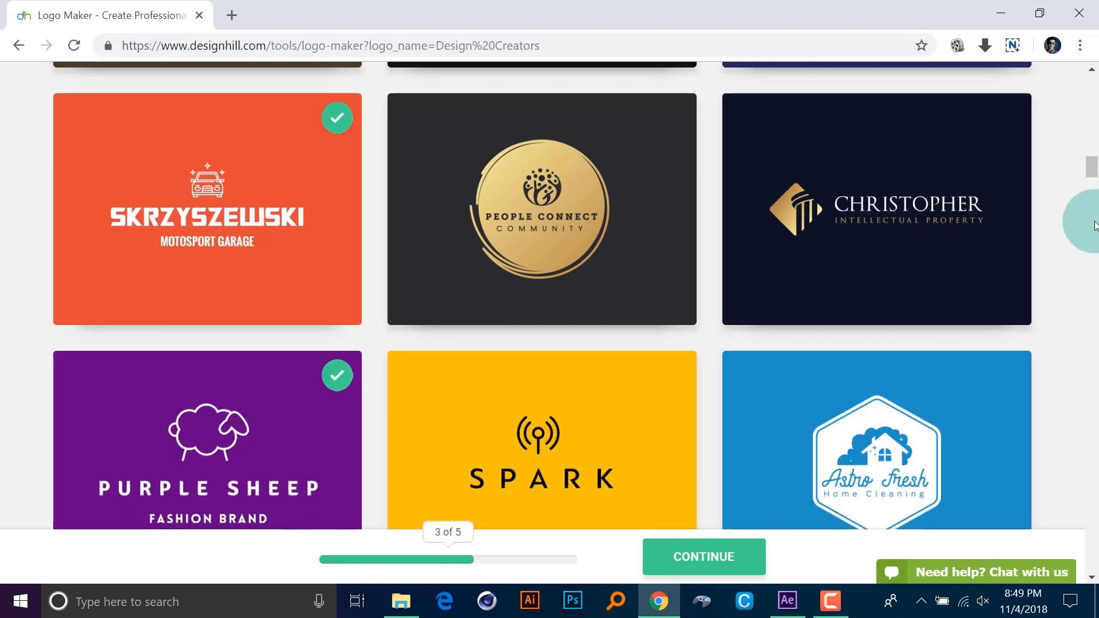
pyautogui.scroll(-3)
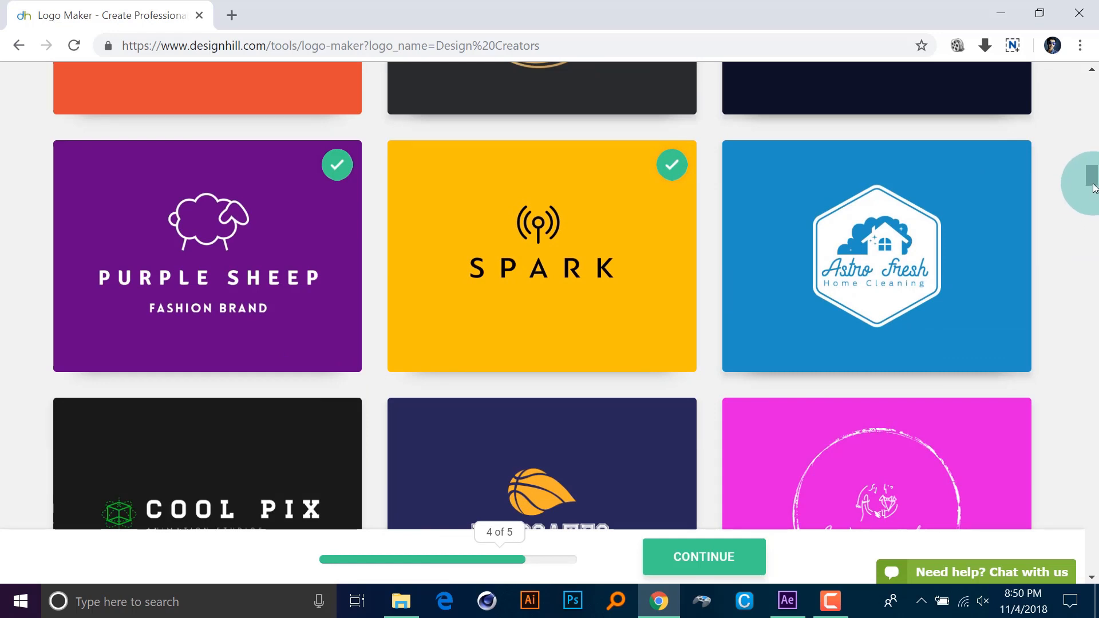
pyautogui.scroll(-3)
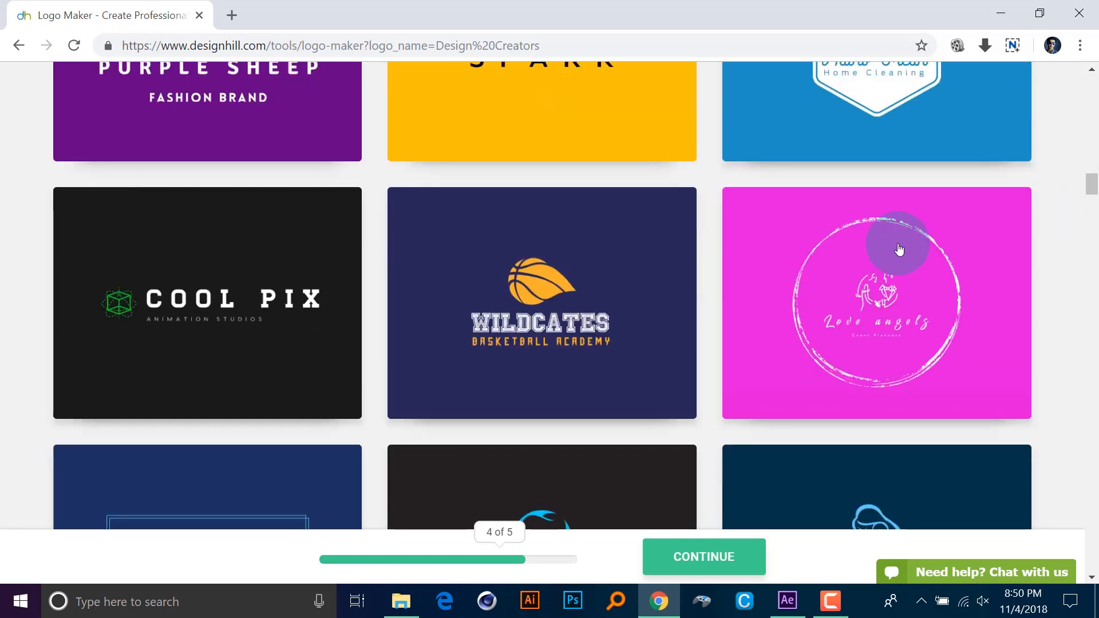
pyautogui.click(207, 302)
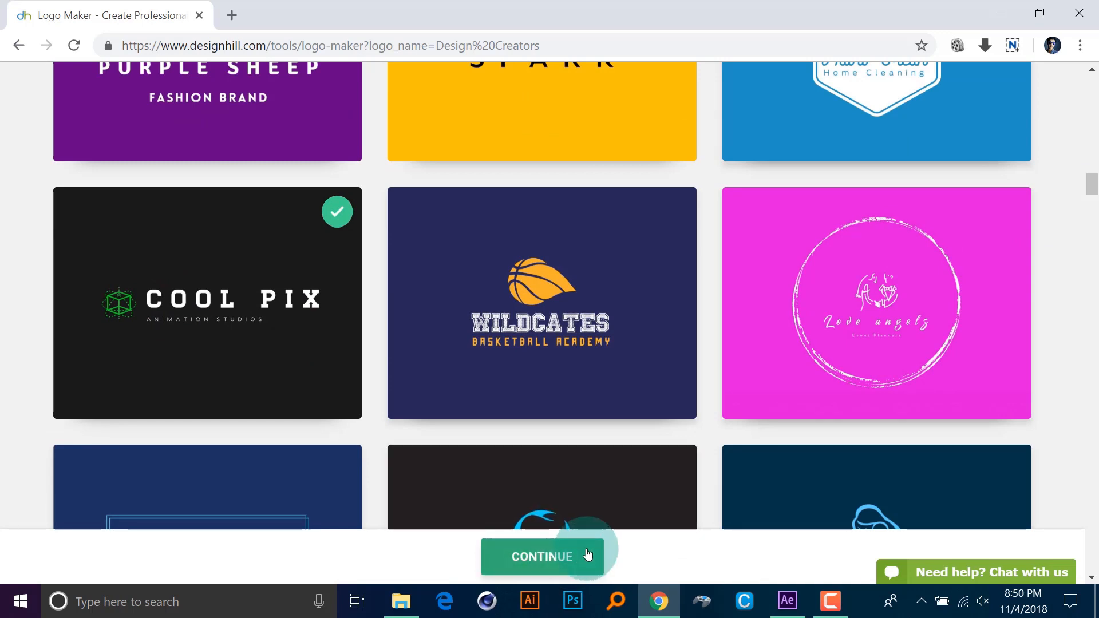
# Choose Green and Cyan as the logo colours and continue to the name and slogan step.
pyautogui.click(542, 557)
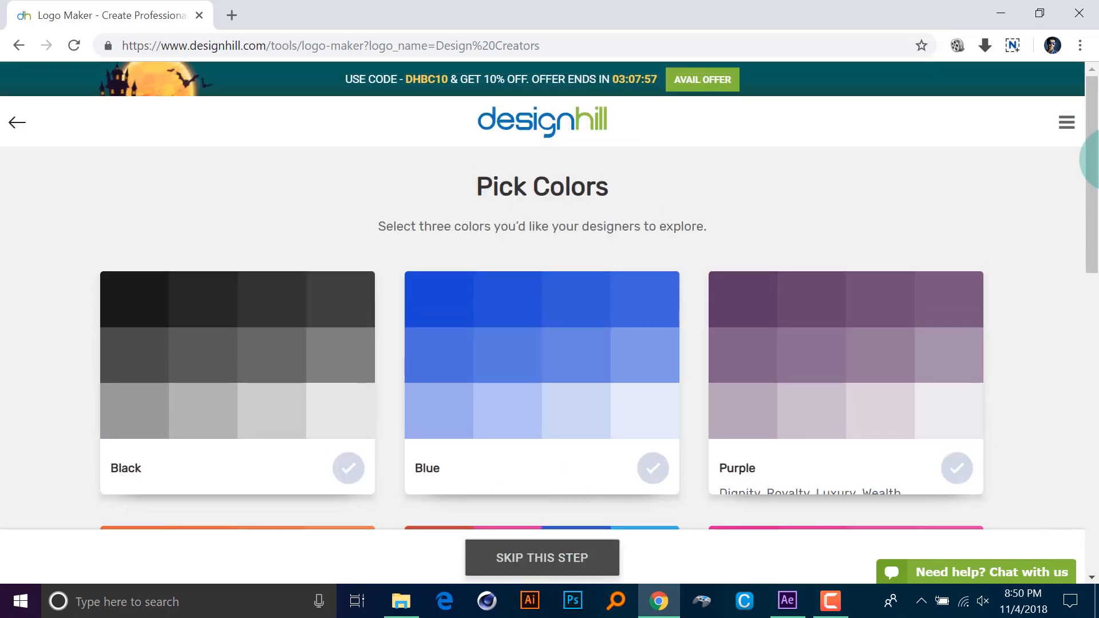
pyautogui.scroll(-3)
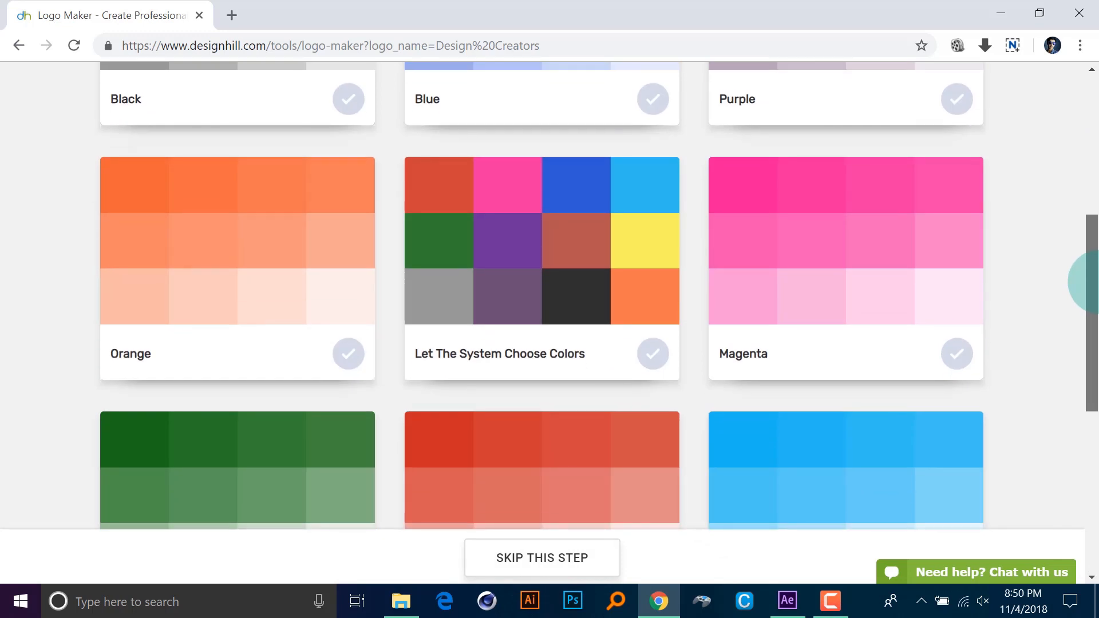
pyautogui.scroll(3)
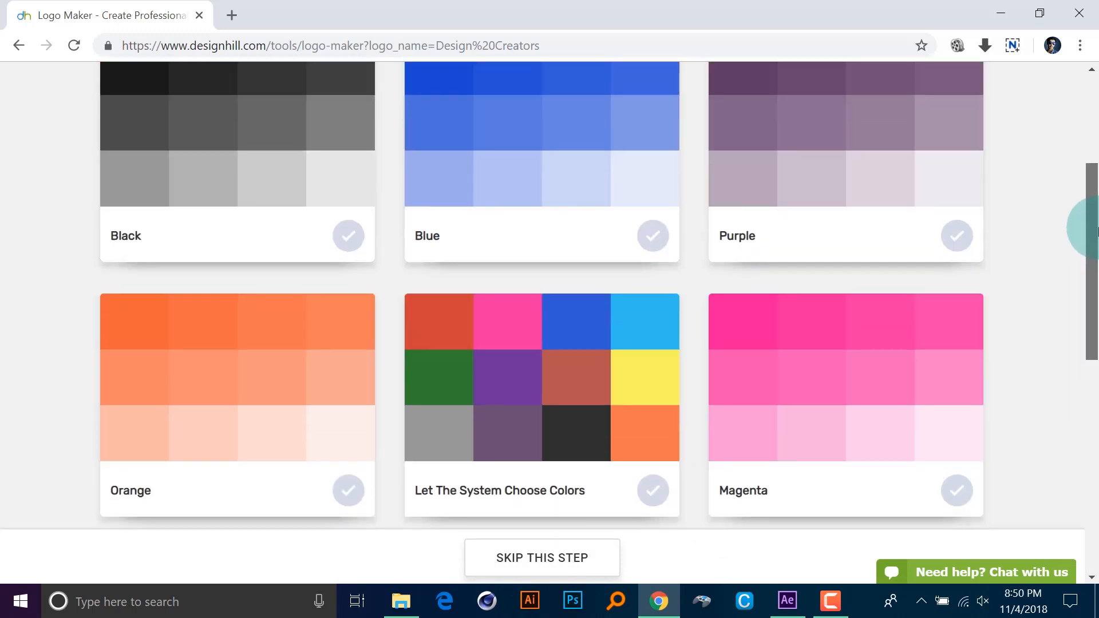
pyautogui.scroll(-3)
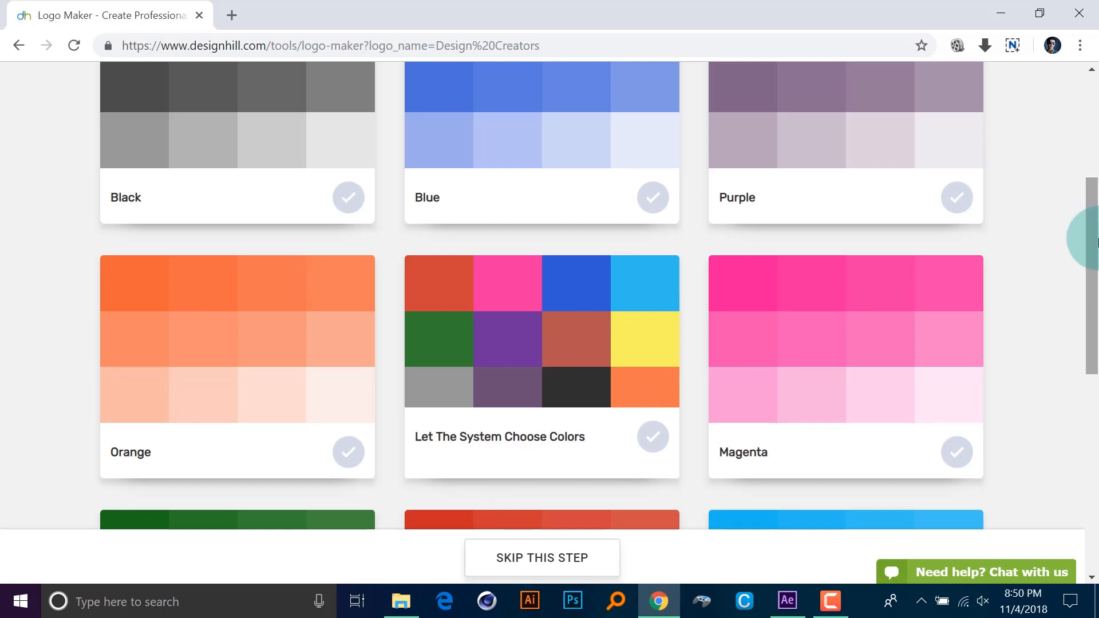
pyautogui.scroll(-3)
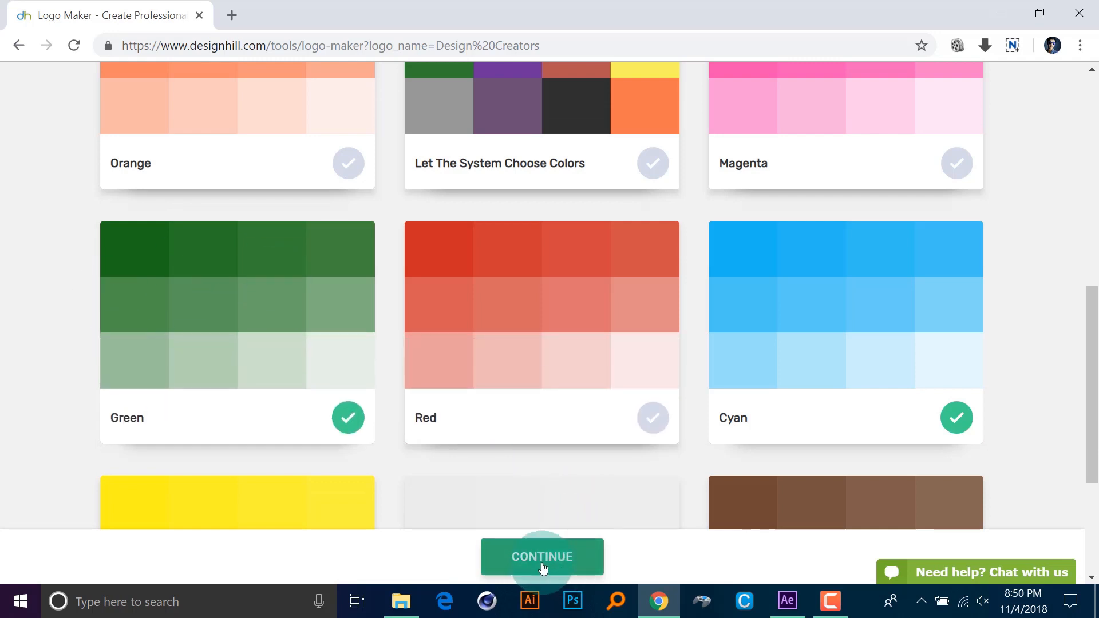
pyautogui.click(542, 556)
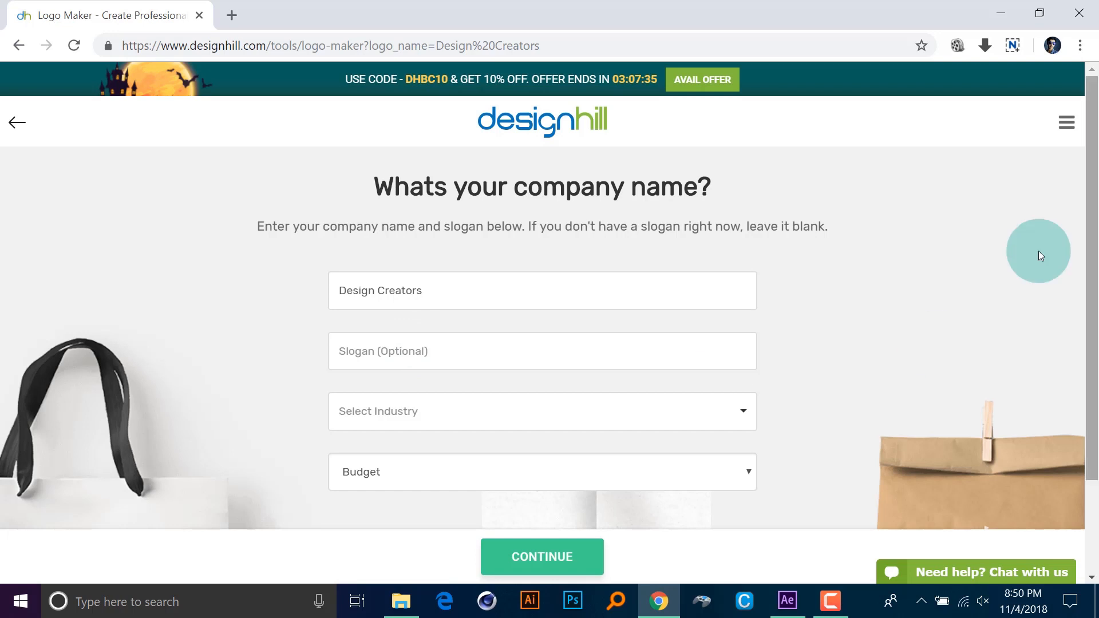
# Enter the slogan 'Become a better designer'.
pyautogui.click(542, 350)
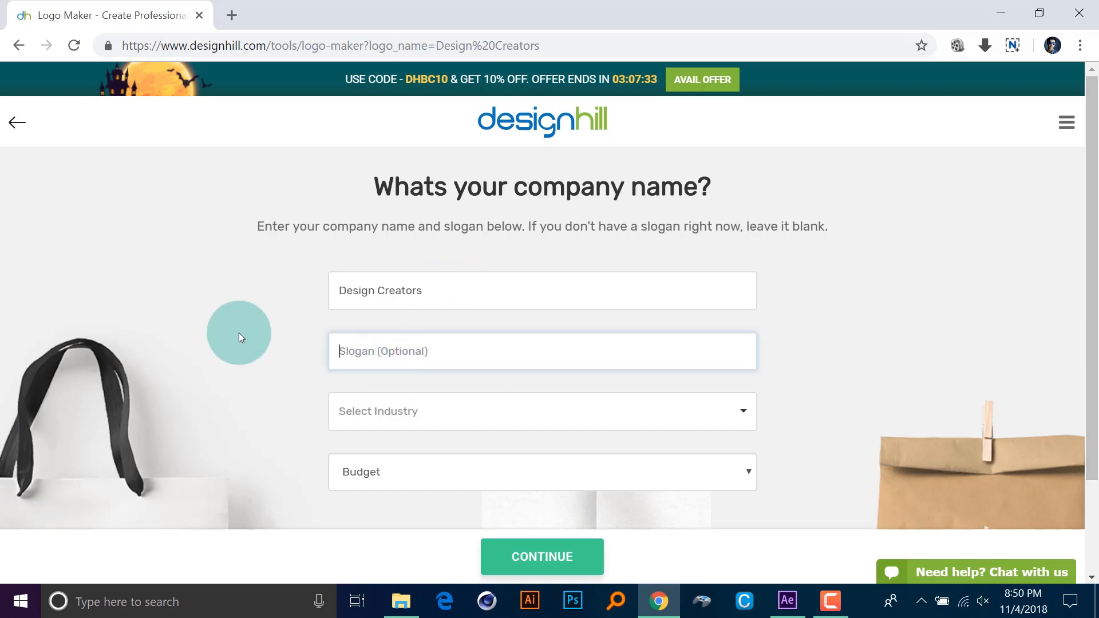
pyautogui.moveTo(265, 332)
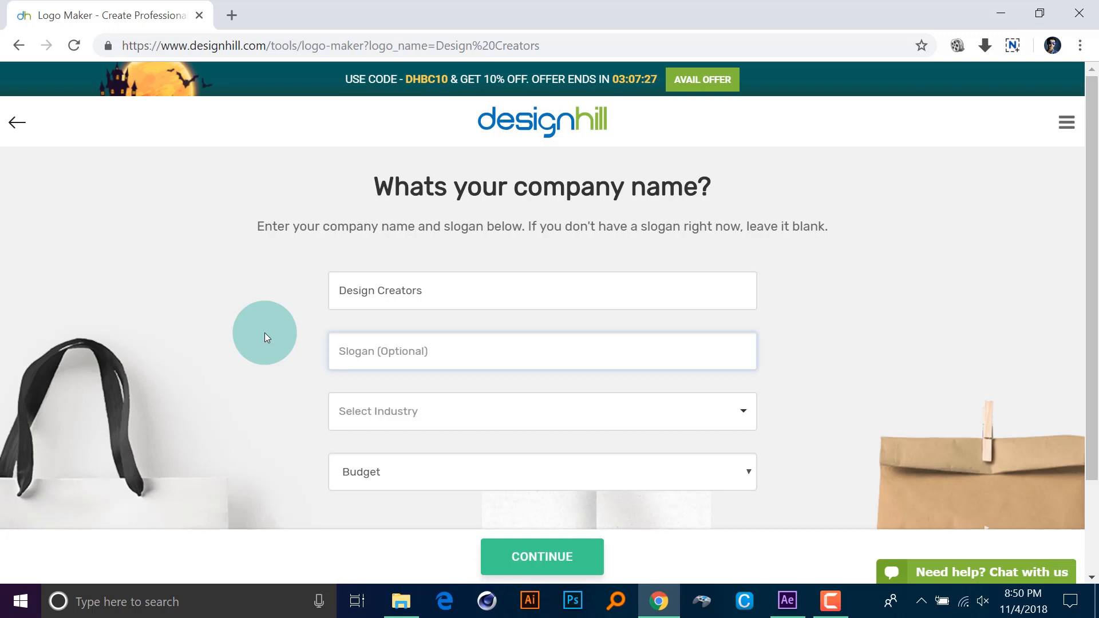
pyautogui.write('Become a b')
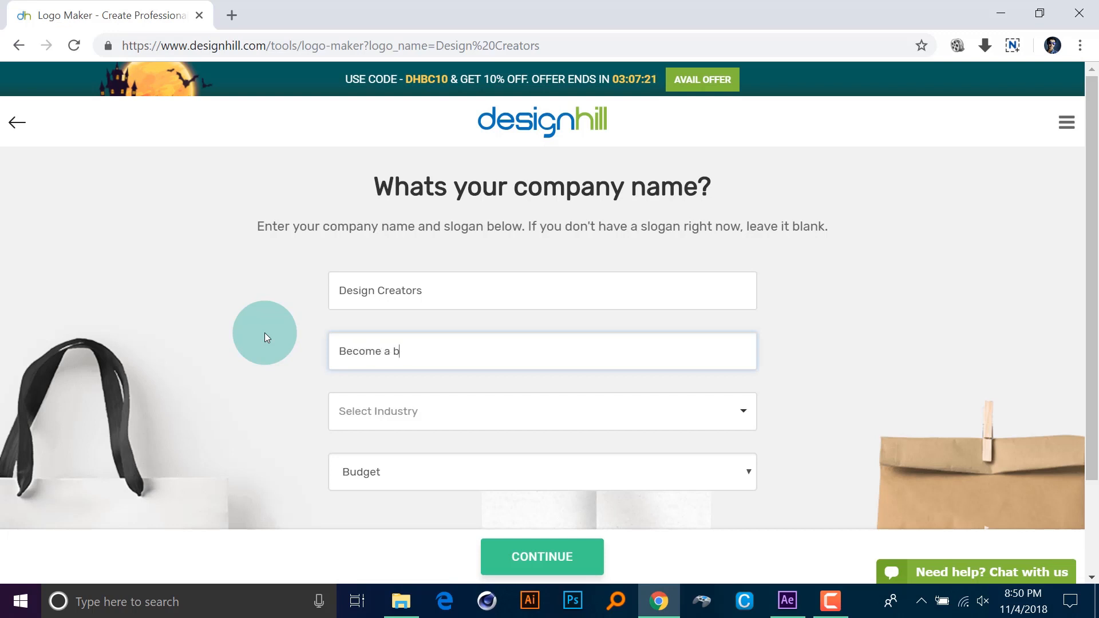
pyautogui.write('etter')
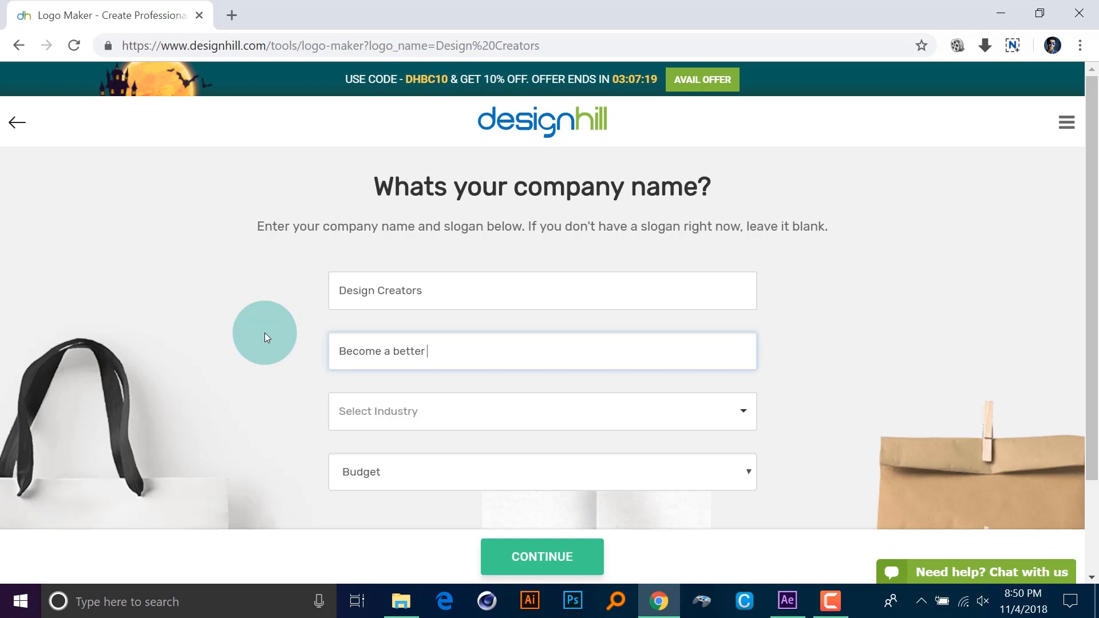
pyautogui.write('desi')
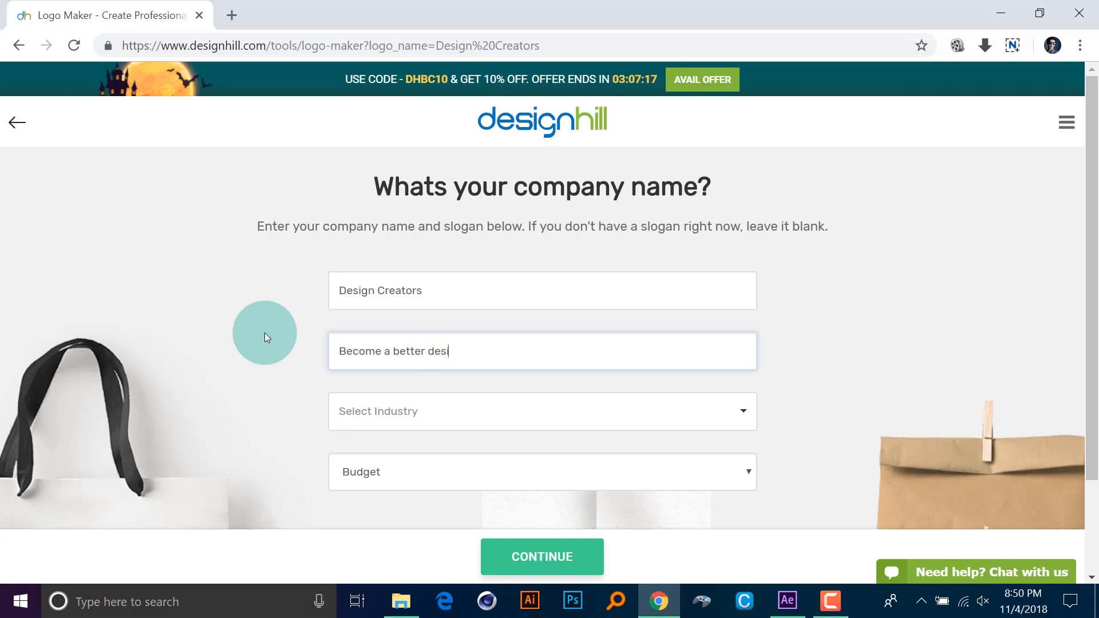
pyautogui.write('gner')
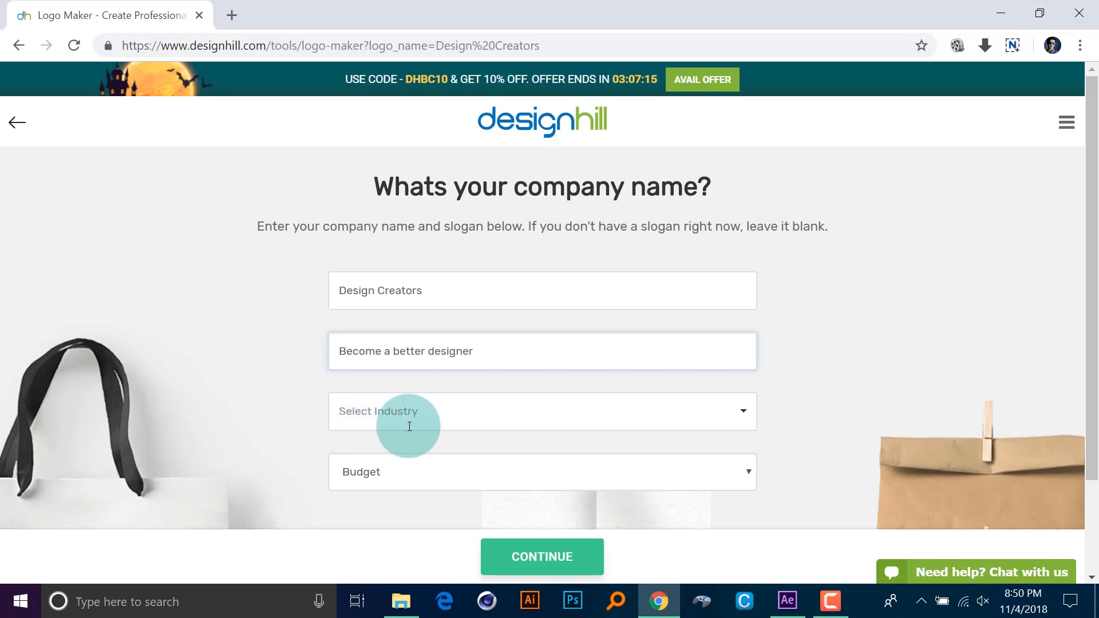
# Set the industry to Art & Design and the budget to $1-$99, then continue.
pyautogui.click(541, 411)
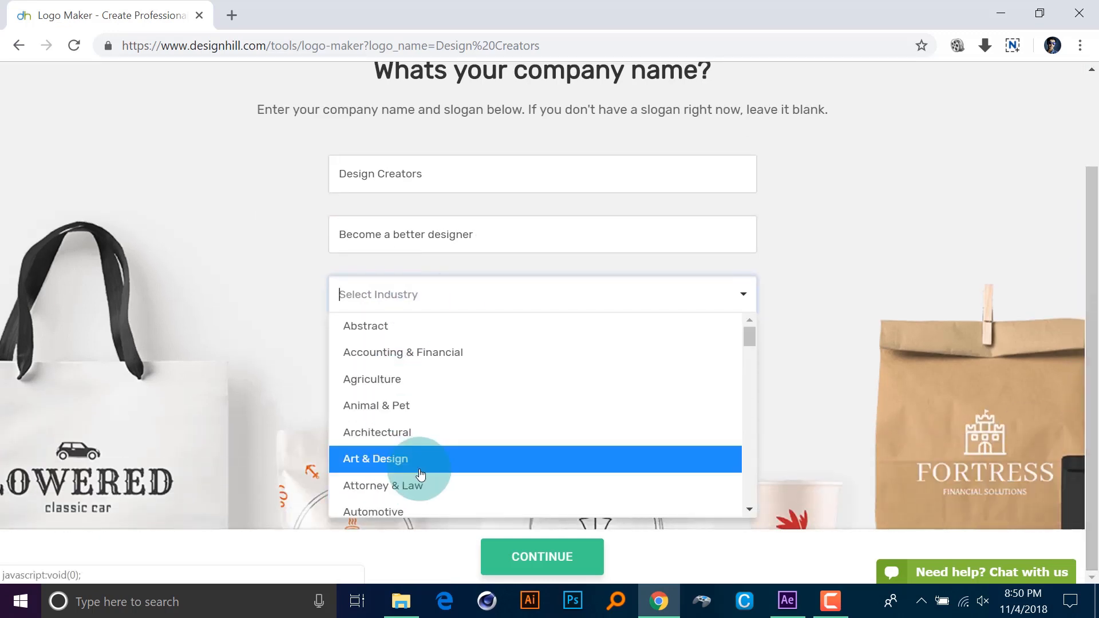
pyautogui.moveTo(750, 340)
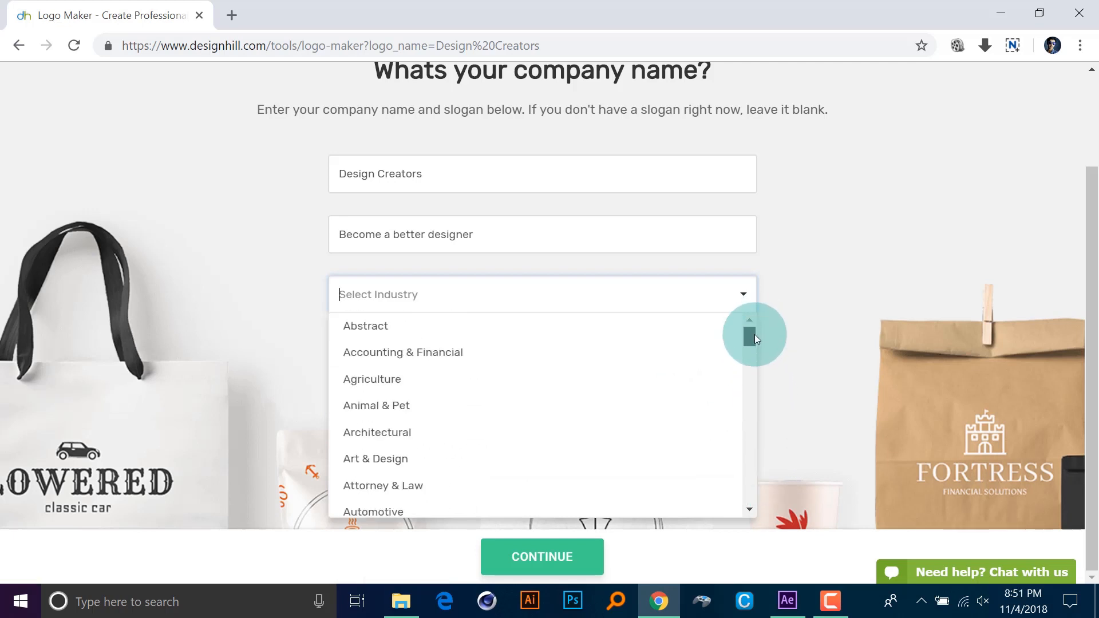
pyautogui.moveTo(383, 458)
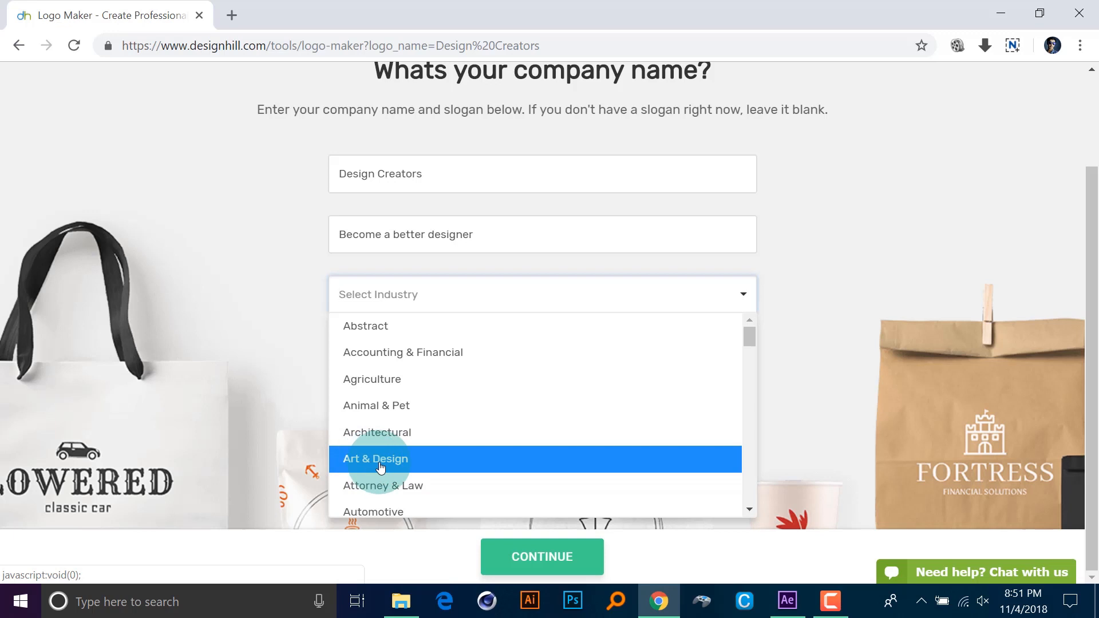
pyautogui.click(376, 458)
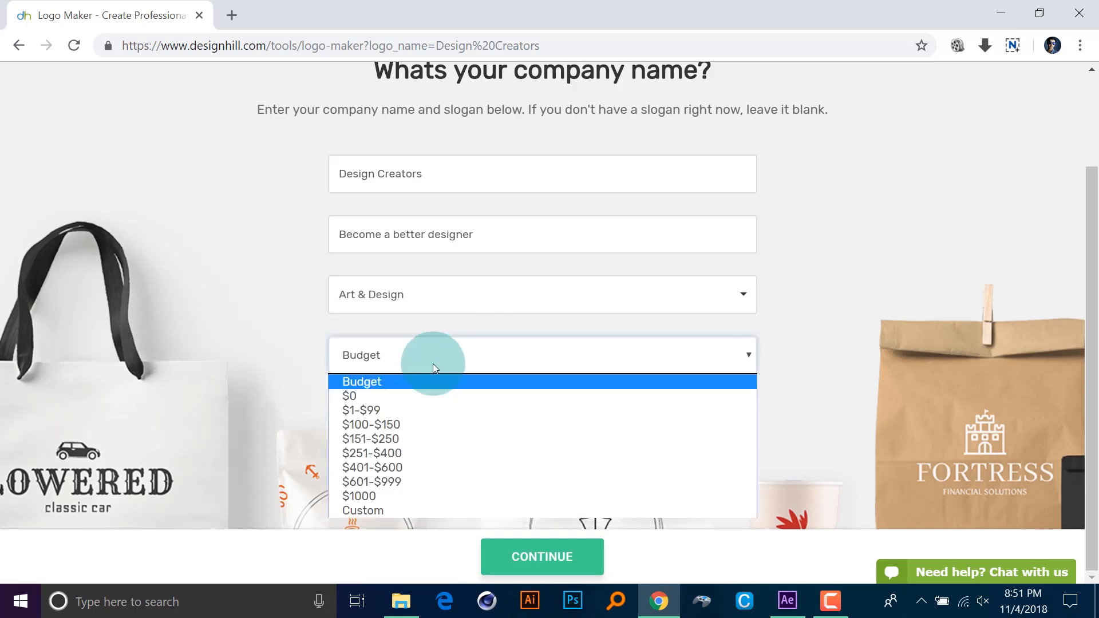
pyautogui.moveTo(360, 410)
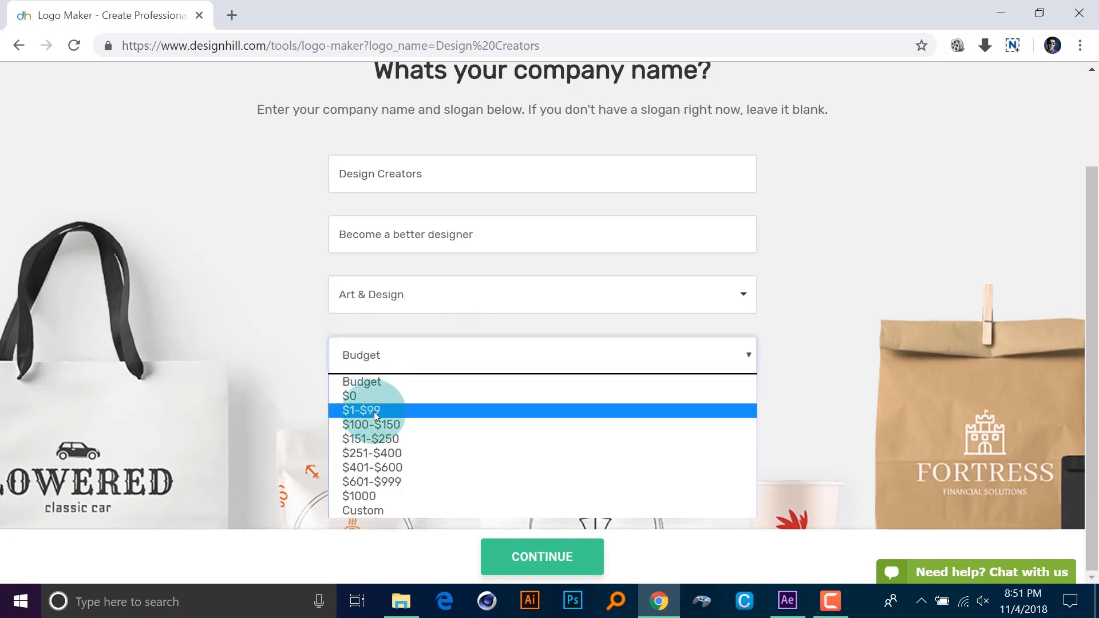
pyautogui.click(361, 410)
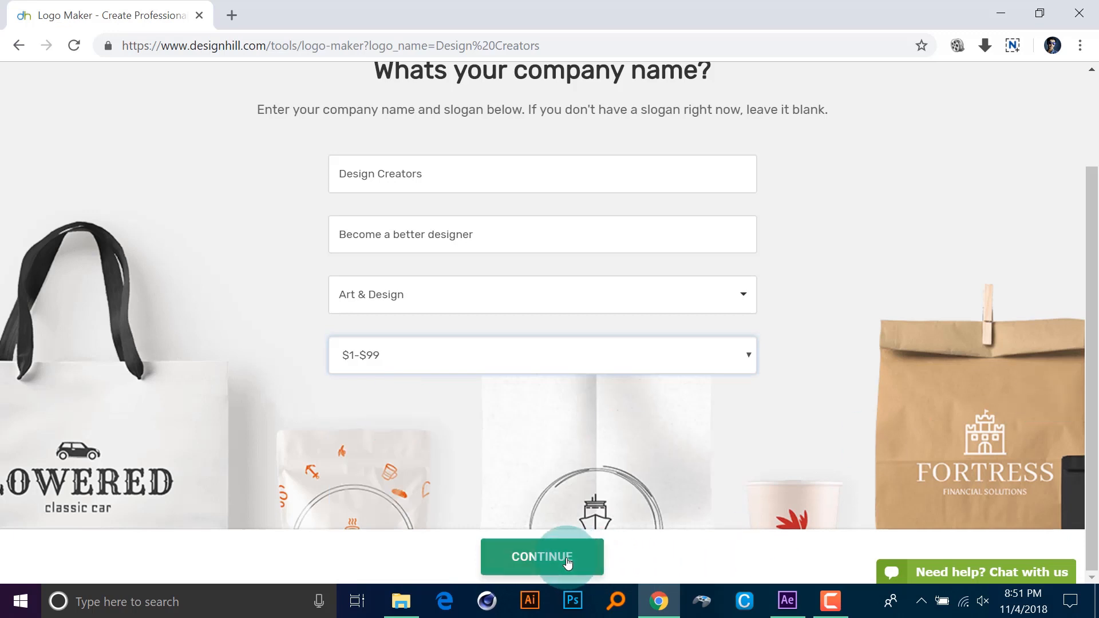
pyautogui.click(541, 556)
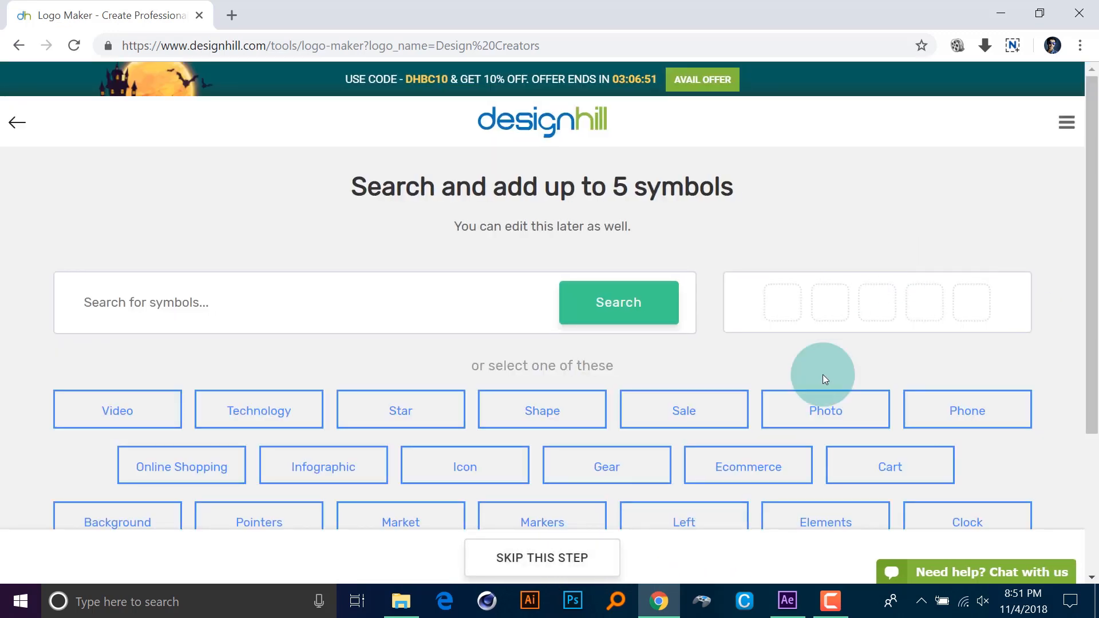
# Search the symbol library for 'Design'.
pyautogui.scroll(-3)
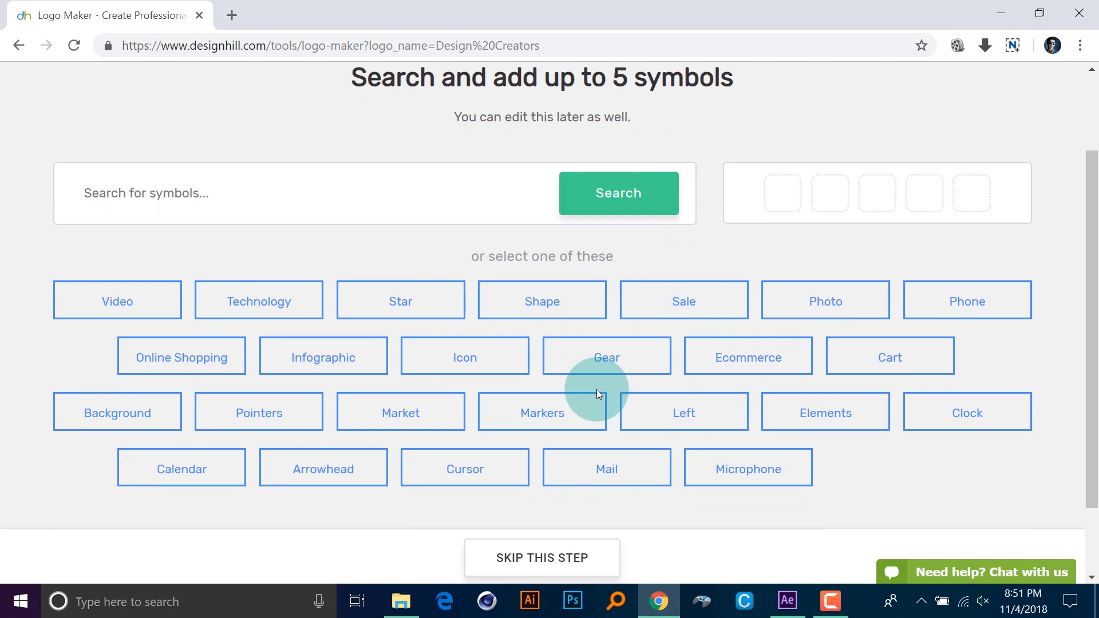
pyautogui.moveTo(967, 214)
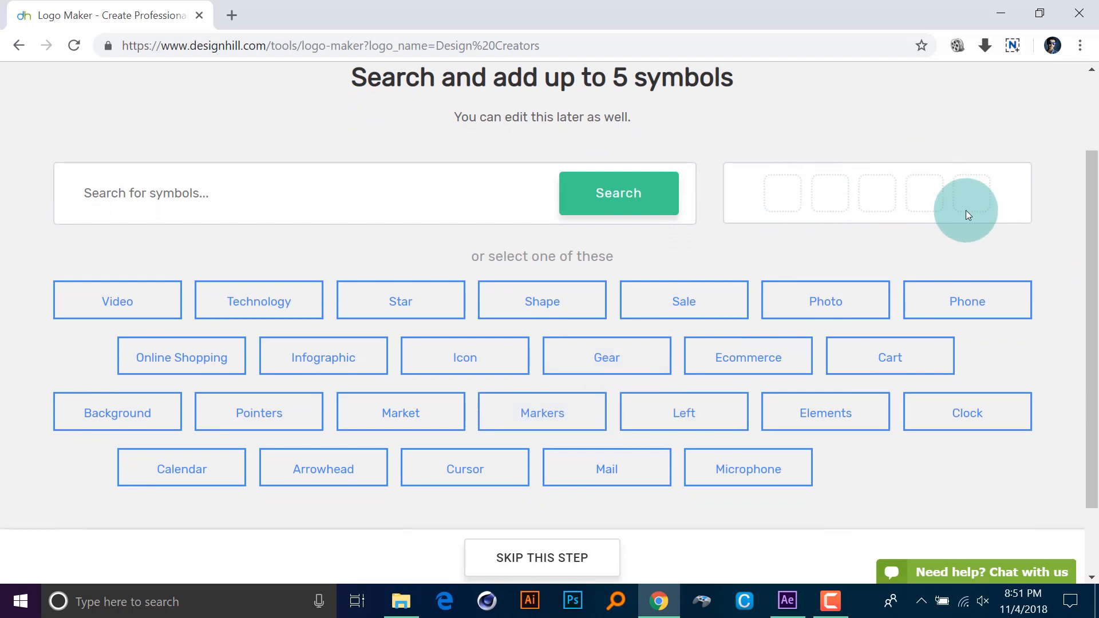
pyautogui.moveTo(791, 195)
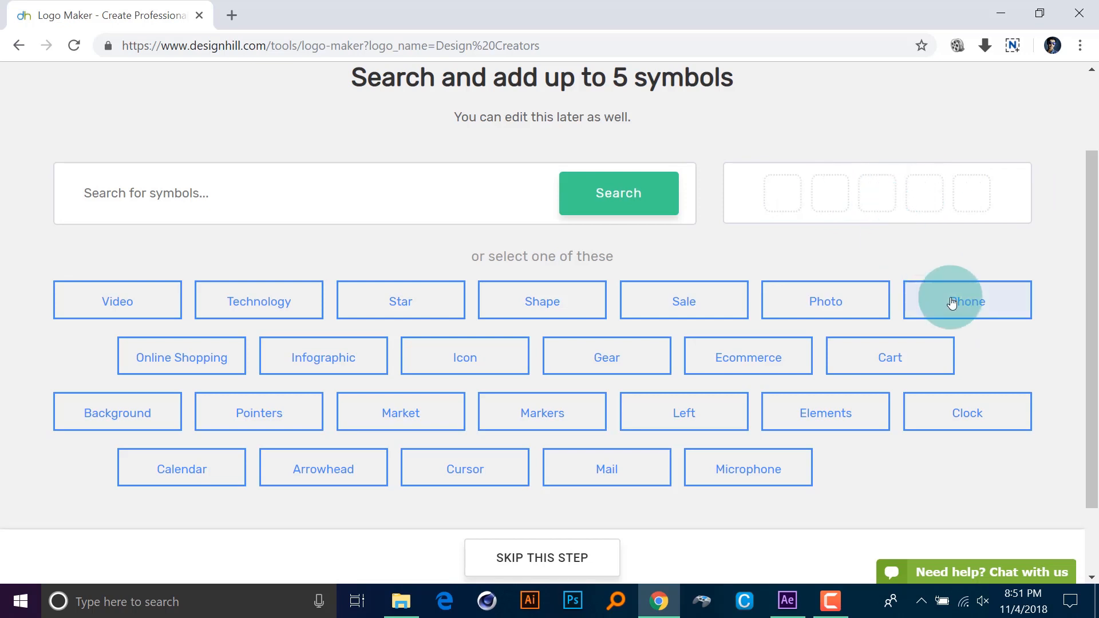
pyautogui.click(210, 193)
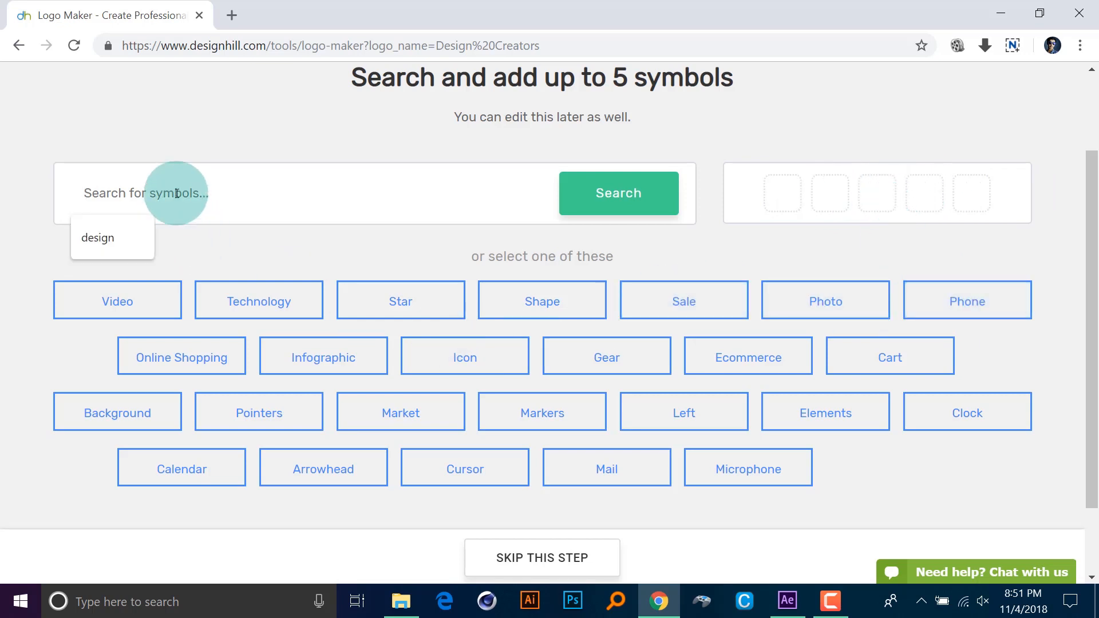
pyautogui.write('Desig')
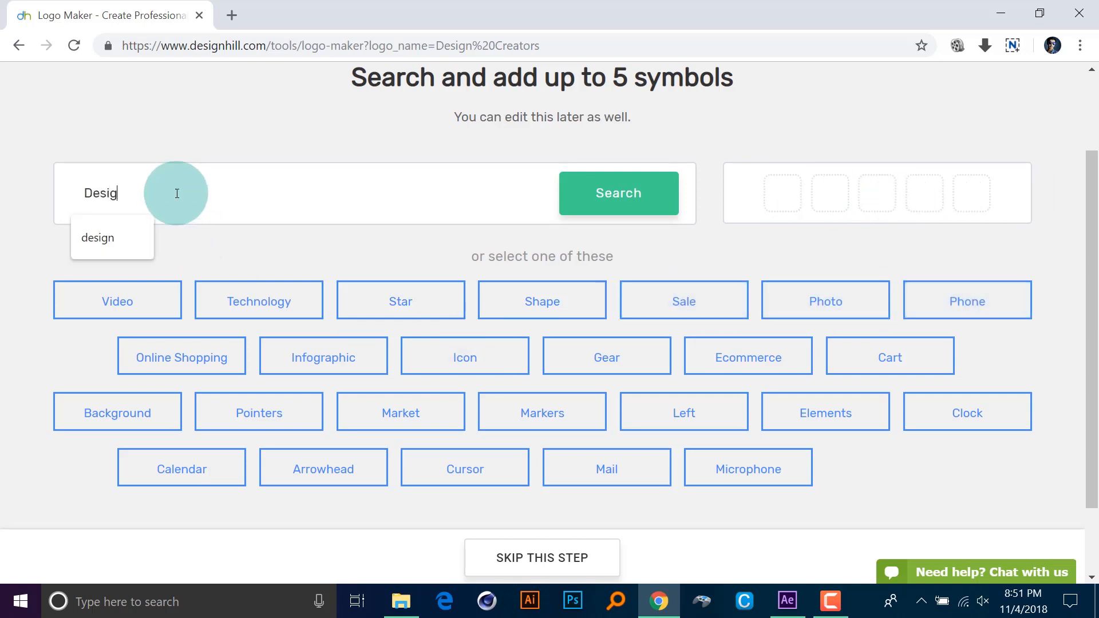
pyautogui.click(98, 238)
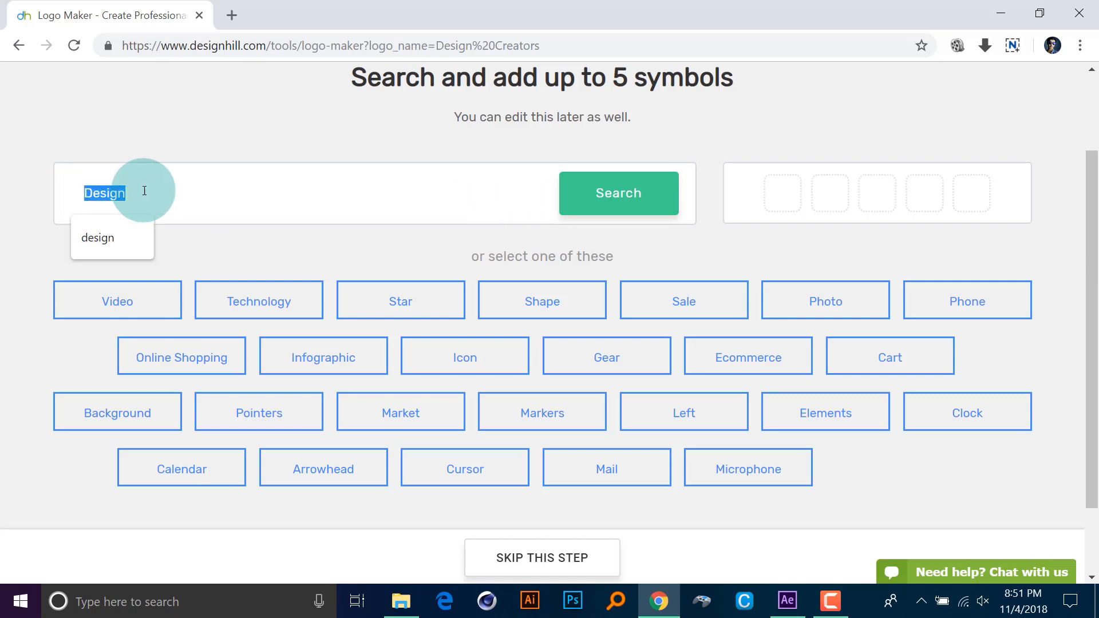
pyautogui.click(617, 193)
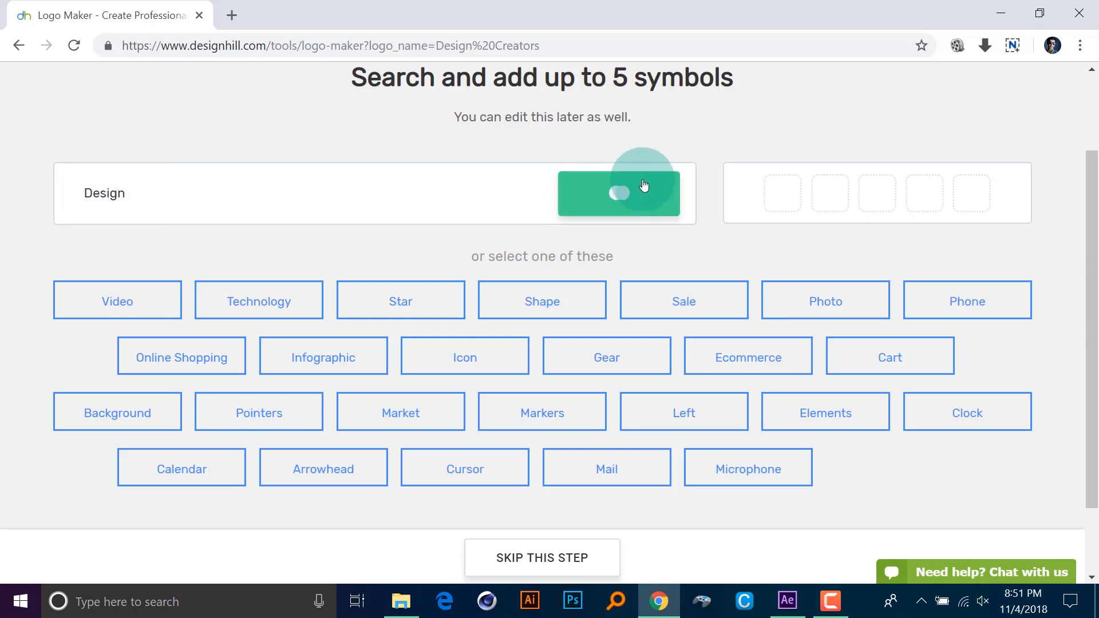
pyautogui.click(617, 192)
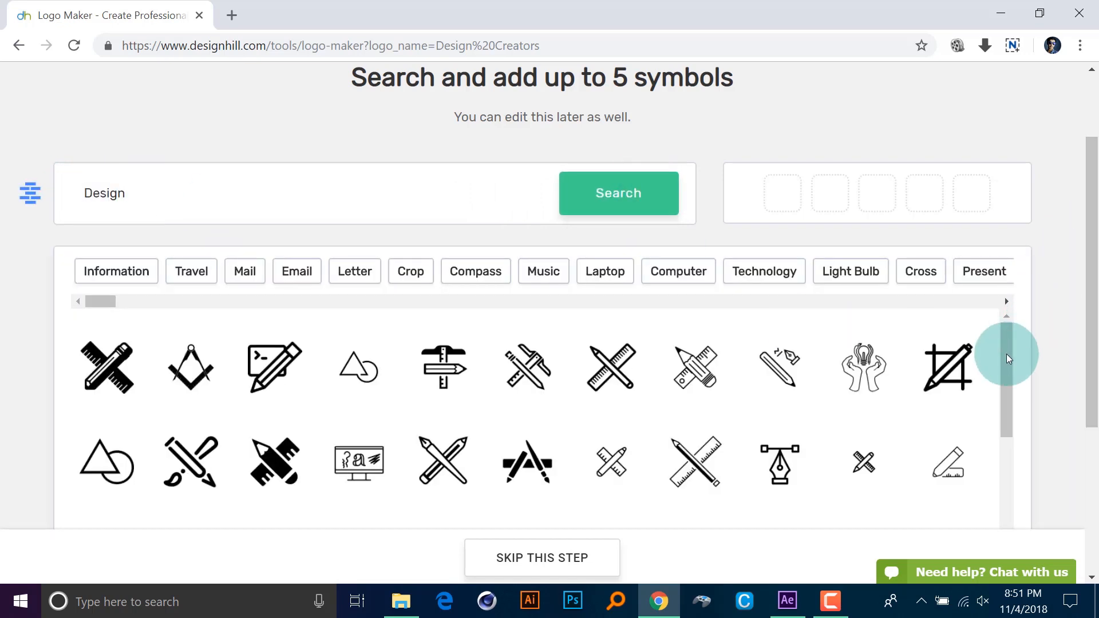
# Add four pen-and-monitor and pen-tool icons to the tray and generate logos from them.
pyautogui.scroll(-3)
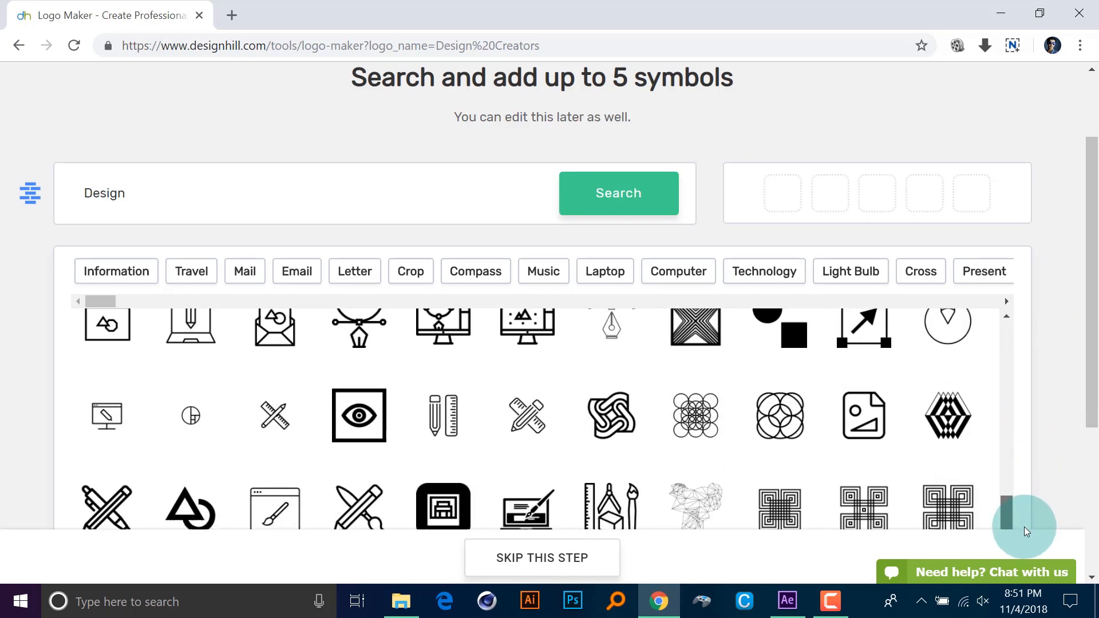
pyautogui.scroll(-3)
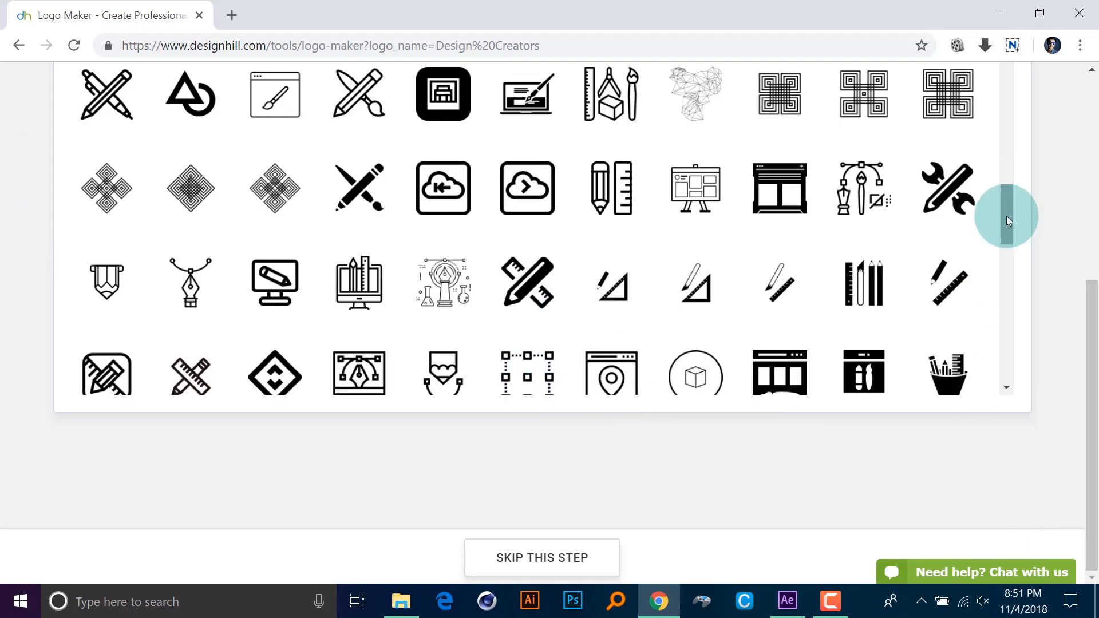
pyautogui.scroll(-3)
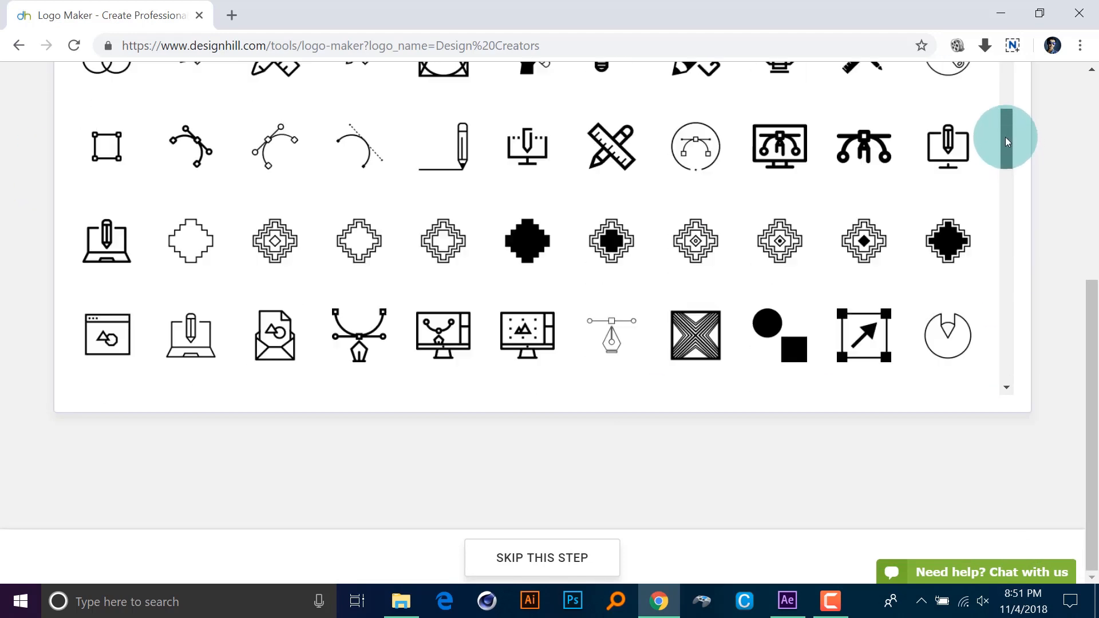
pyautogui.click(106, 264)
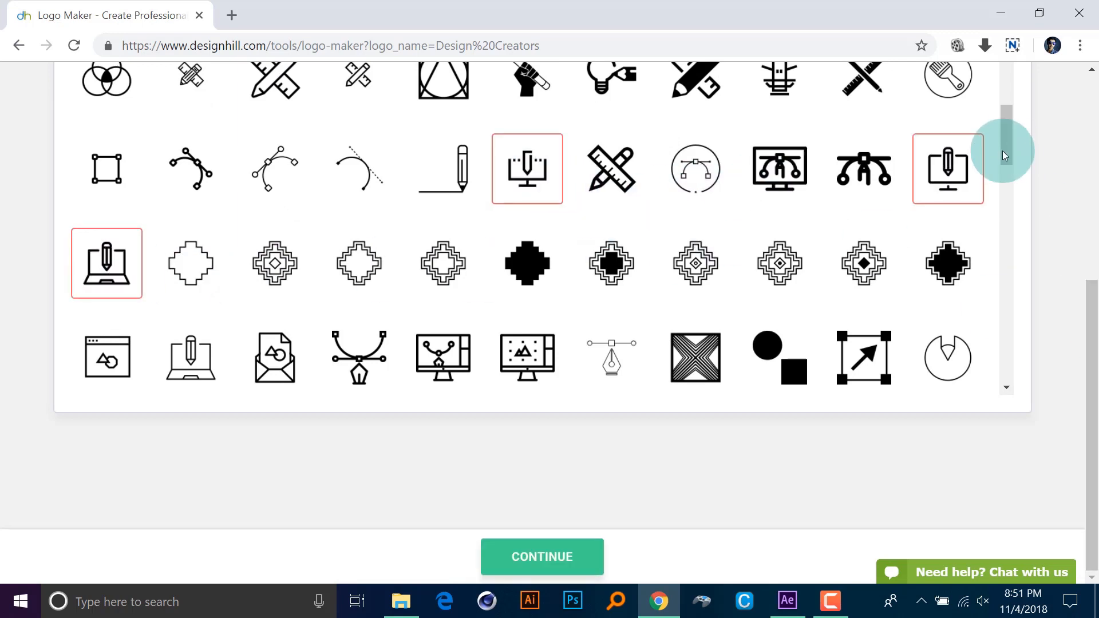
pyautogui.scroll(3)
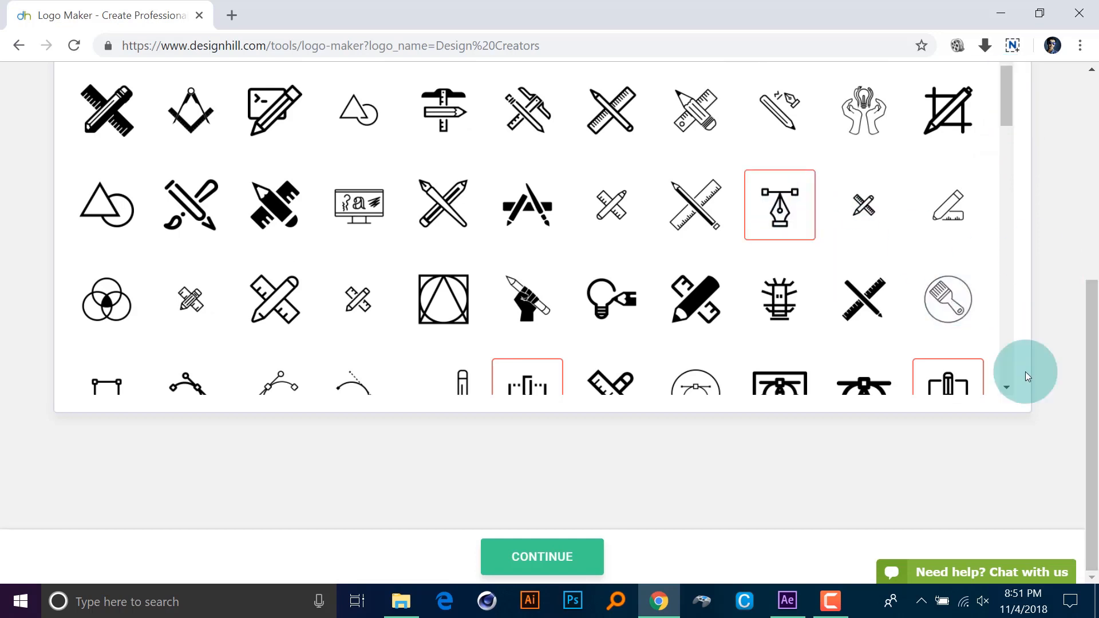
pyautogui.scroll(3)
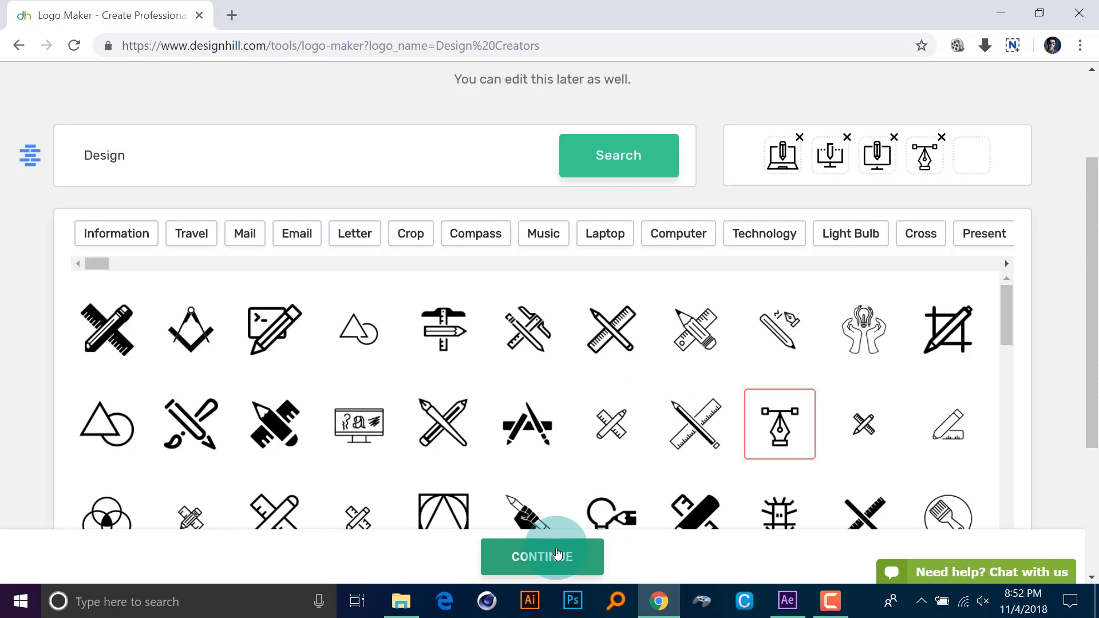
pyautogui.click(542, 557)
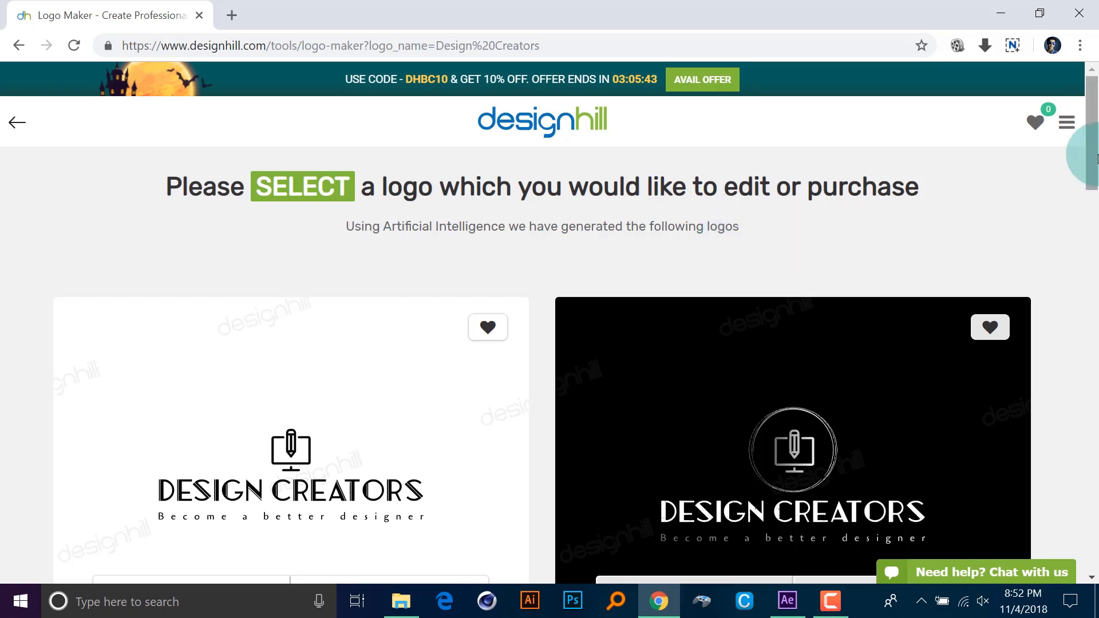
pyautogui.scroll(-3)
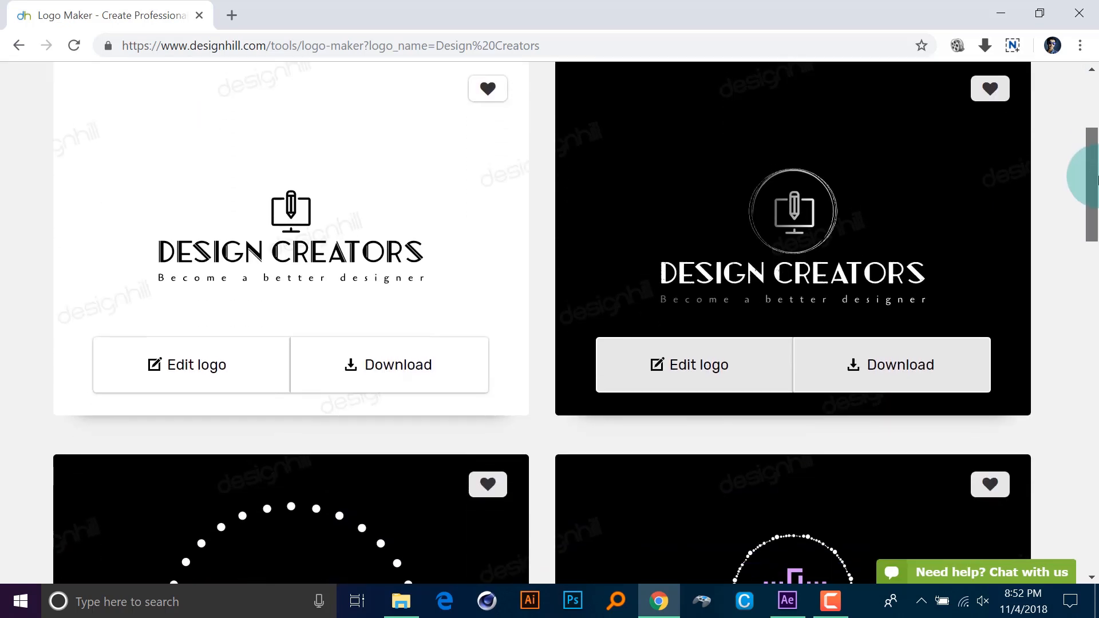
pyautogui.scroll(-3)
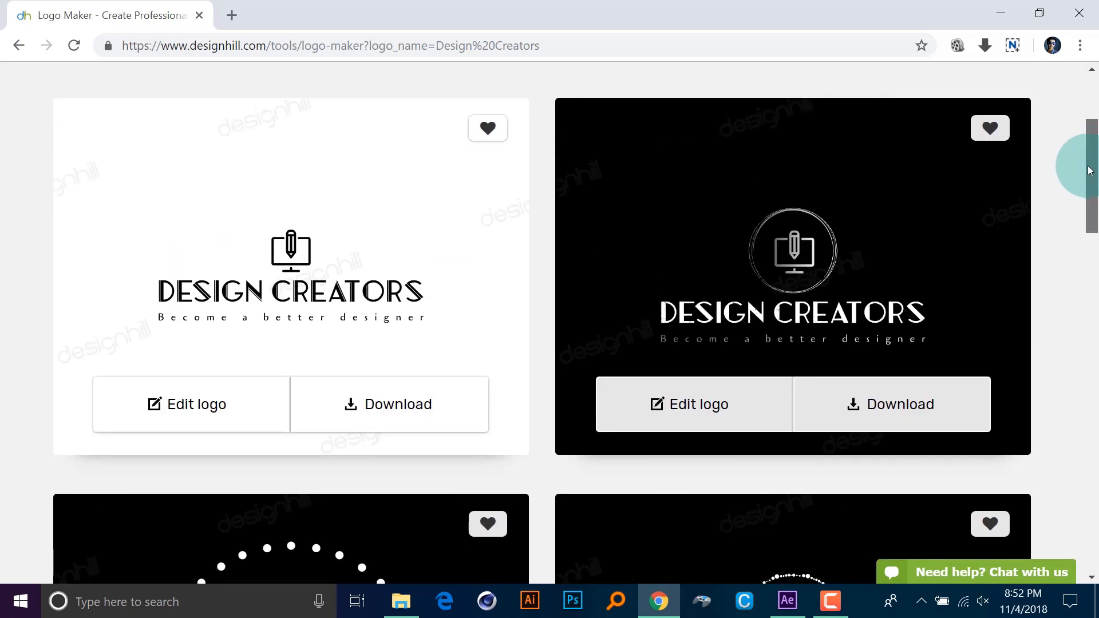
pyautogui.scroll(-3)
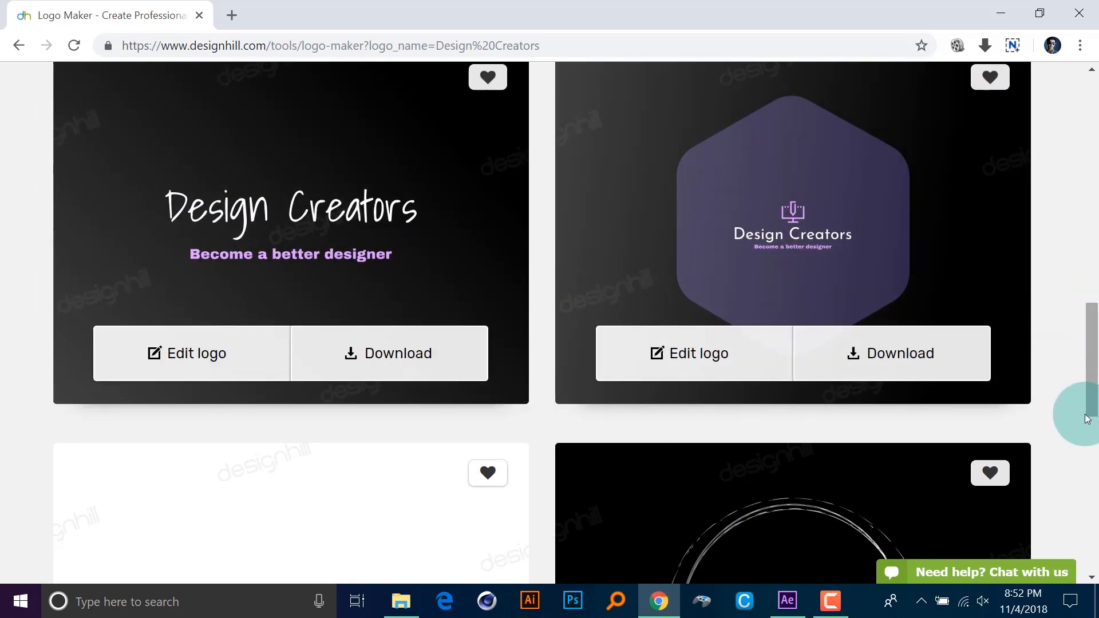
pyautogui.scroll(-3)
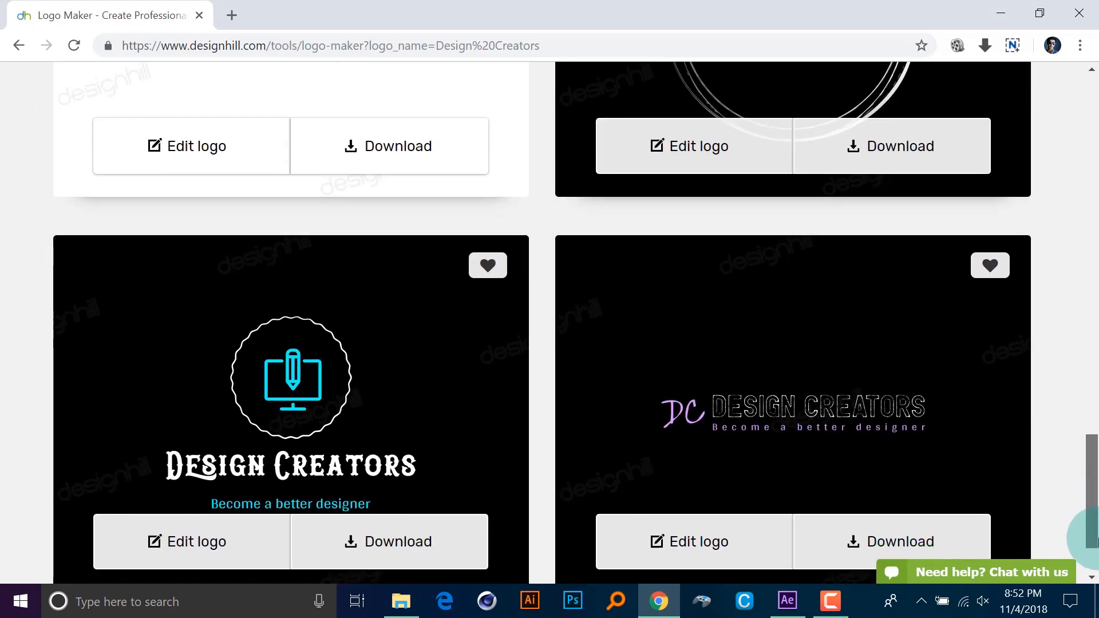
pyautogui.scroll(-3)
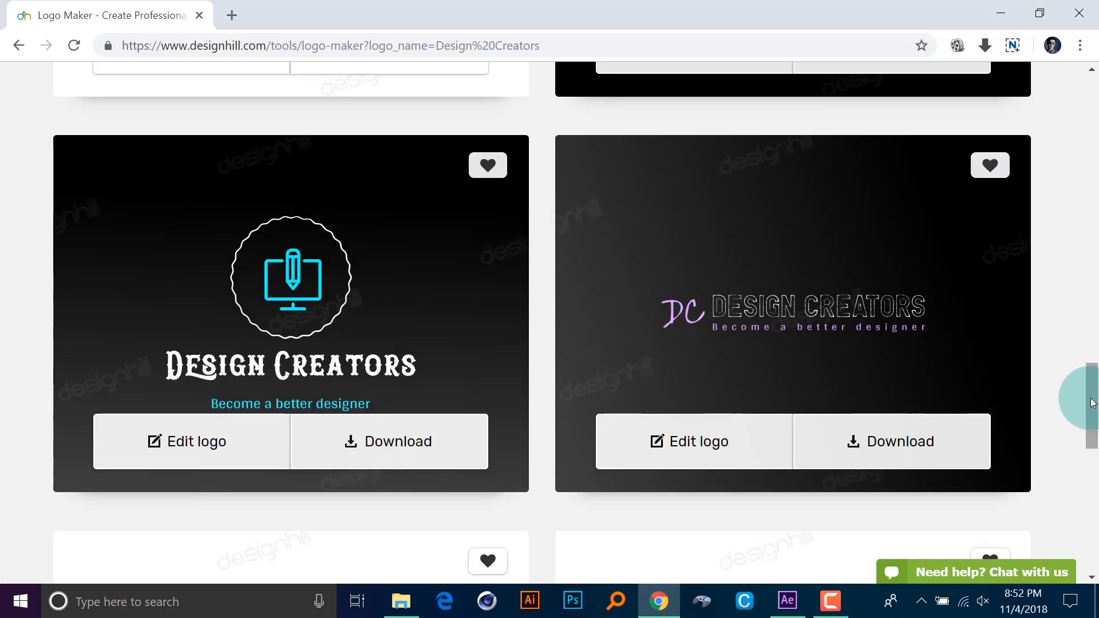
pyautogui.scroll(-3)
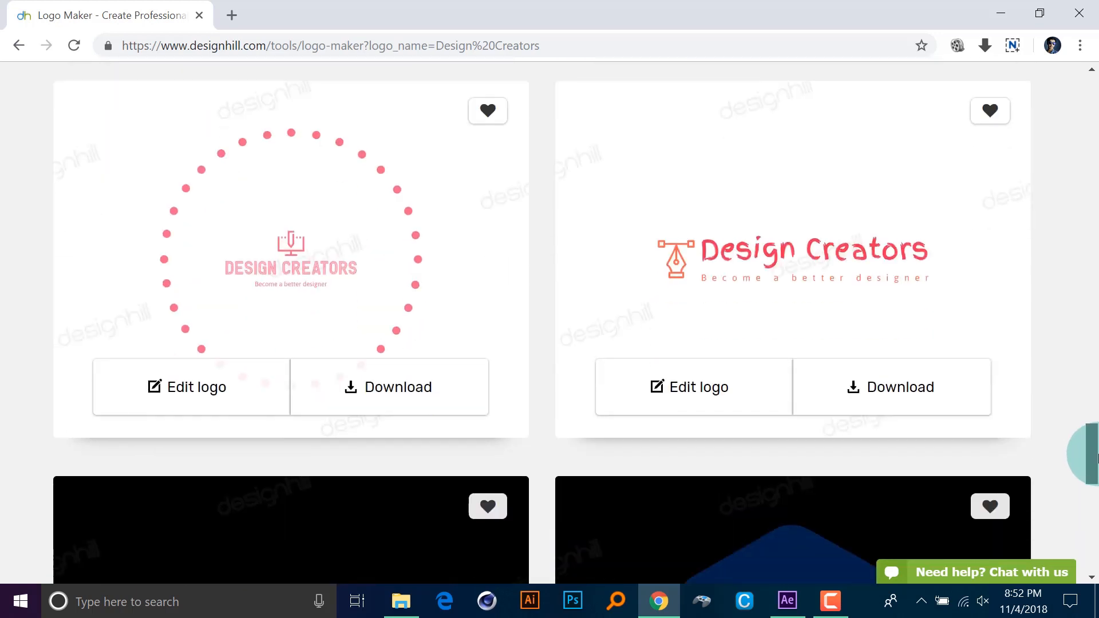
pyautogui.scroll(-3)
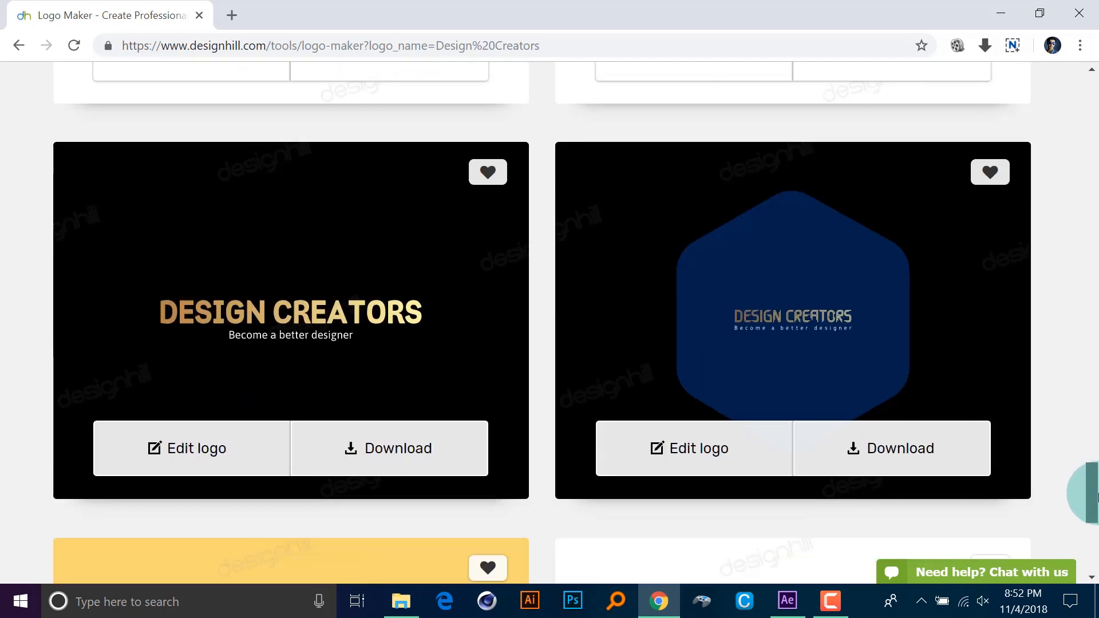
pyautogui.scroll(-3)
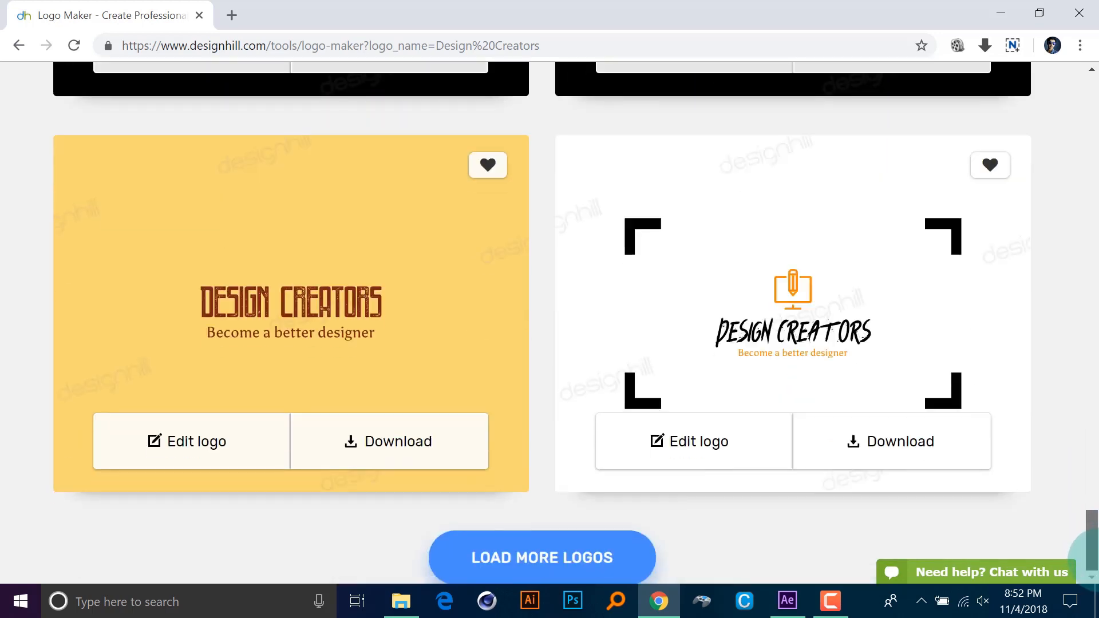
pyautogui.scroll(-3)
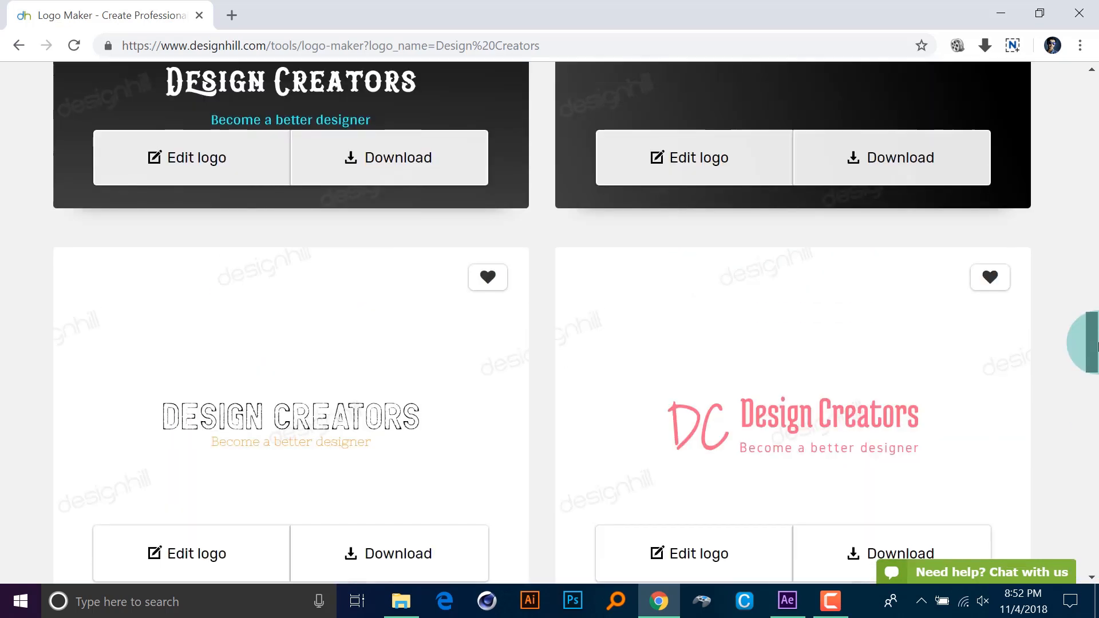
pyautogui.scroll(-3)
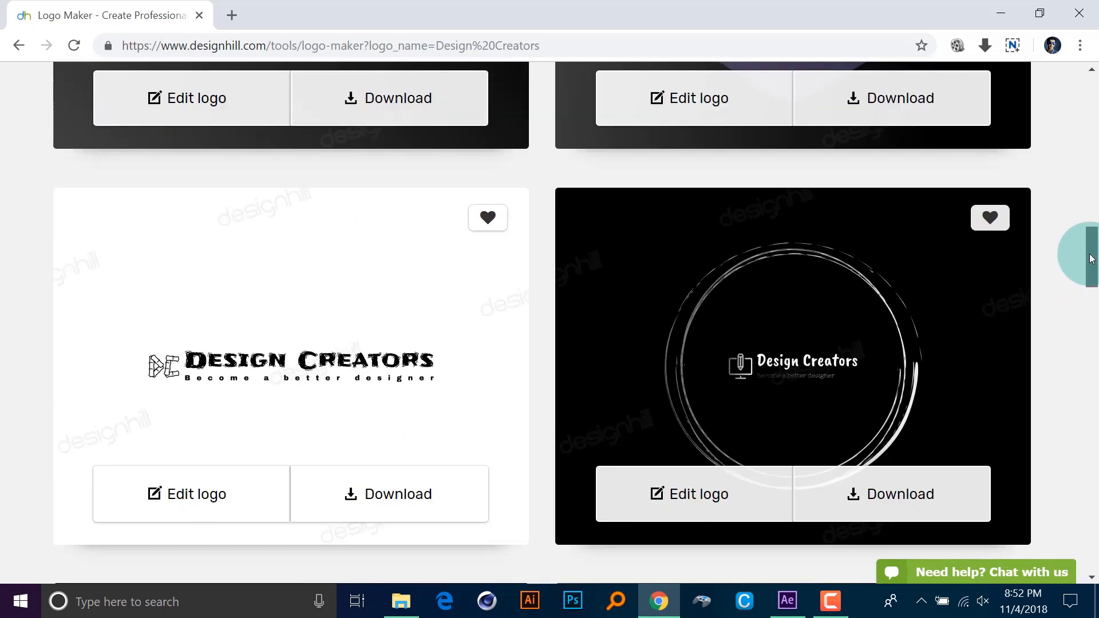
pyautogui.scroll(-3)
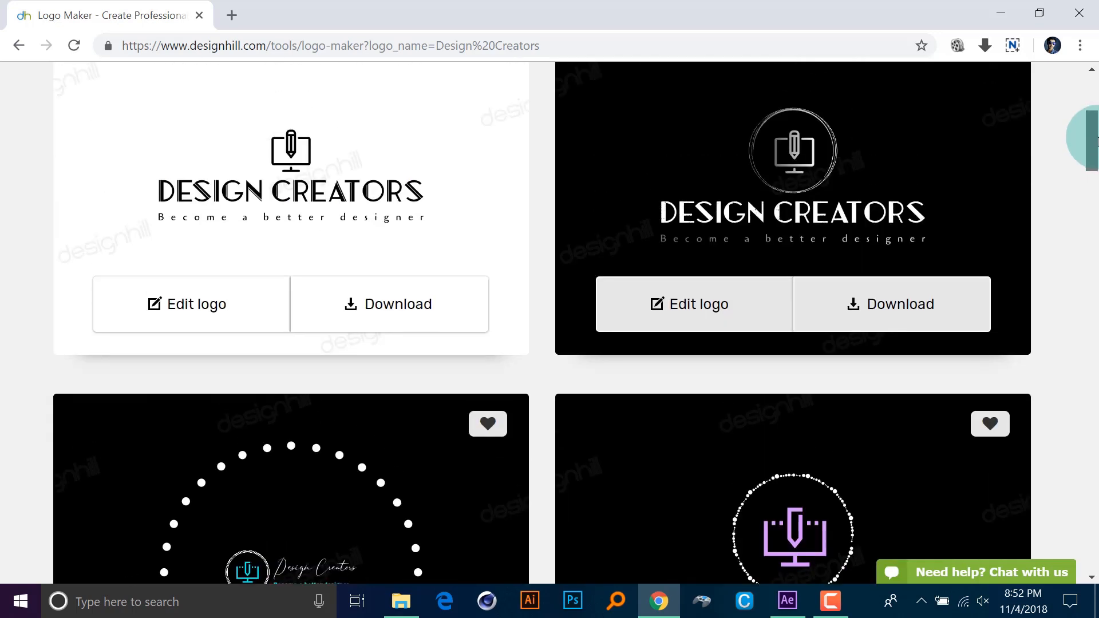
pyautogui.scroll(-3)
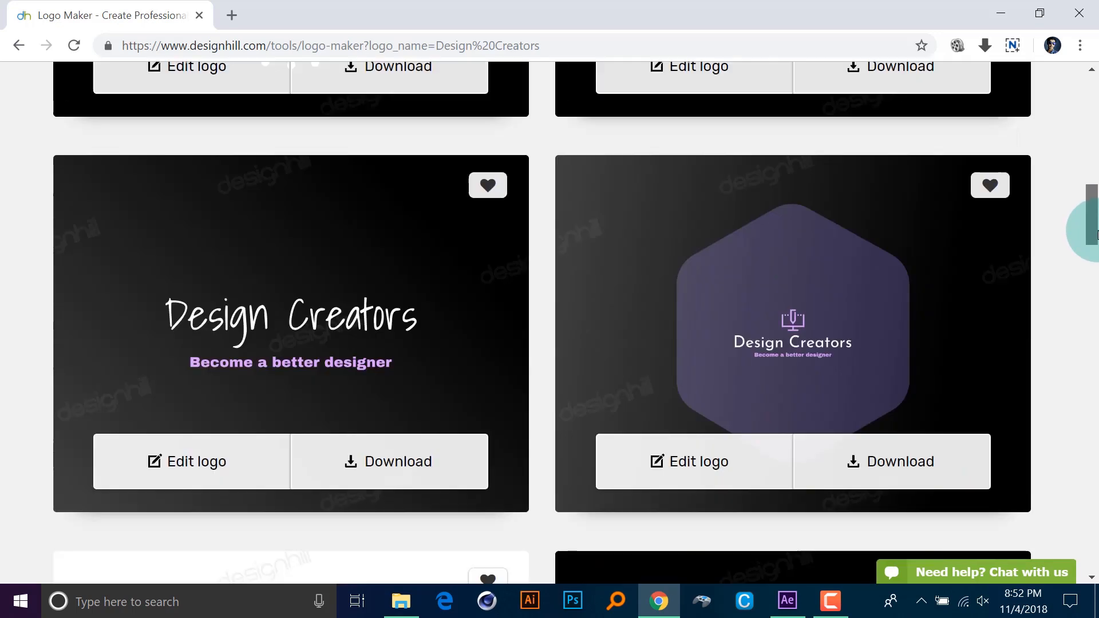
pyautogui.scroll(-3)
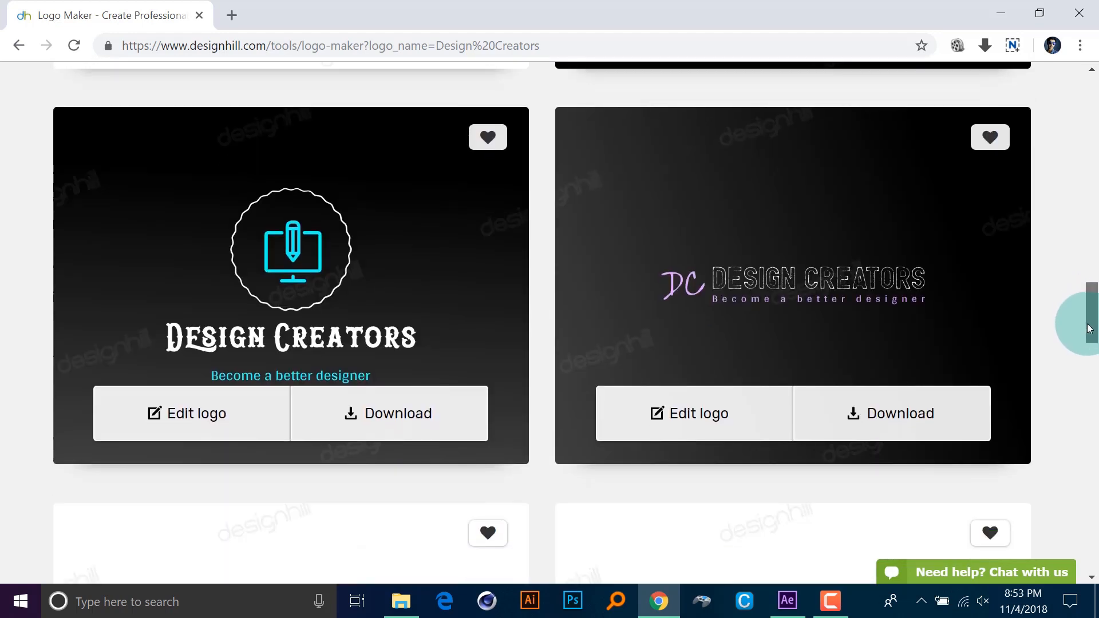
pyautogui.scroll(-3)
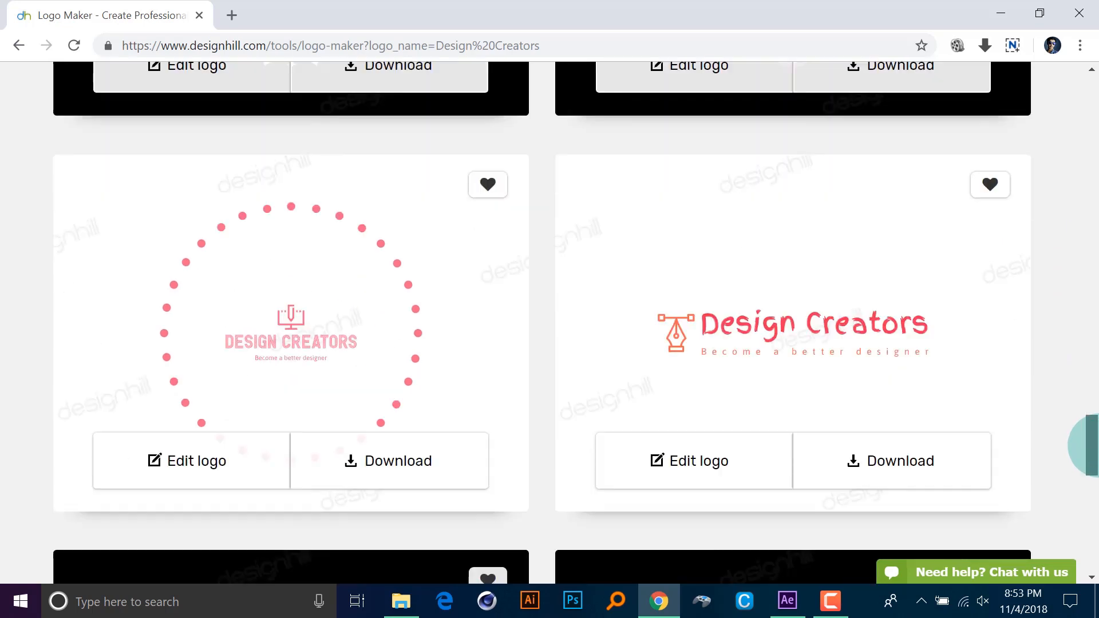
pyautogui.scroll(-3)
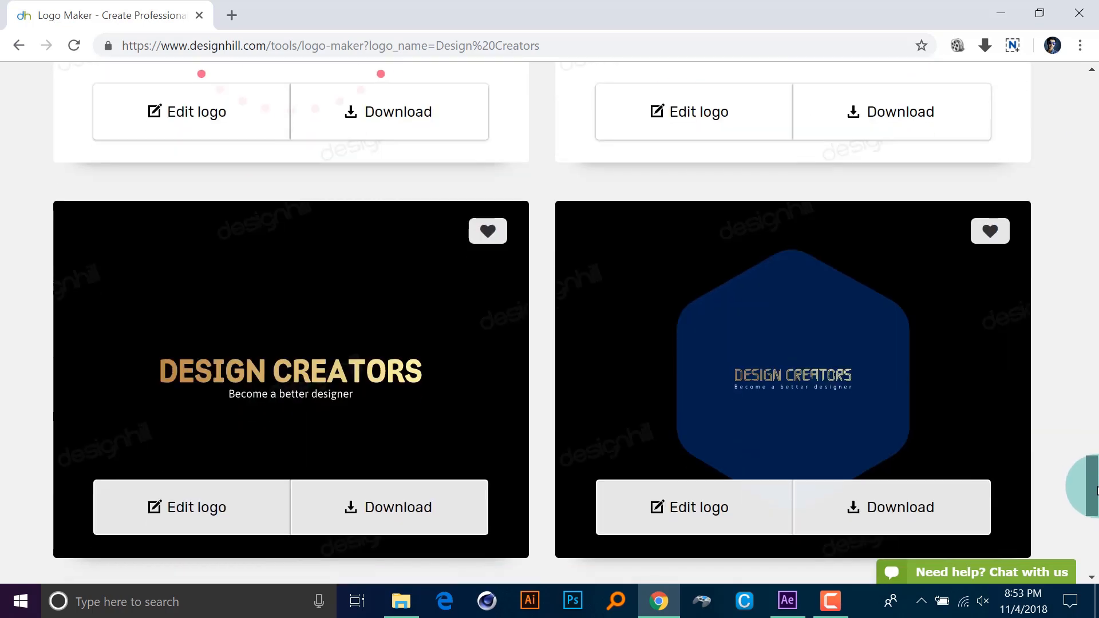
pyautogui.scroll(-3)
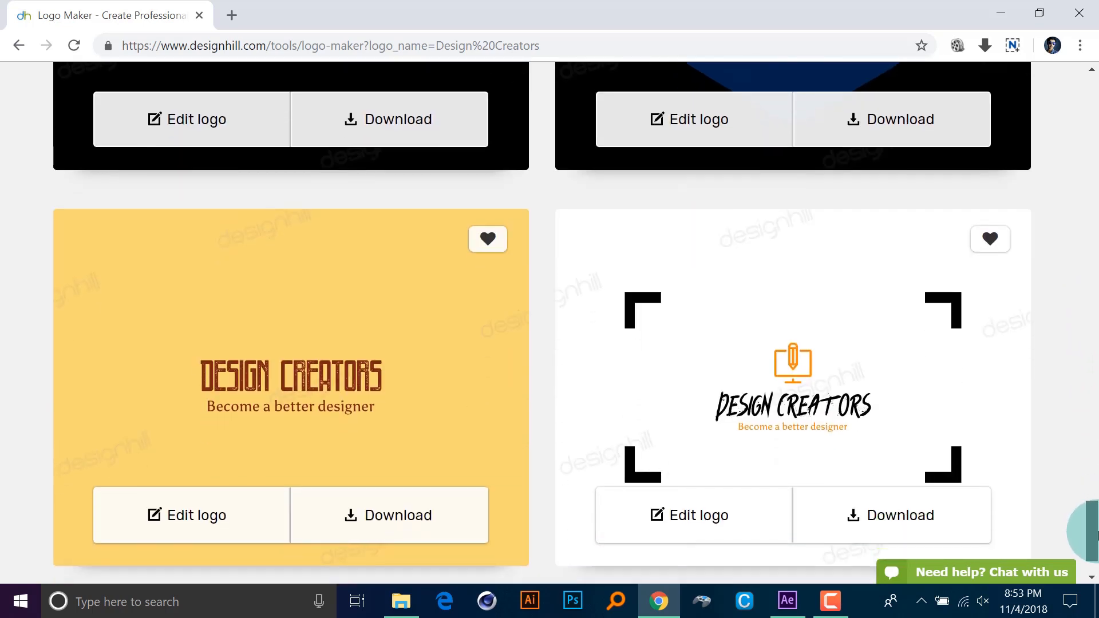
pyautogui.scroll(-3)
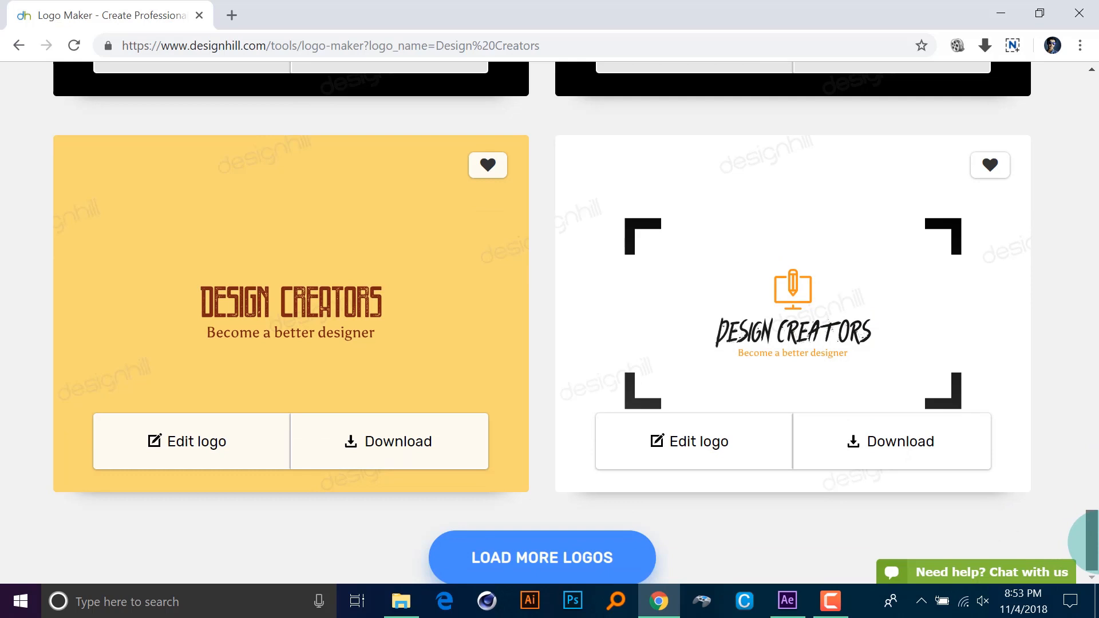
pyautogui.scroll(-3)
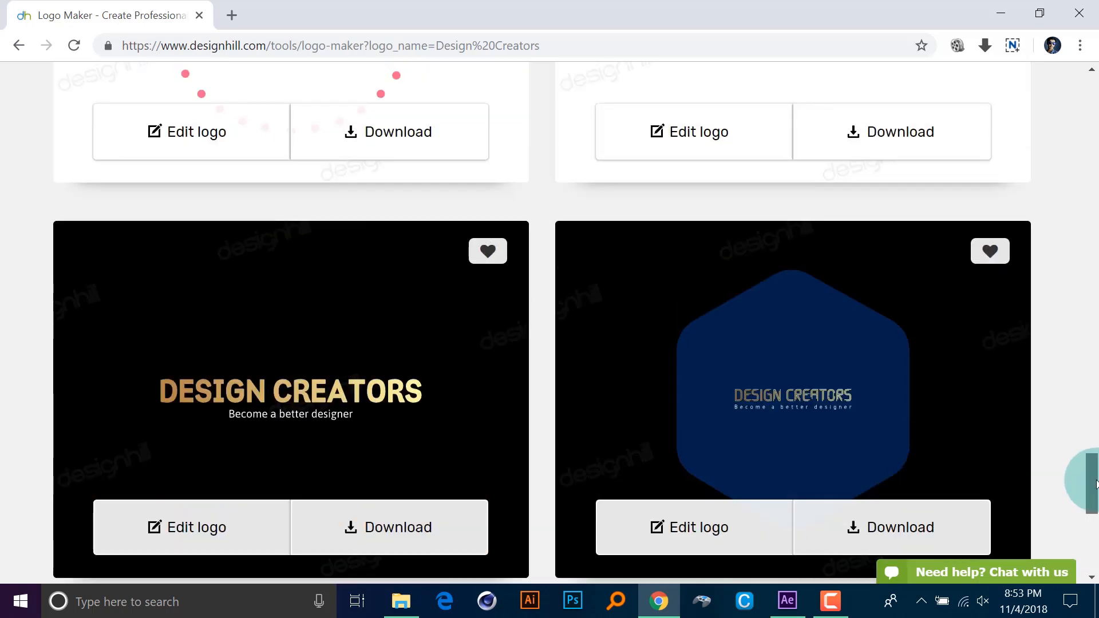
pyautogui.scroll(3)
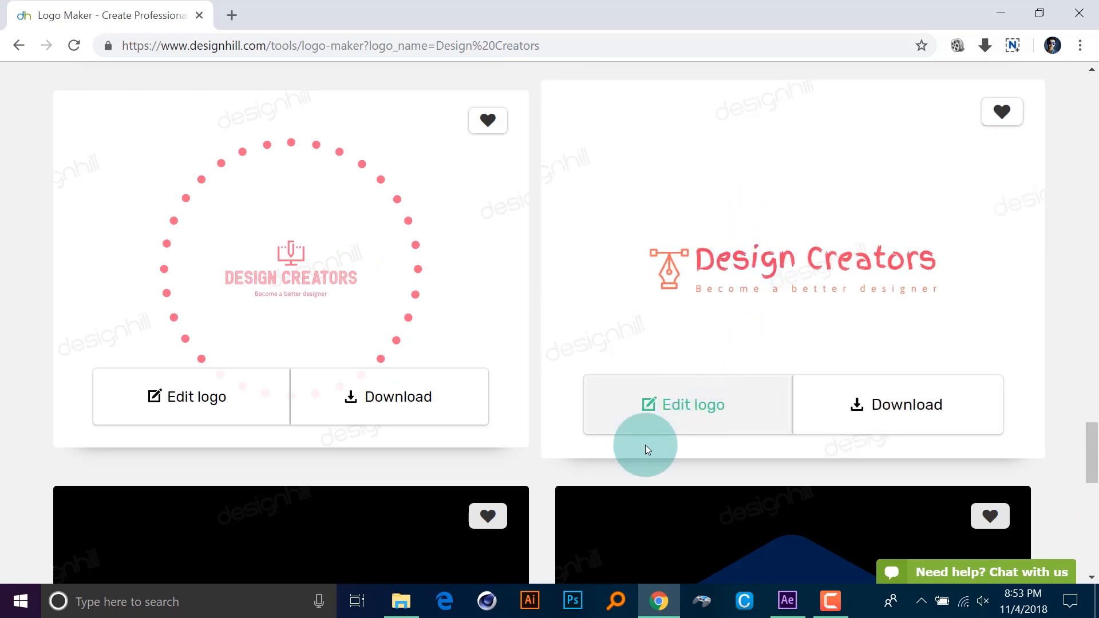
pyautogui.moveTo(945, 416)
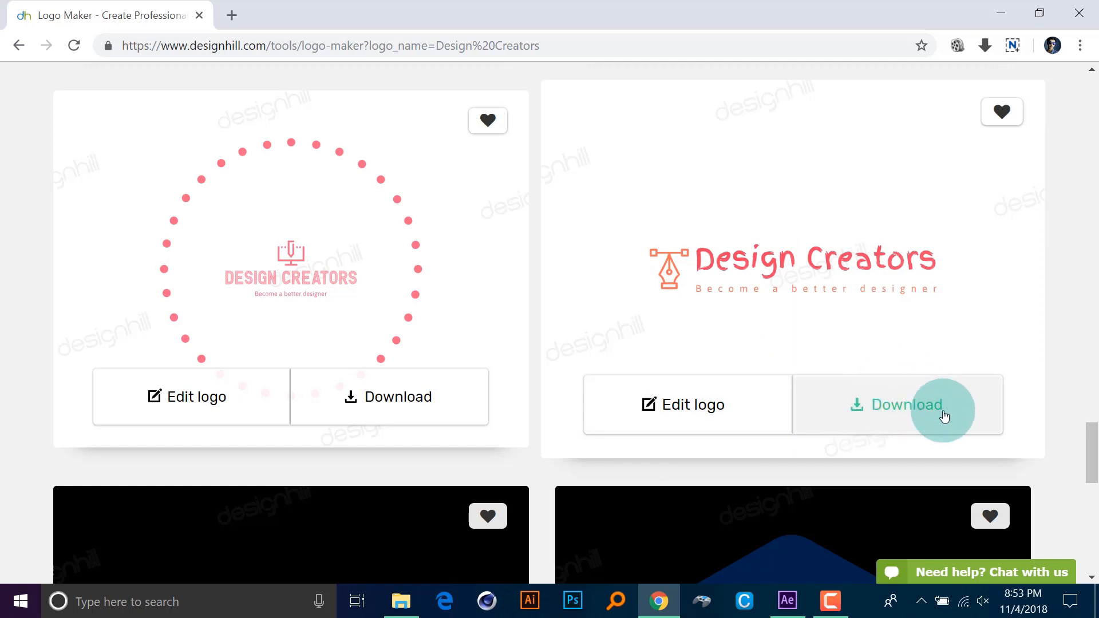
pyautogui.moveTo(729, 385)
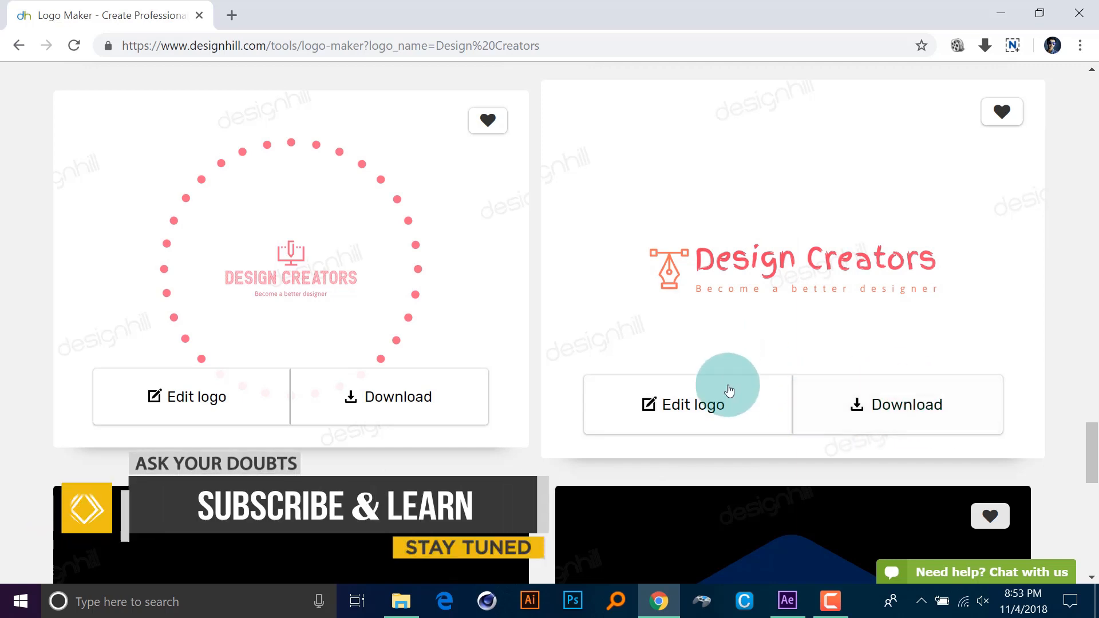
# Open the red pen-tool Design Creators logo in the editor.
pyautogui.click(694, 404)
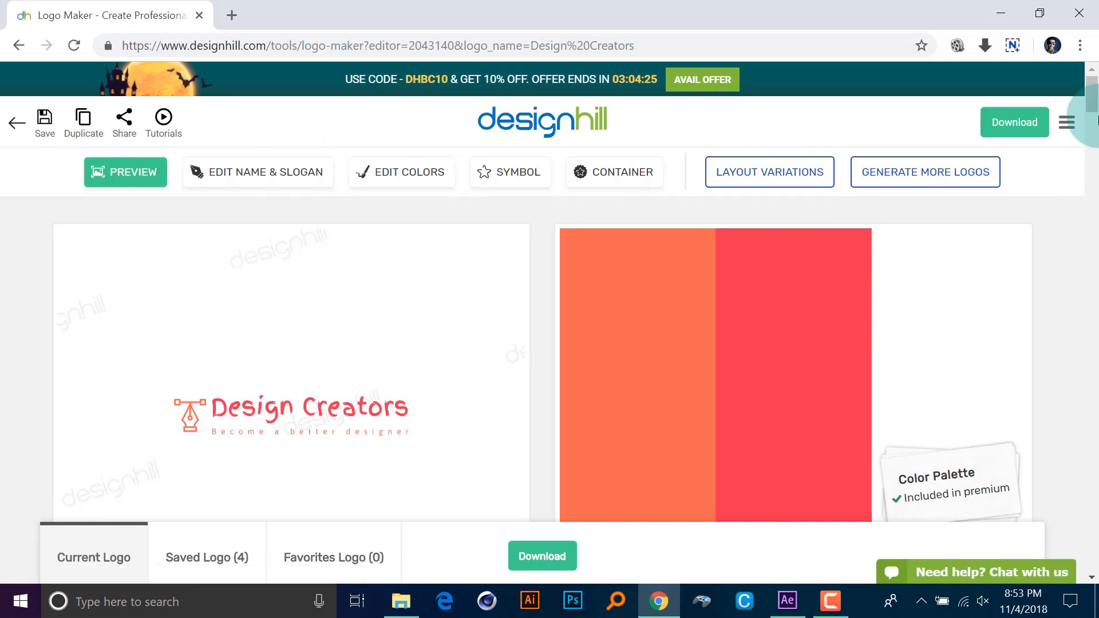
pyautogui.scroll(-3)
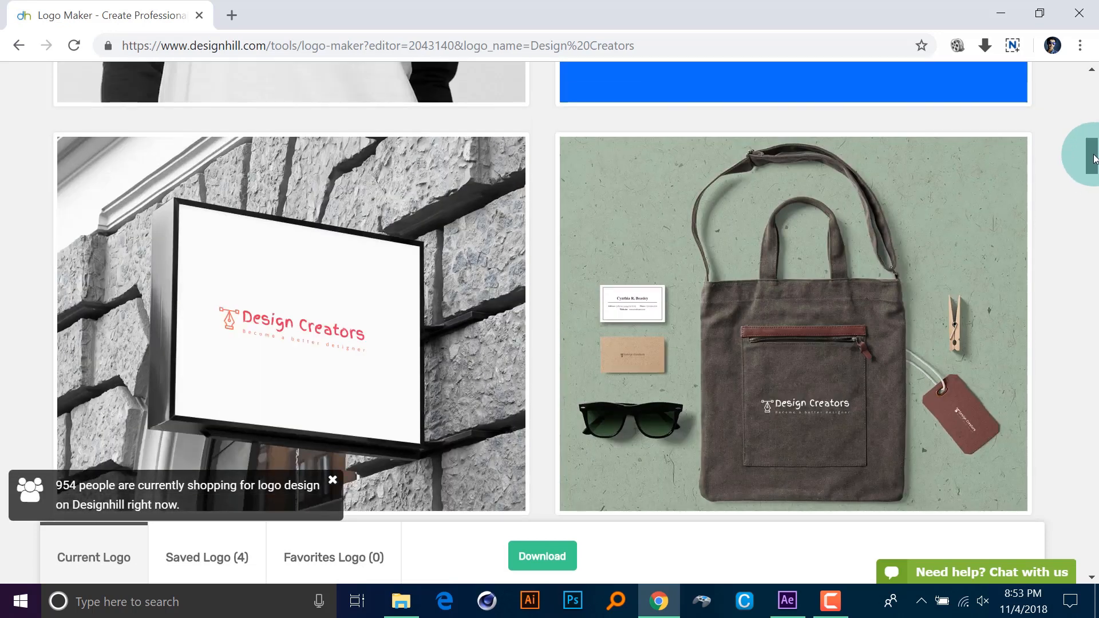
pyautogui.scroll(3)
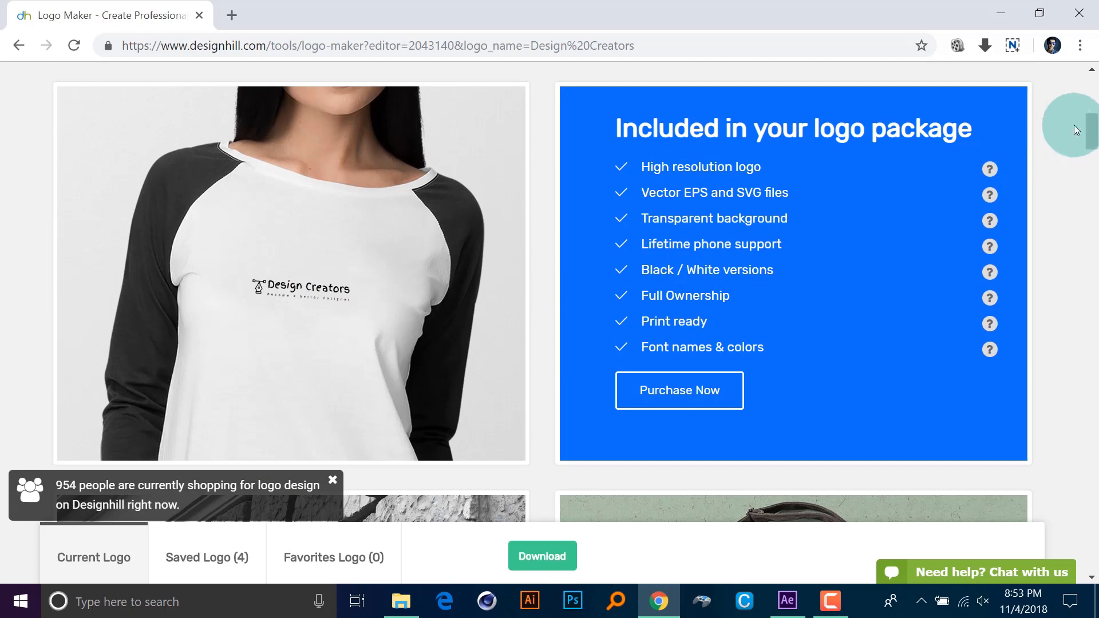
pyautogui.scroll(-3)
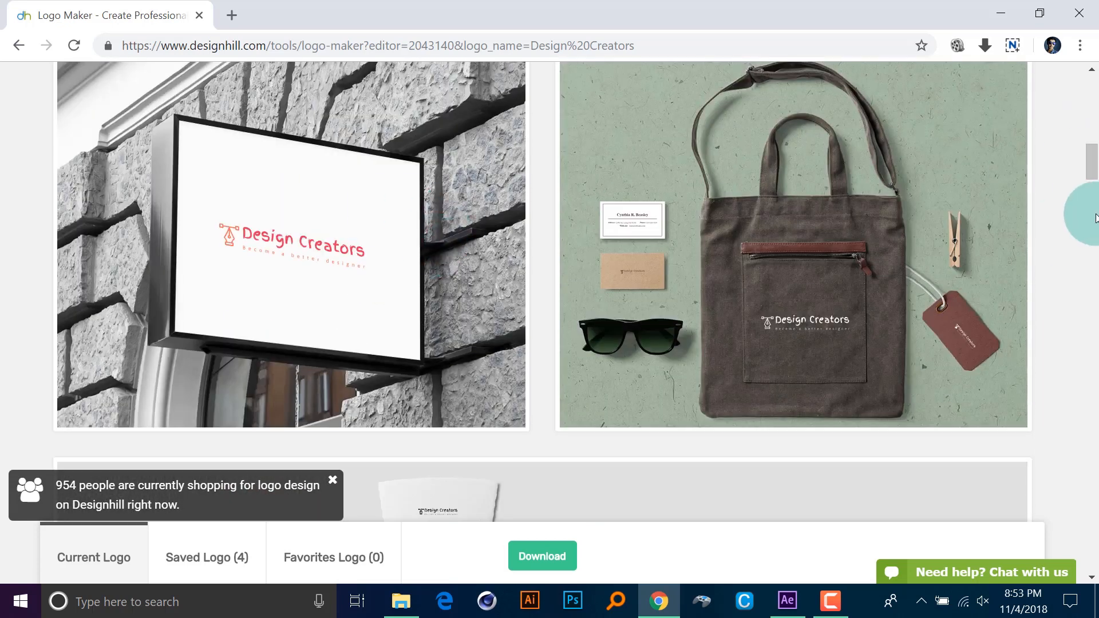
pyautogui.scroll(-3)
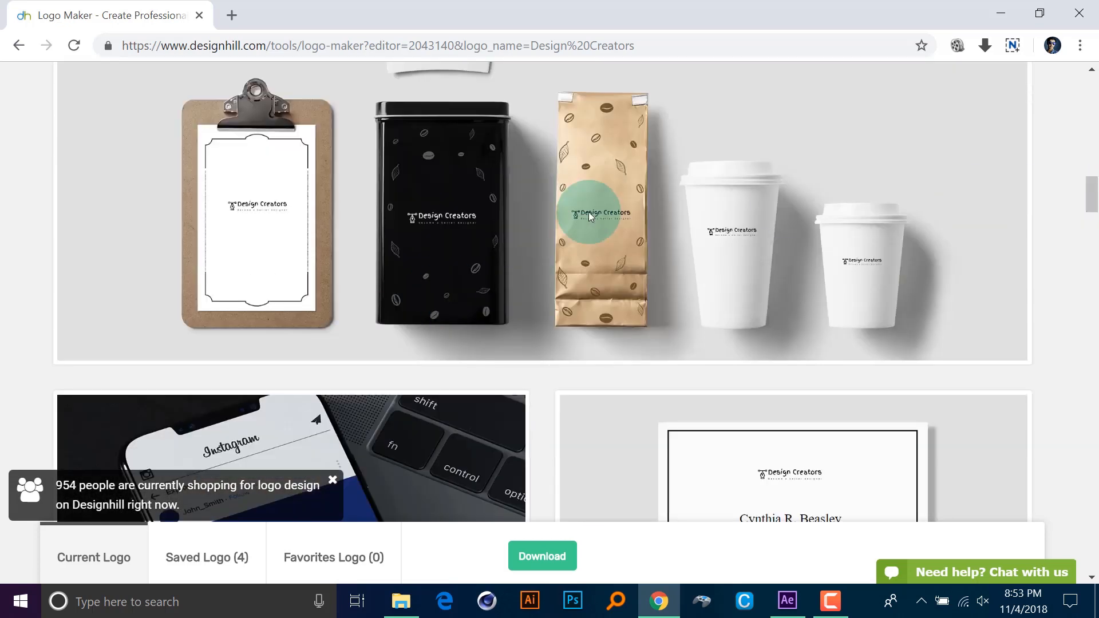
pyautogui.scroll(-3)
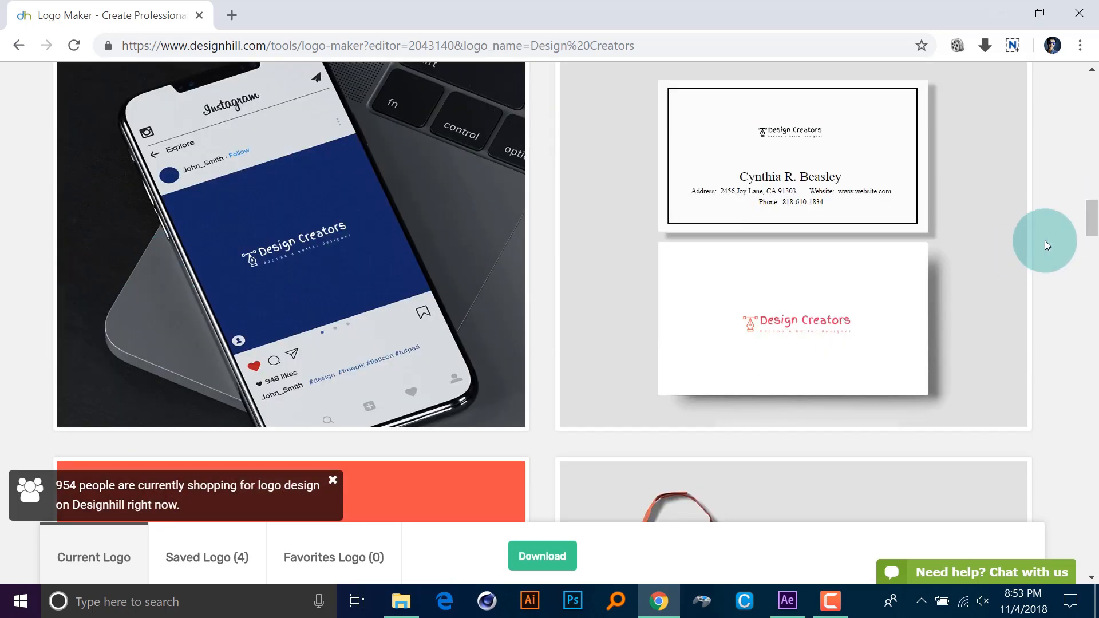
pyautogui.scroll(-3)
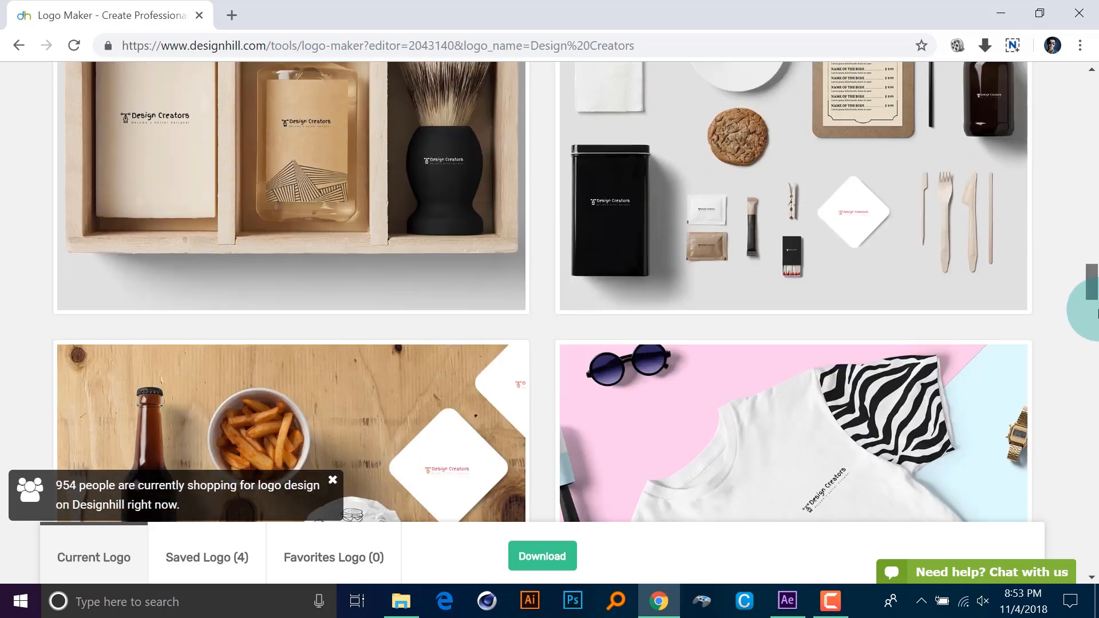
pyautogui.scroll(-3)
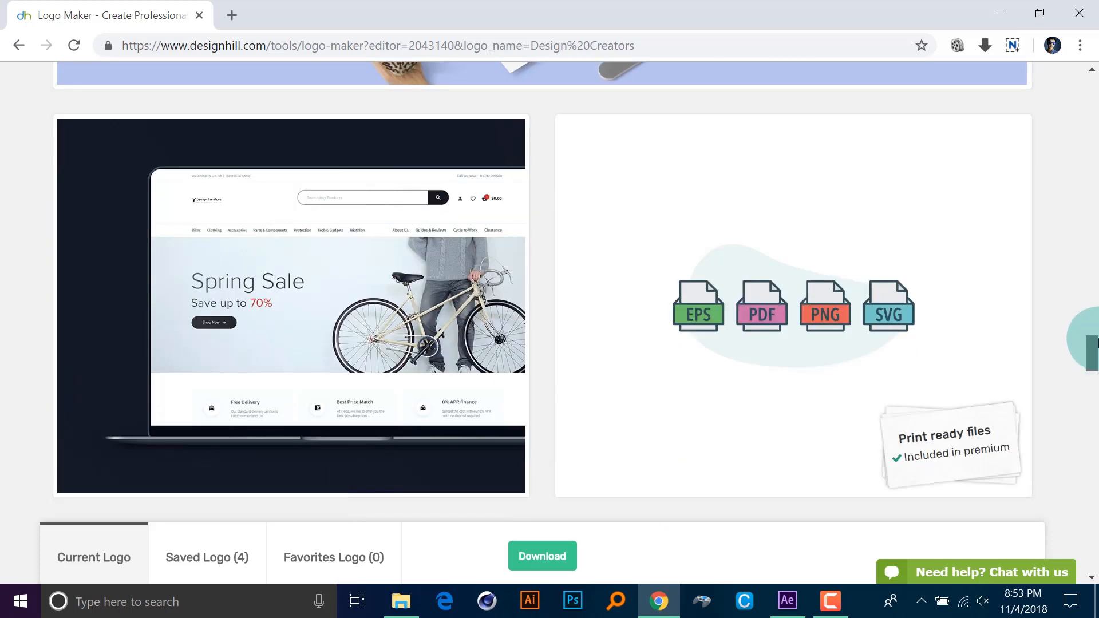
pyautogui.scroll(-3)
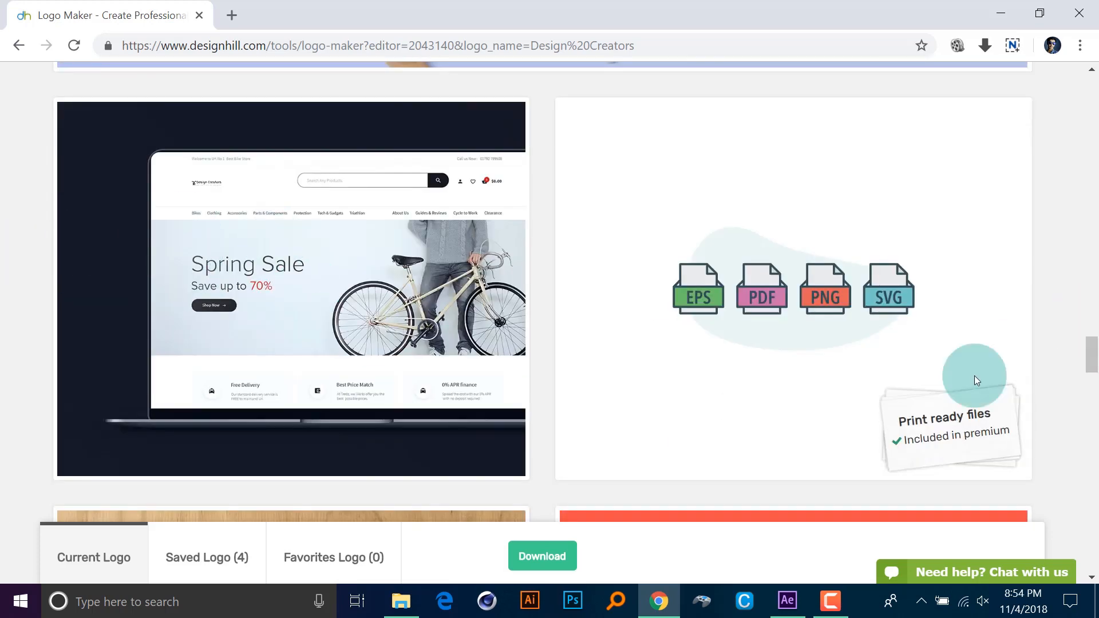
pyautogui.scroll(3)
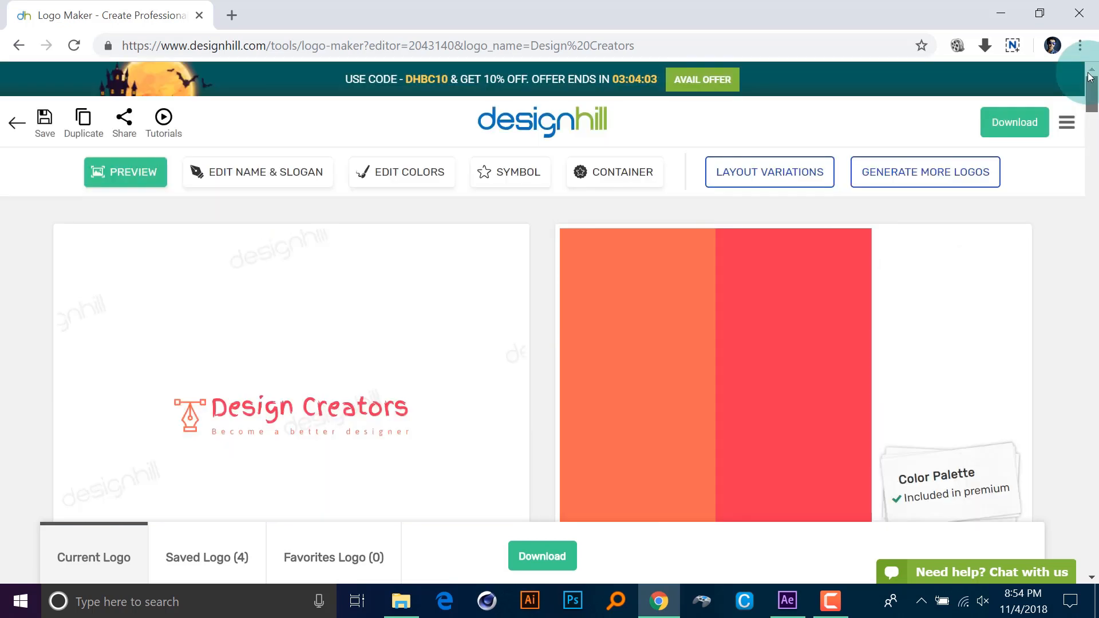
# Enlarge the slogan 'Become a better designer' to font size 41 with letter spacing 5.
pyautogui.click(258, 172)
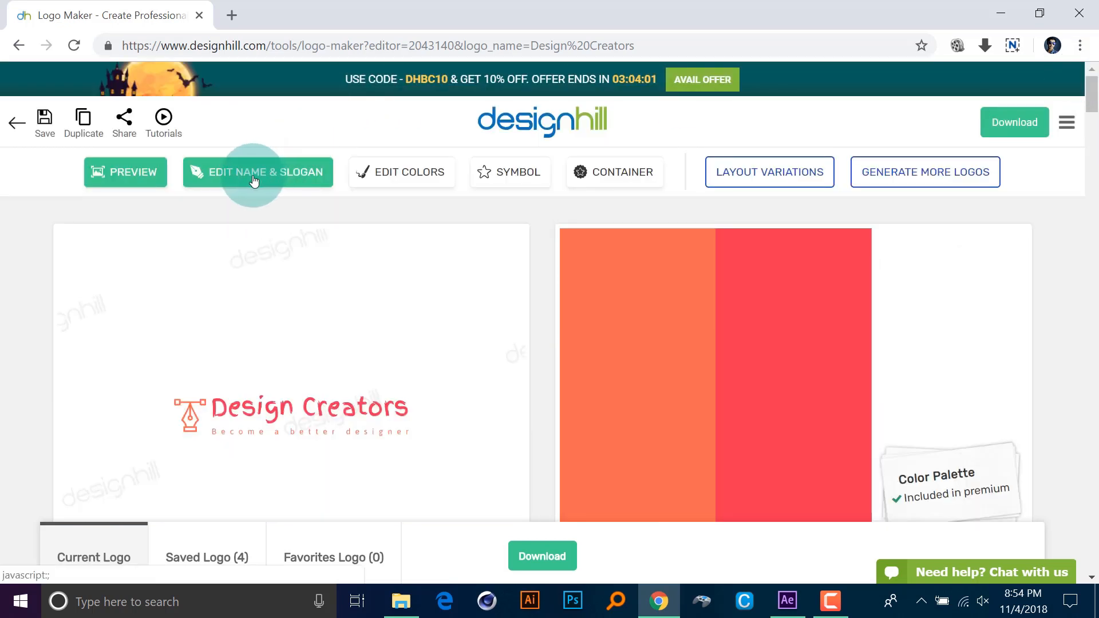
pyautogui.click(258, 171)
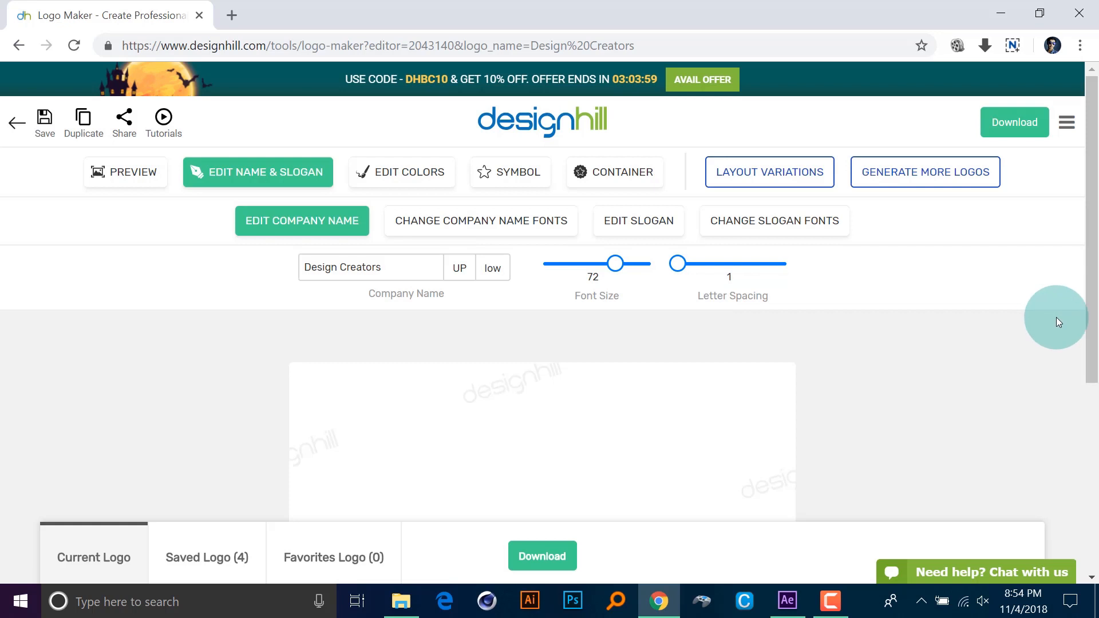
pyautogui.scroll(-3)
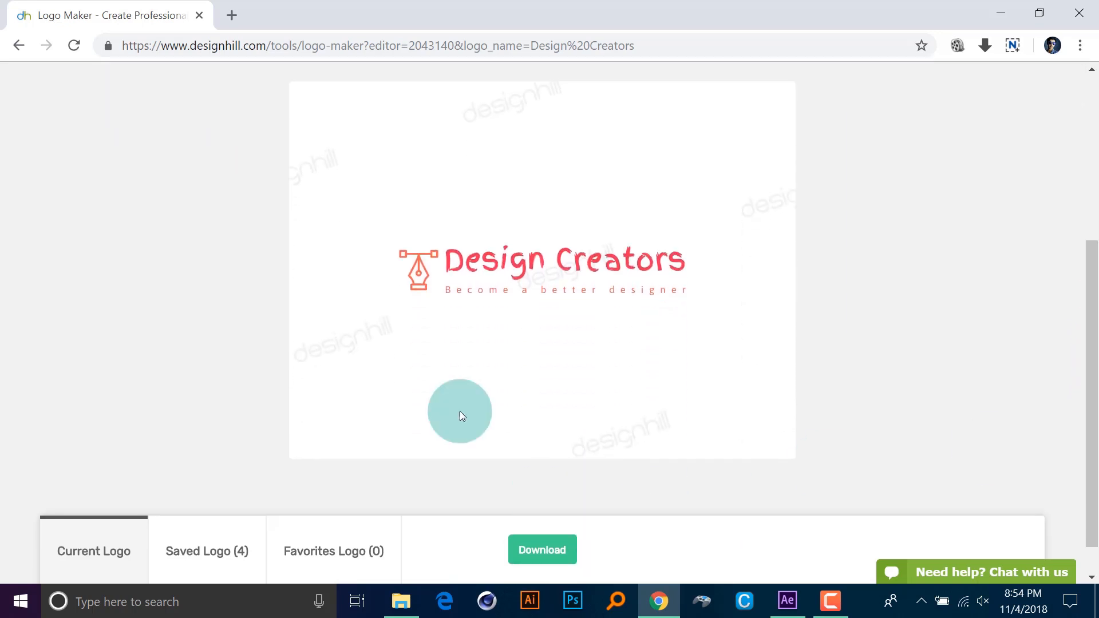
pyautogui.click(561, 260)
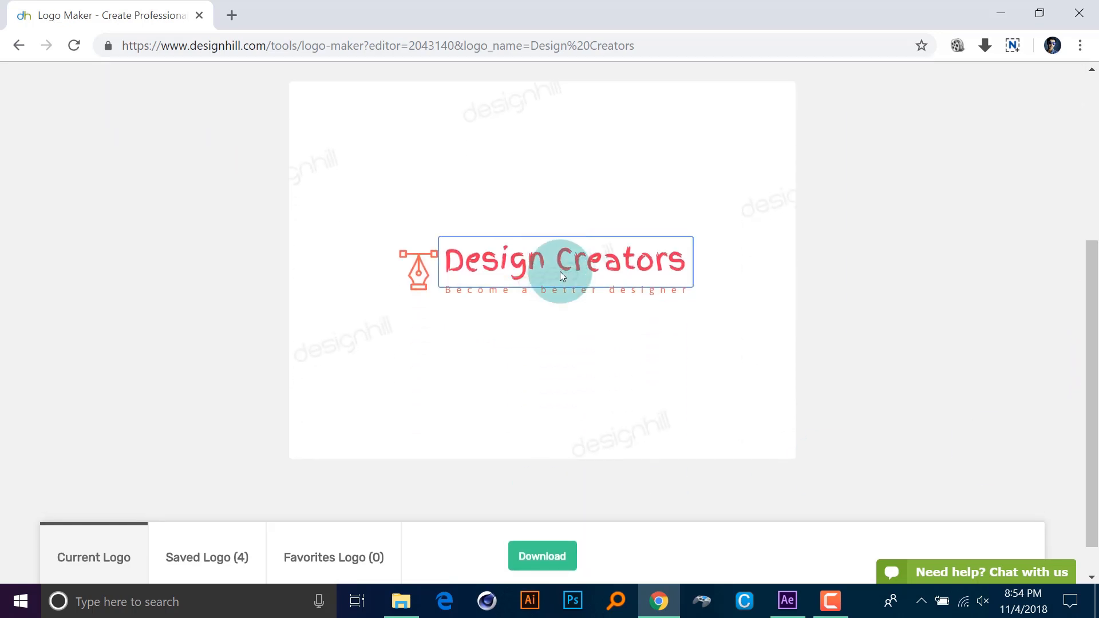
pyautogui.click(561, 260)
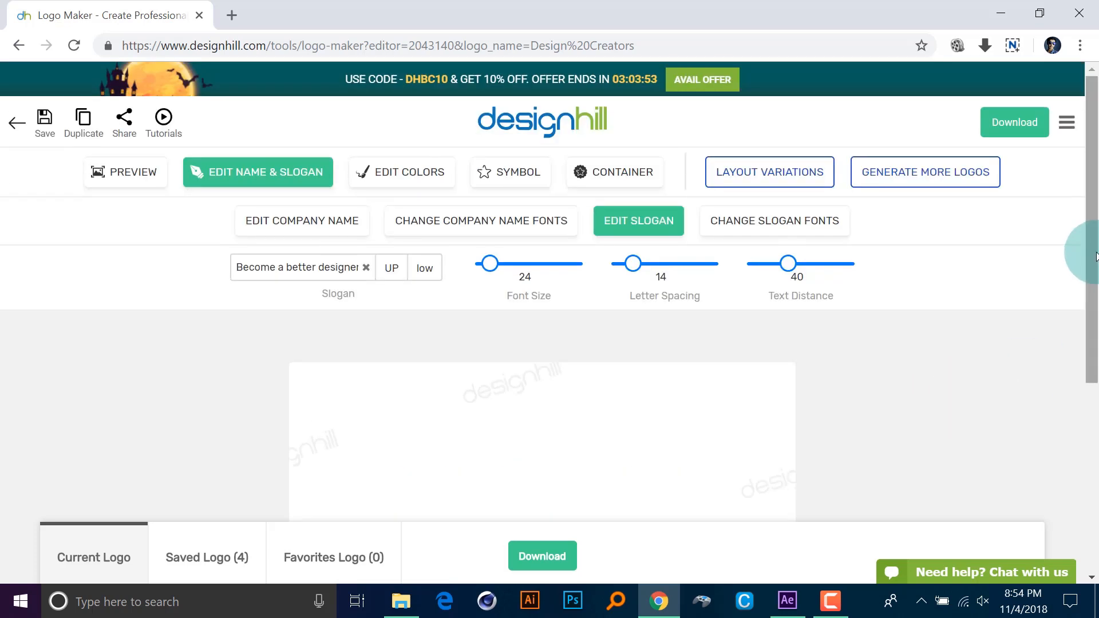
pyautogui.scroll(-3)
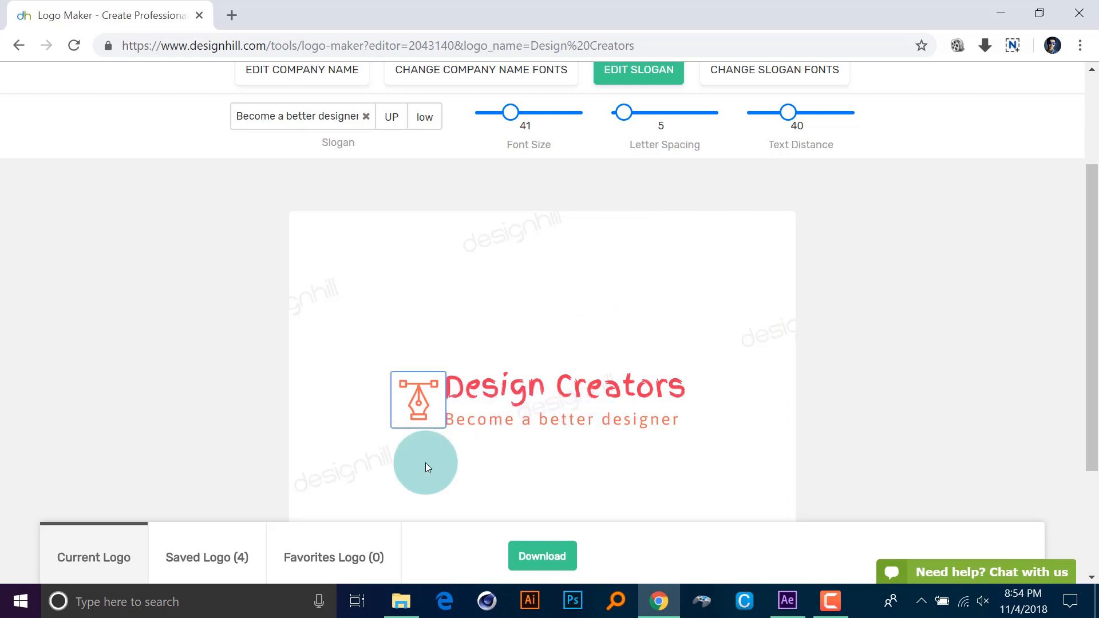
pyautogui.click(427, 393)
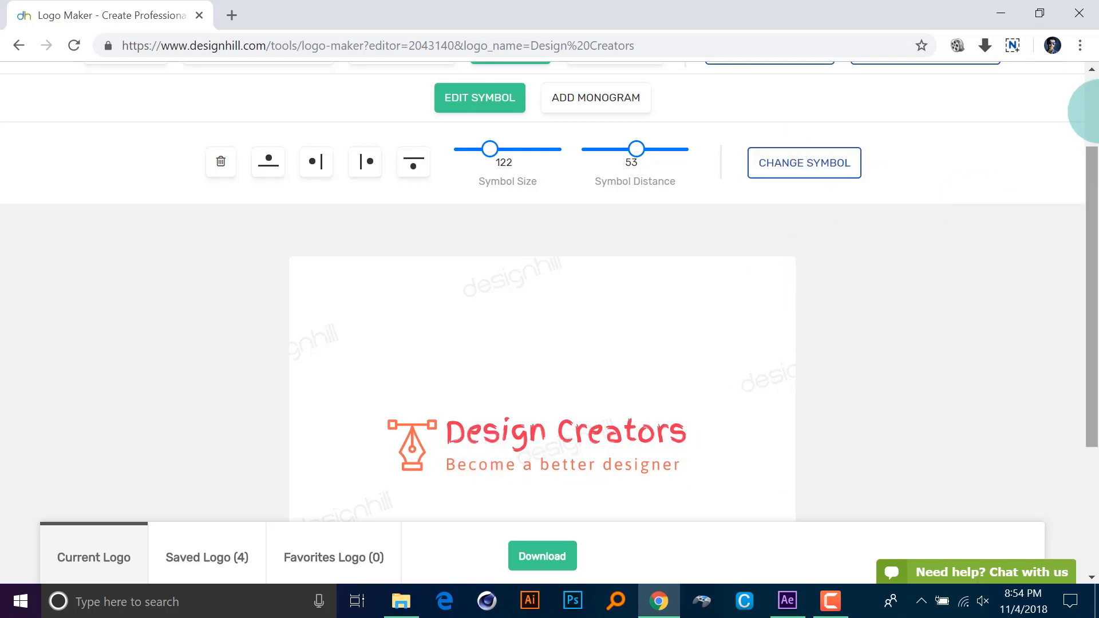
# Set the pen-tool symbol to size 122 with a symbol distance of 53.
pyautogui.scroll(3)
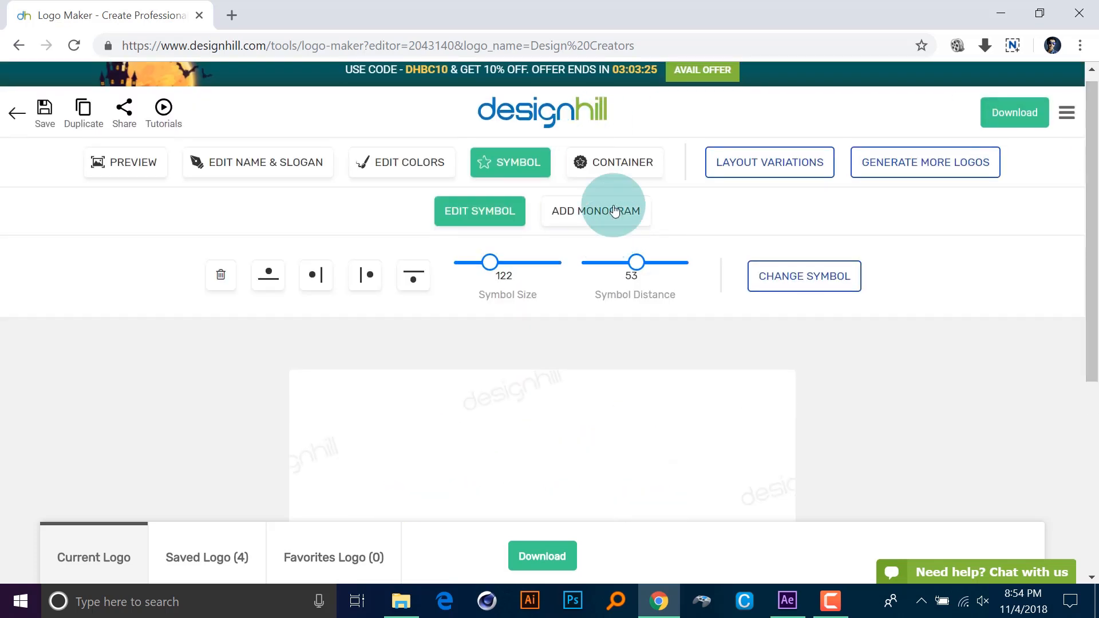
# Add a 'DC' monogram and browse the monogram logo variations.
pyautogui.click(596, 210)
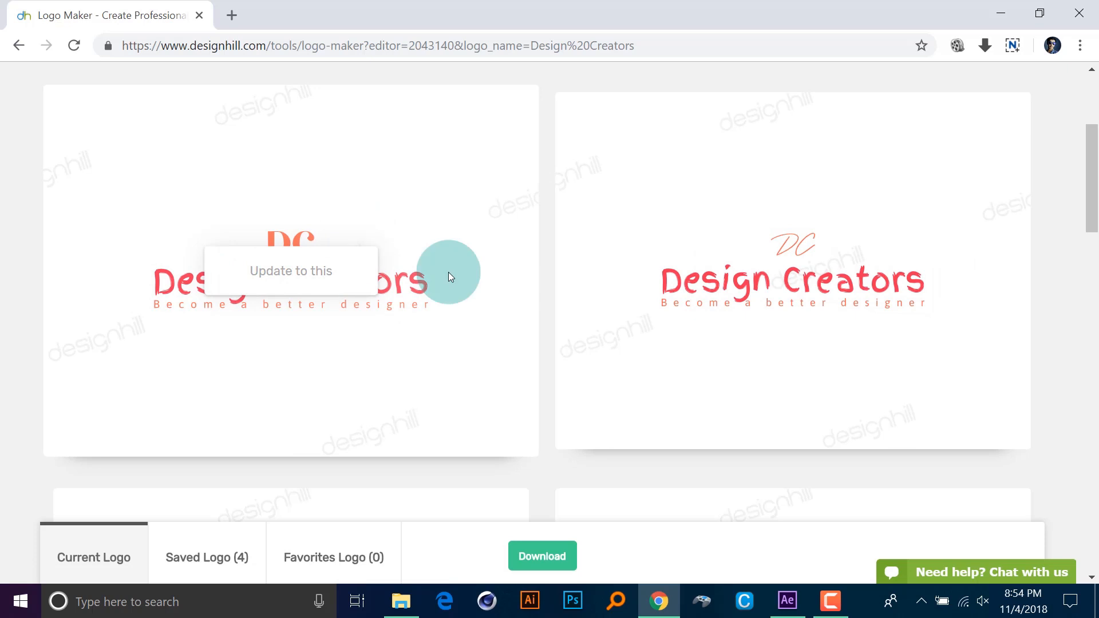
pyautogui.scroll(-3)
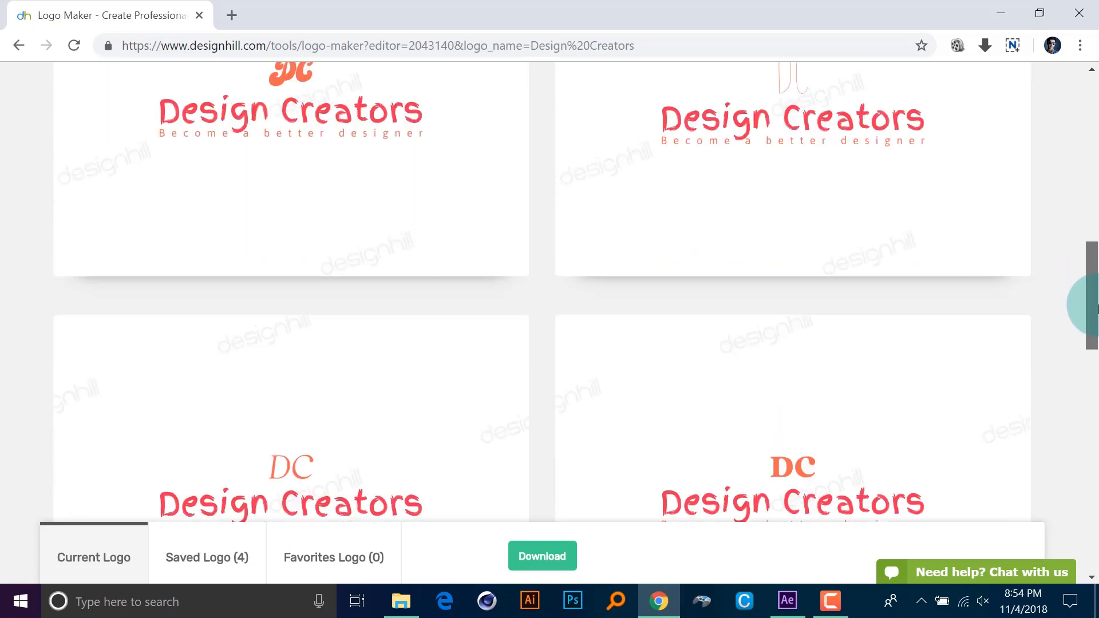
pyautogui.scroll(-3)
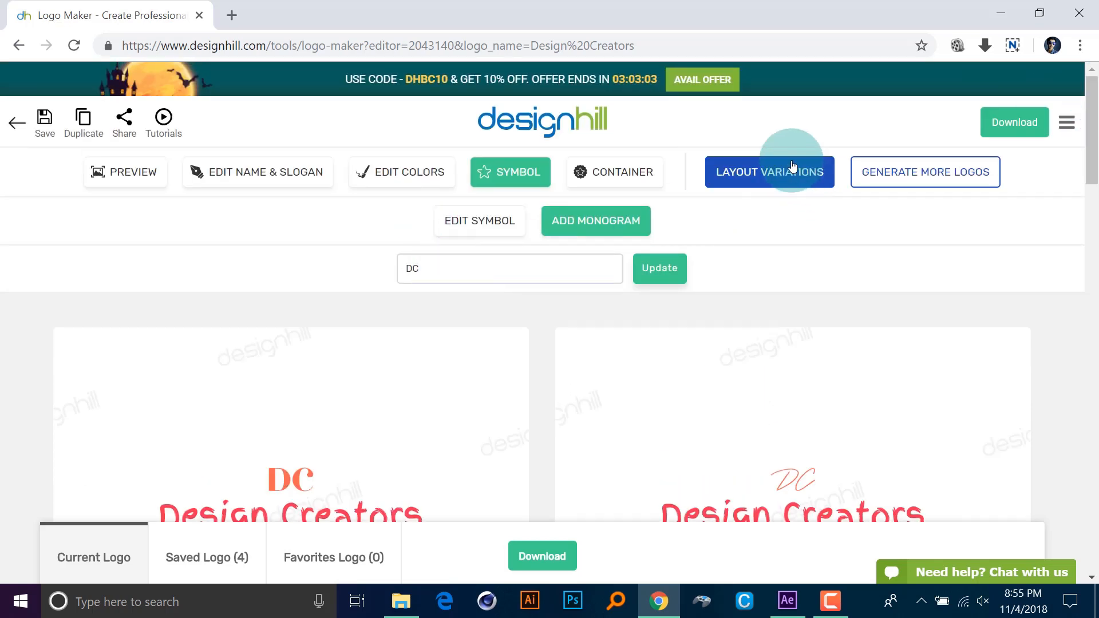
# Browse layout variations and apply the one with the pen-tool symbol beside the name.
pyautogui.click(770, 172)
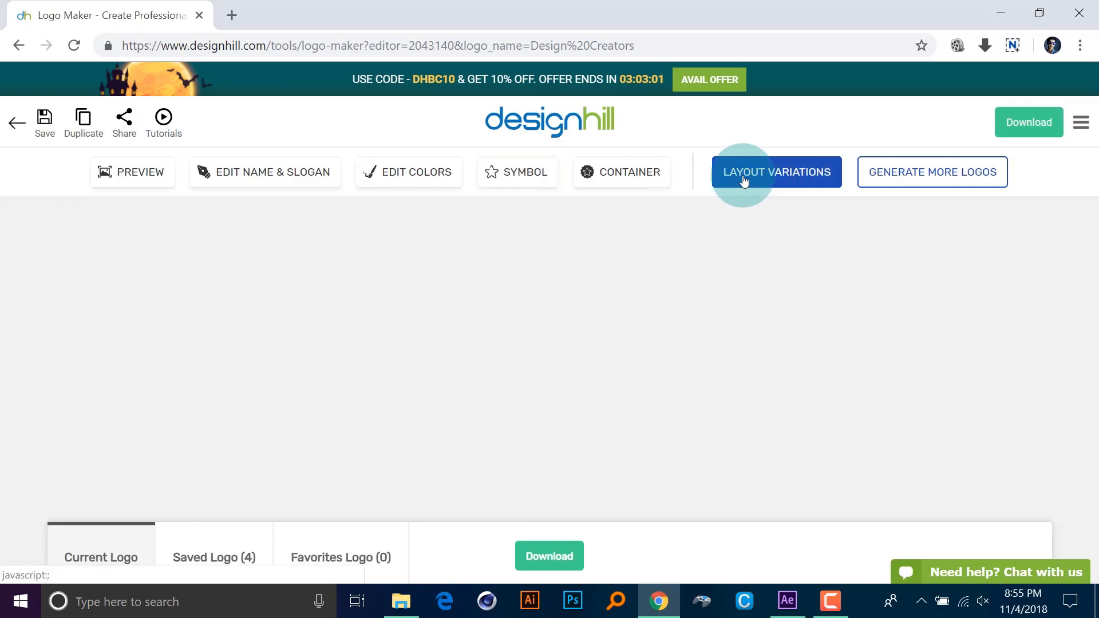
pyautogui.moveTo(1082, 198)
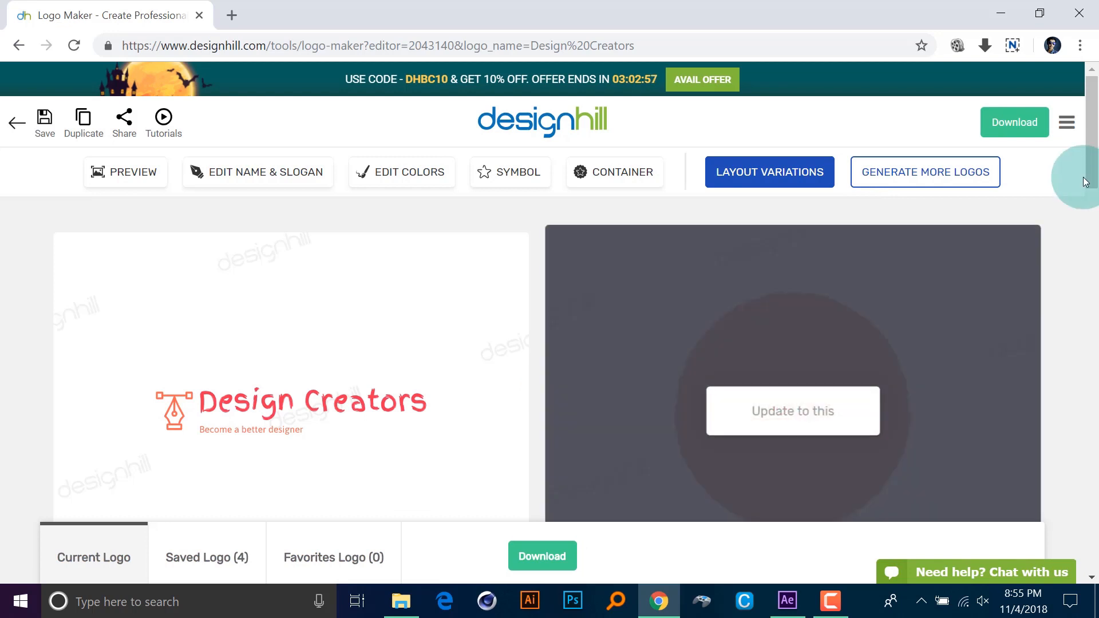
pyautogui.scroll(-3)
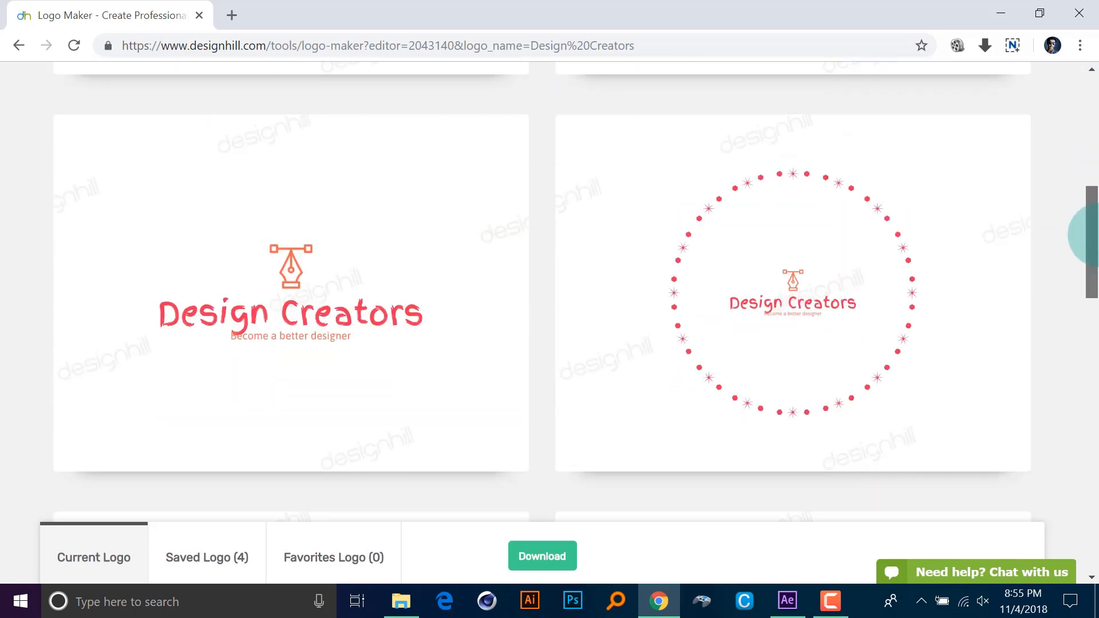
pyautogui.scroll(-3)
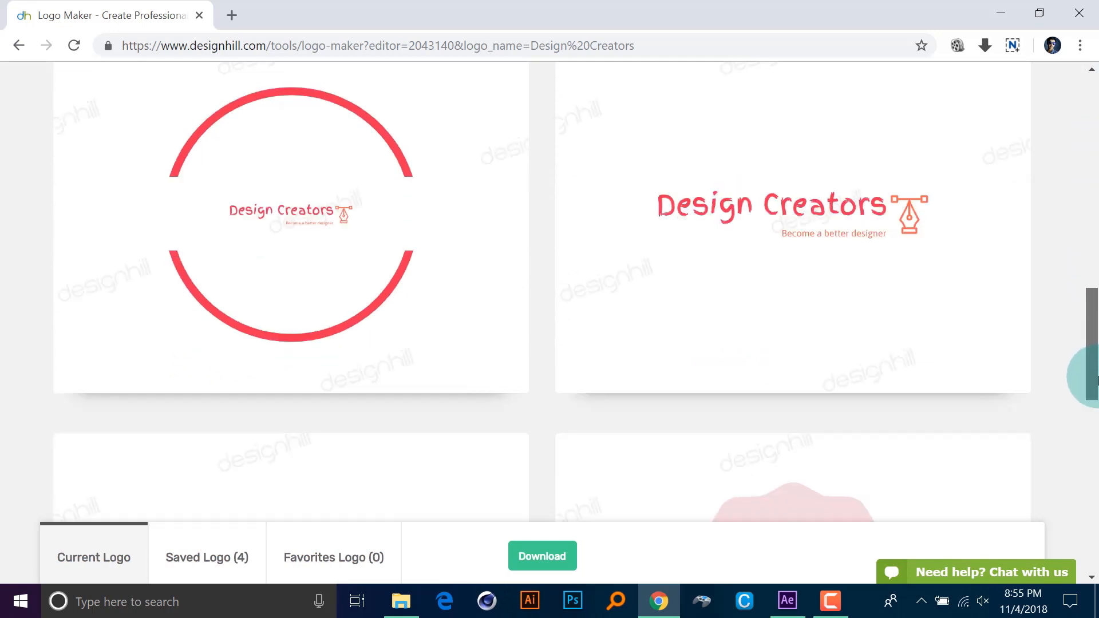
pyautogui.scroll(3)
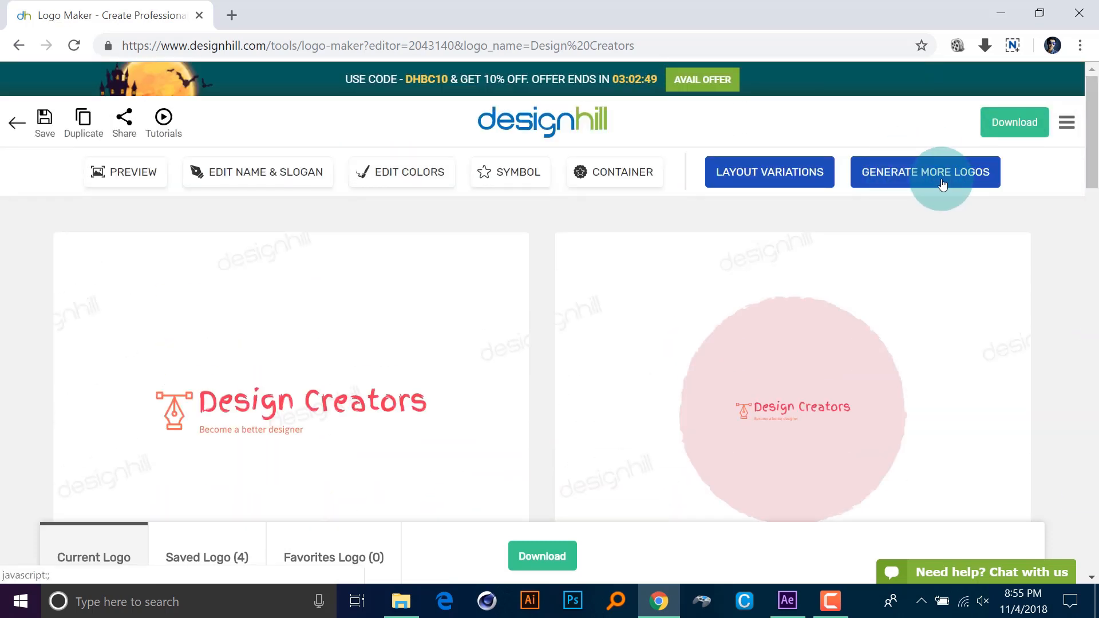
pyautogui.moveTo(125, 172)
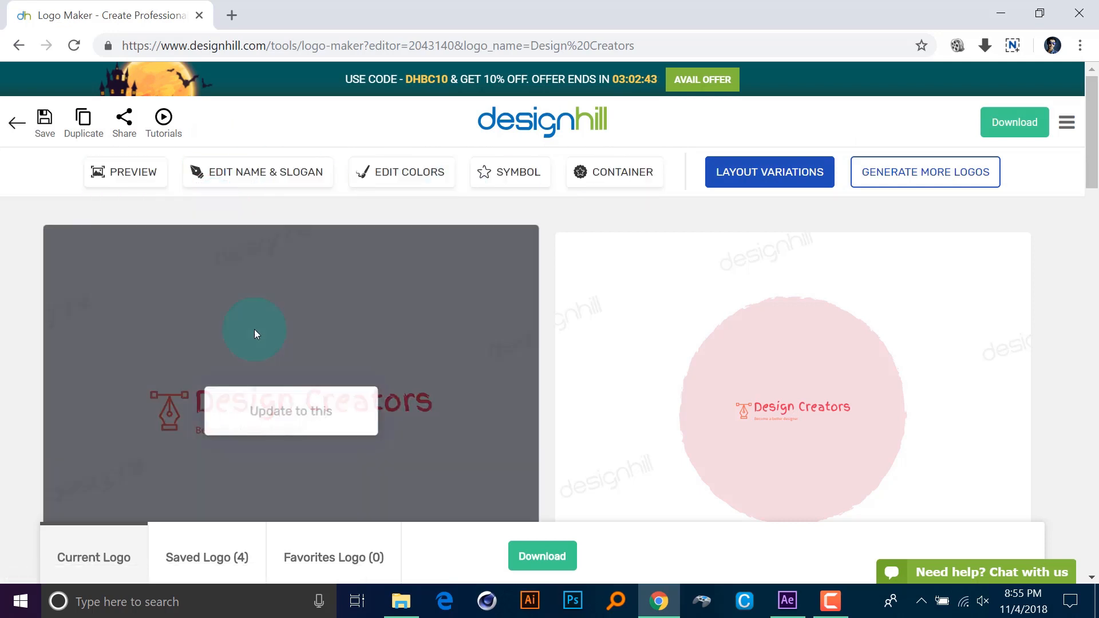
pyautogui.click(402, 172)
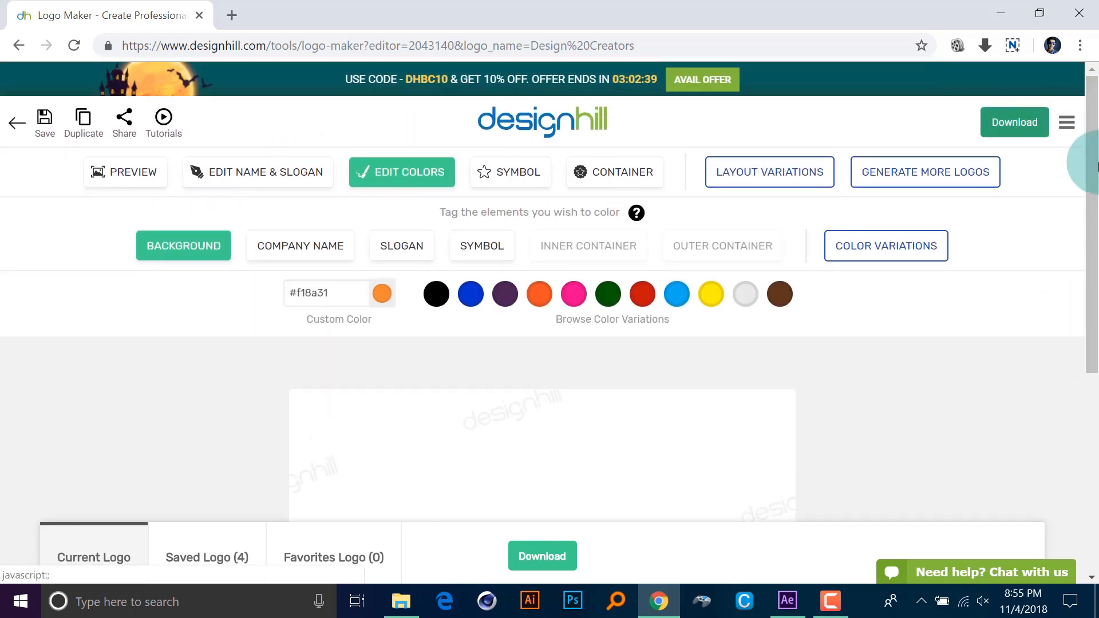
# Browse the blue, purple and pink name colour variations, then go to Download for purchase options.
pyautogui.scroll(-3)
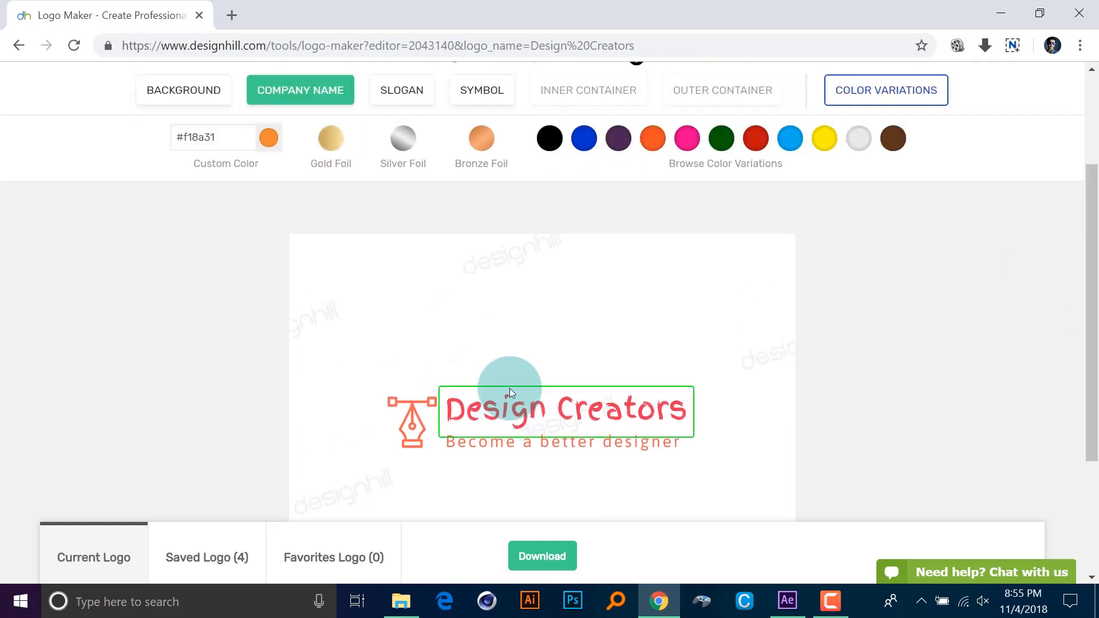
pyautogui.scroll(3)
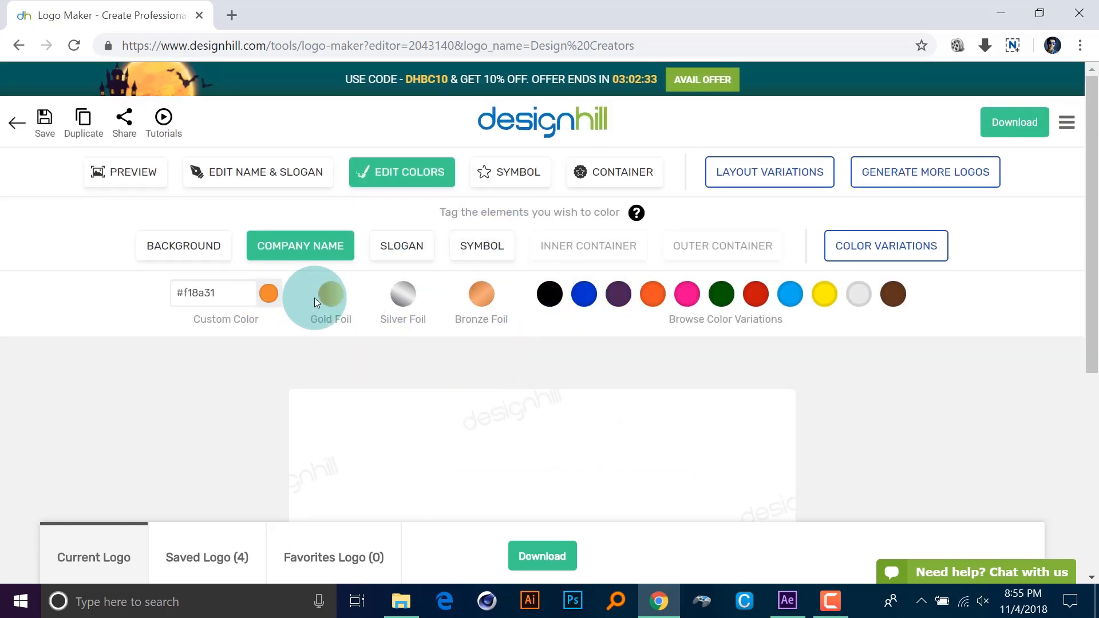
pyautogui.scroll(-3)
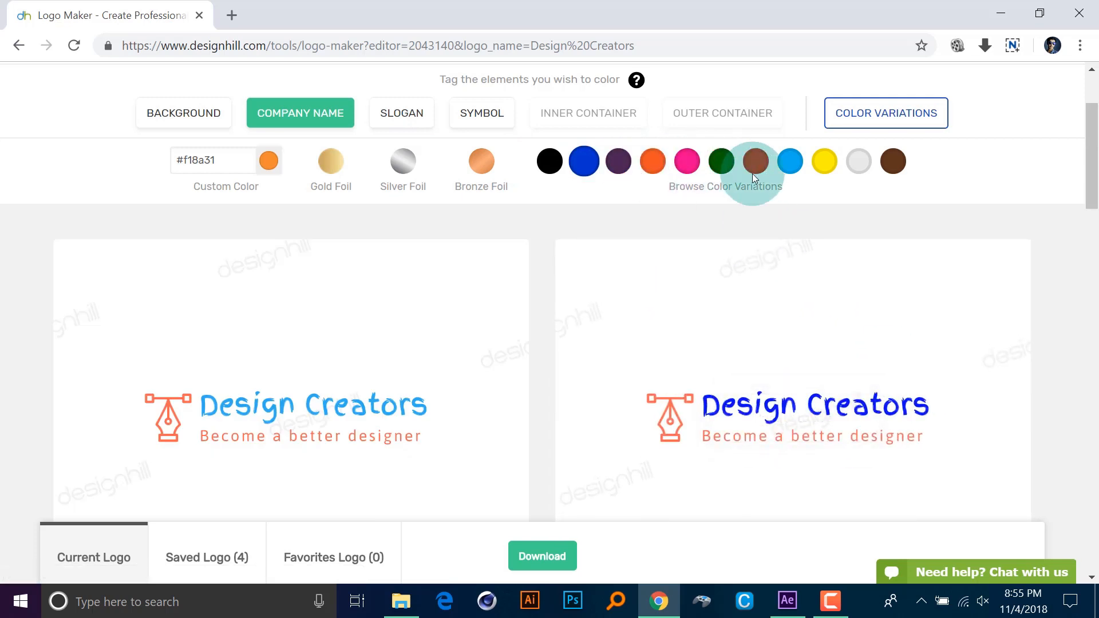
pyautogui.scroll(3)
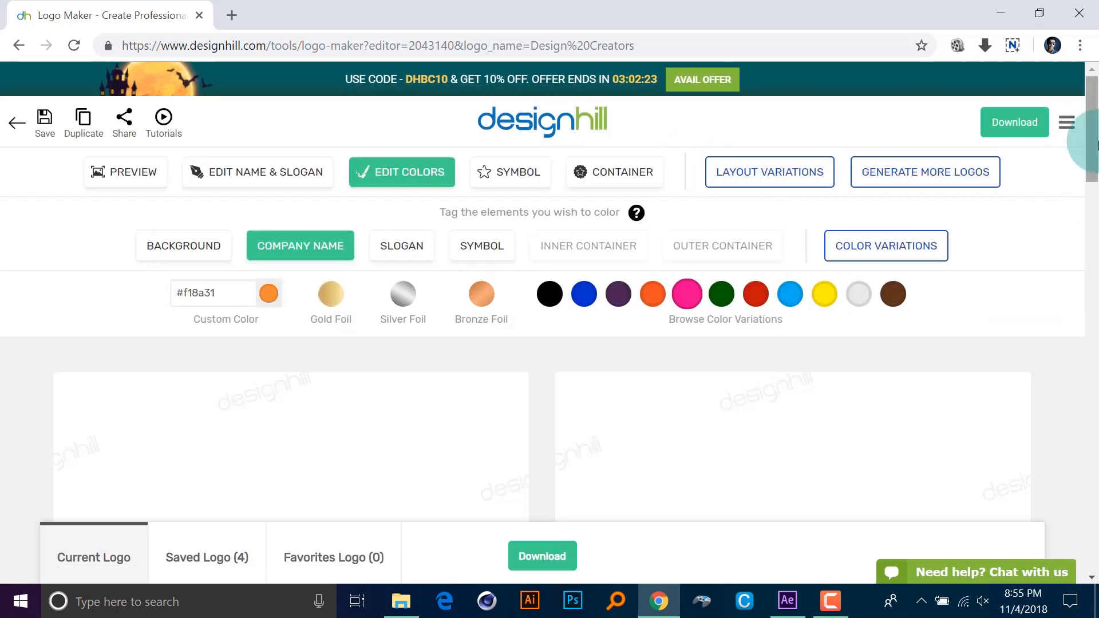
pyautogui.scroll(-3)
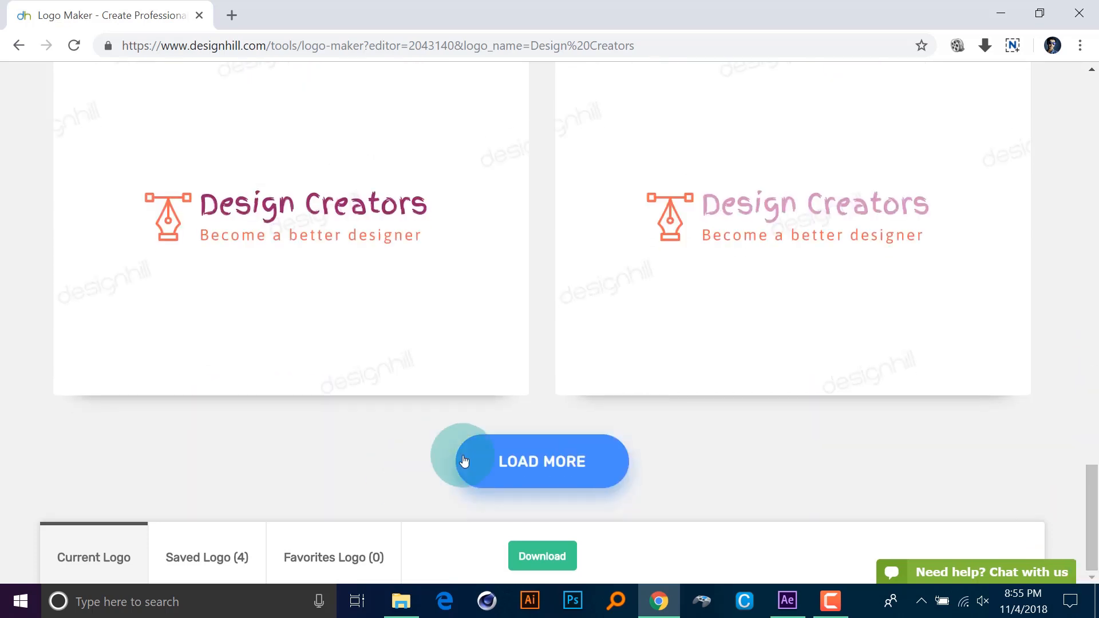
pyautogui.scroll(3)
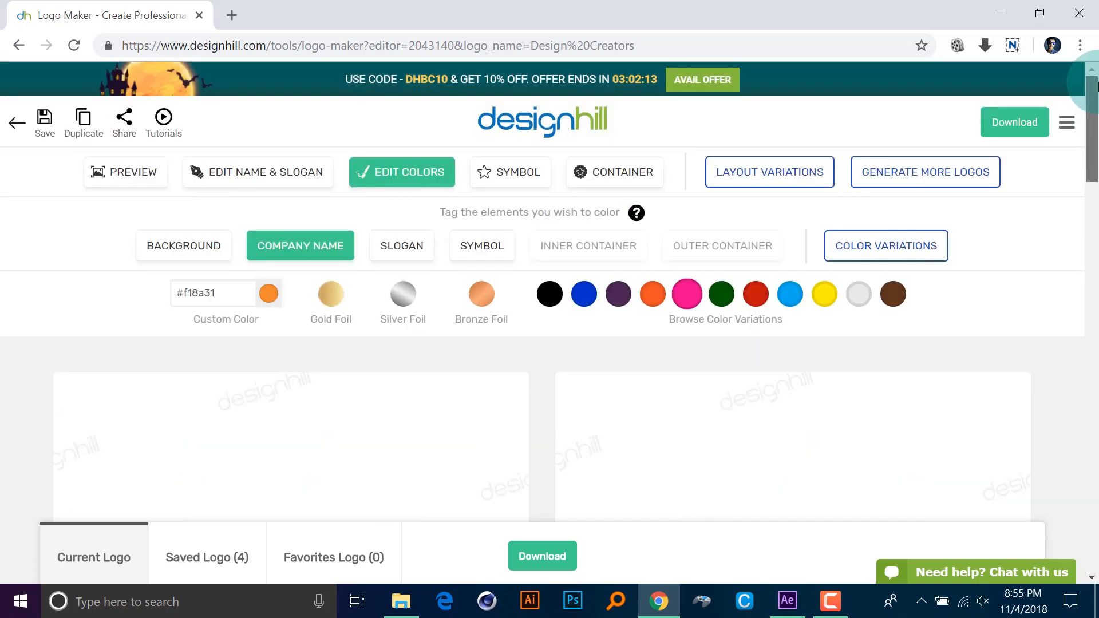
pyautogui.click(1014, 122)
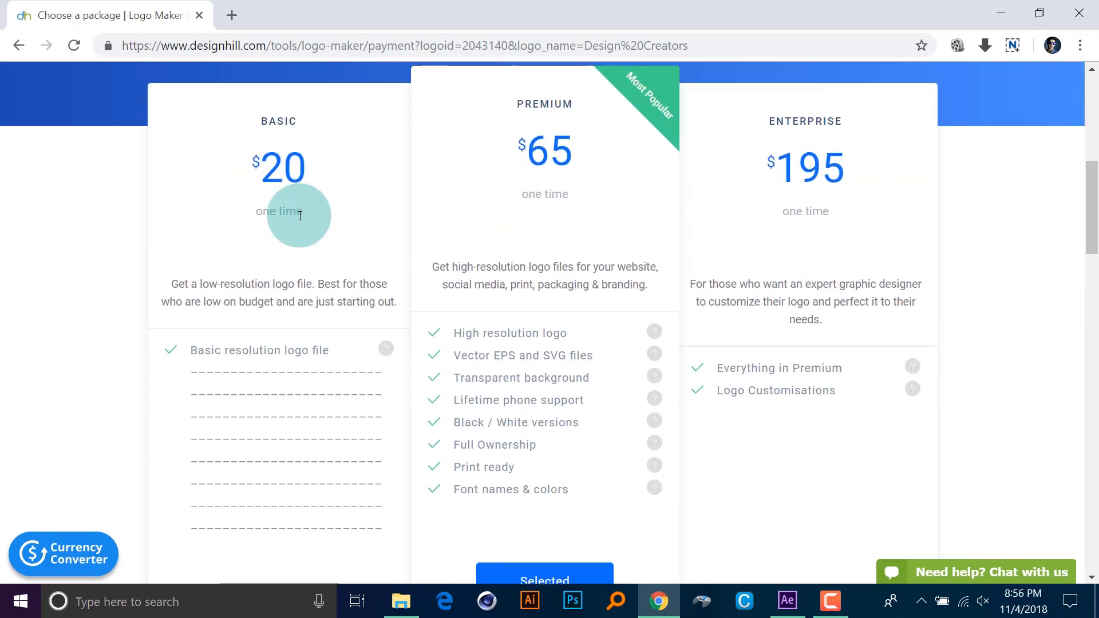
# Review the Premium $65 package features, highlighting the vector EPS file entry.
pyautogui.scroll(-3)
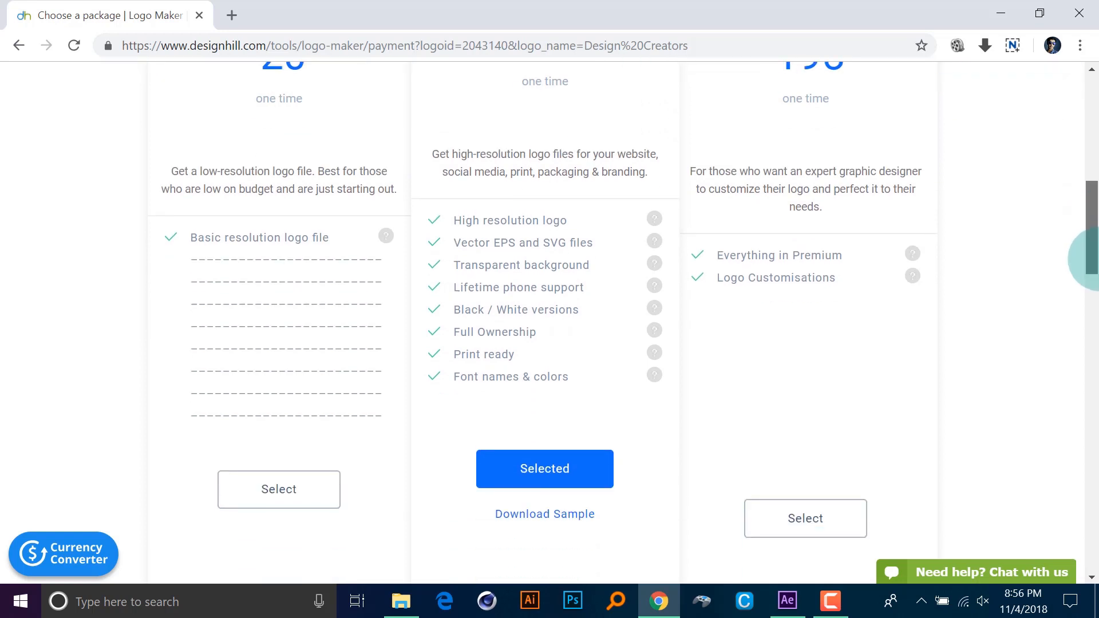
pyautogui.scroll(-3)
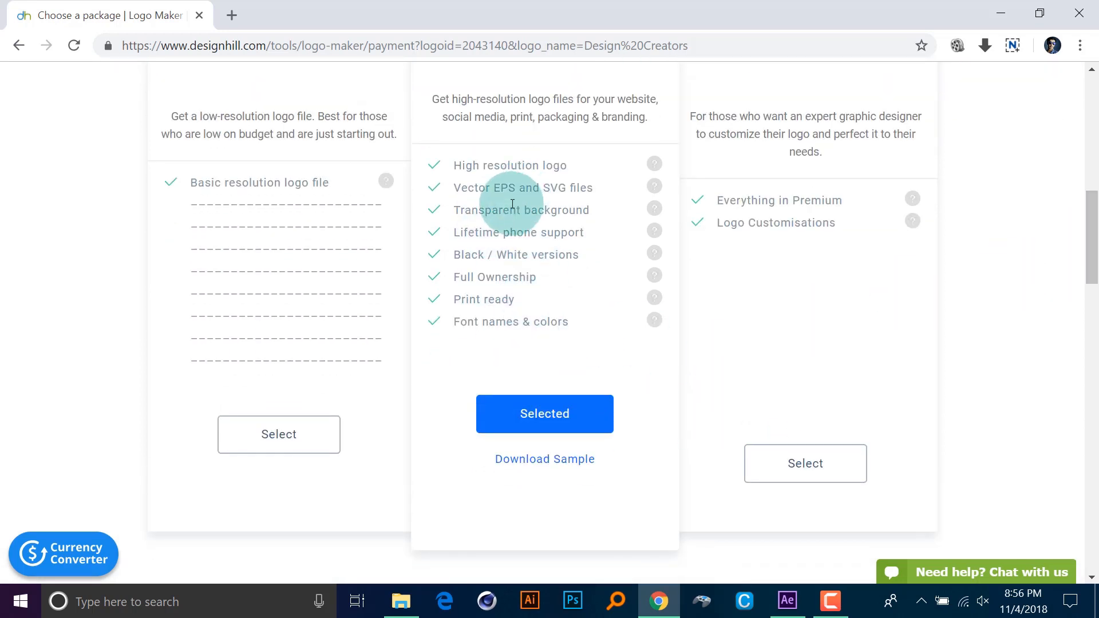
pyautogui.doubleClick(501, 188)
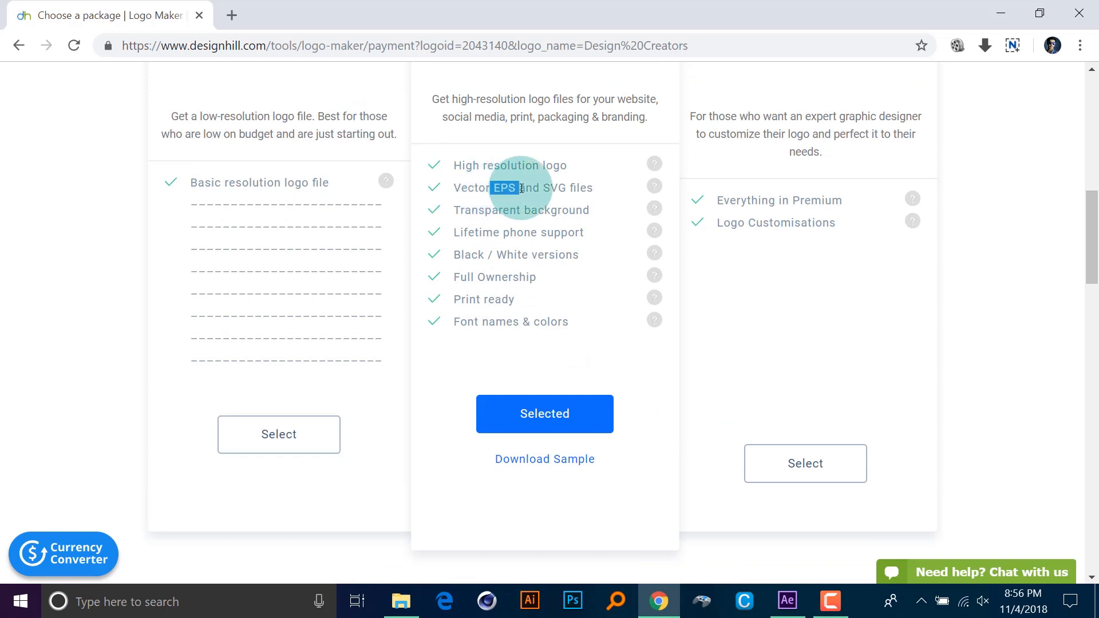
pyautogui.moveTo(527, 233)
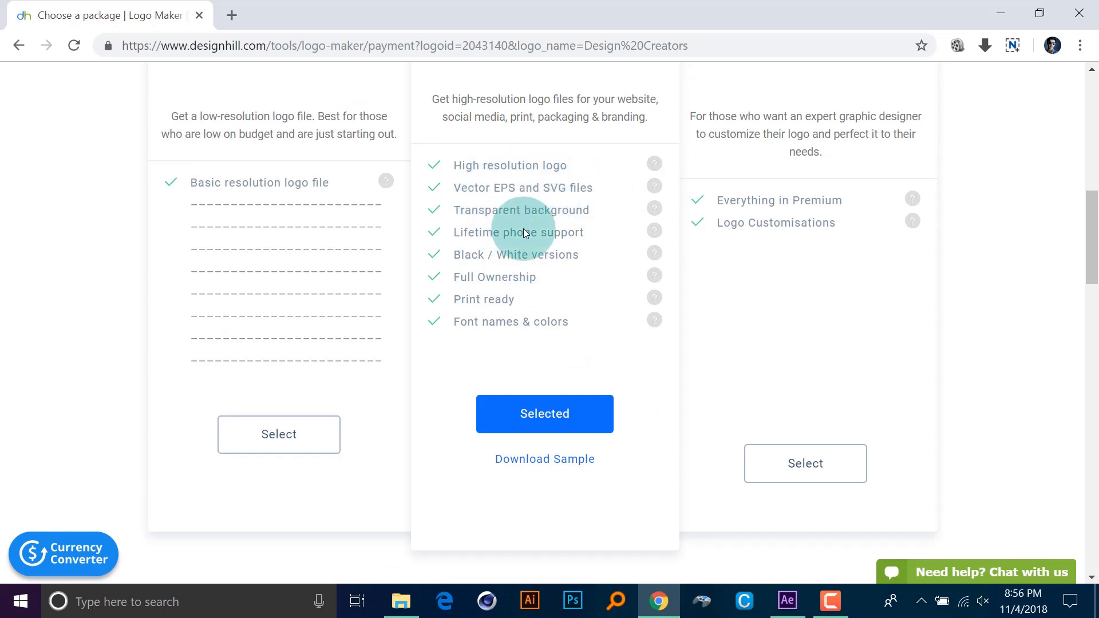
pyautogui.moveTo(614, 178)
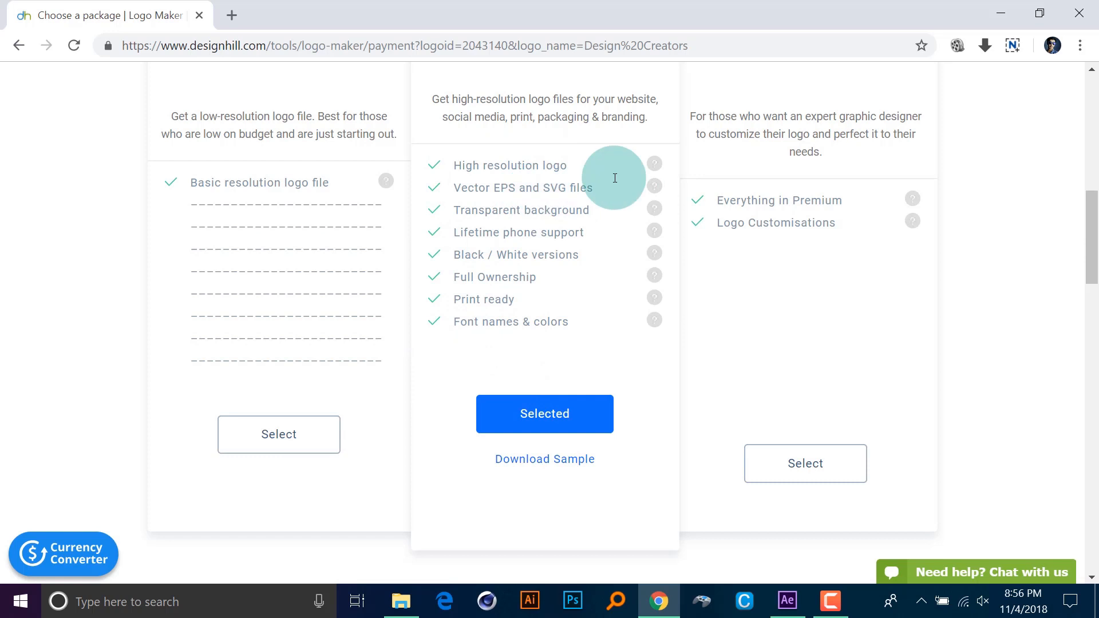
pyautogui.moveTo(505, 307)
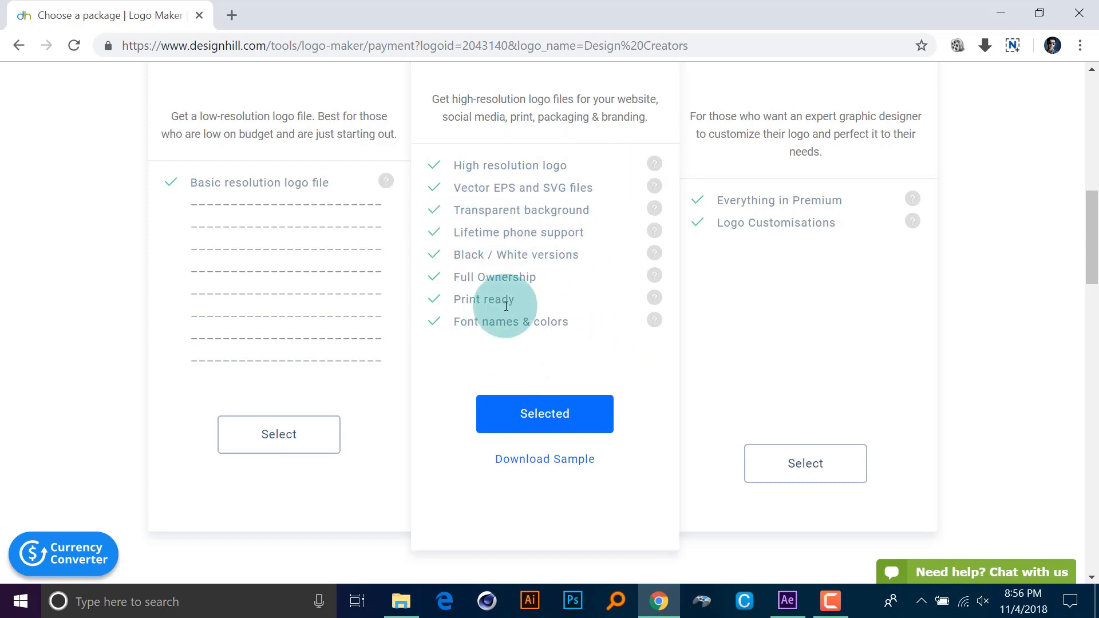
pyautogui.doubleClick(494, 277)
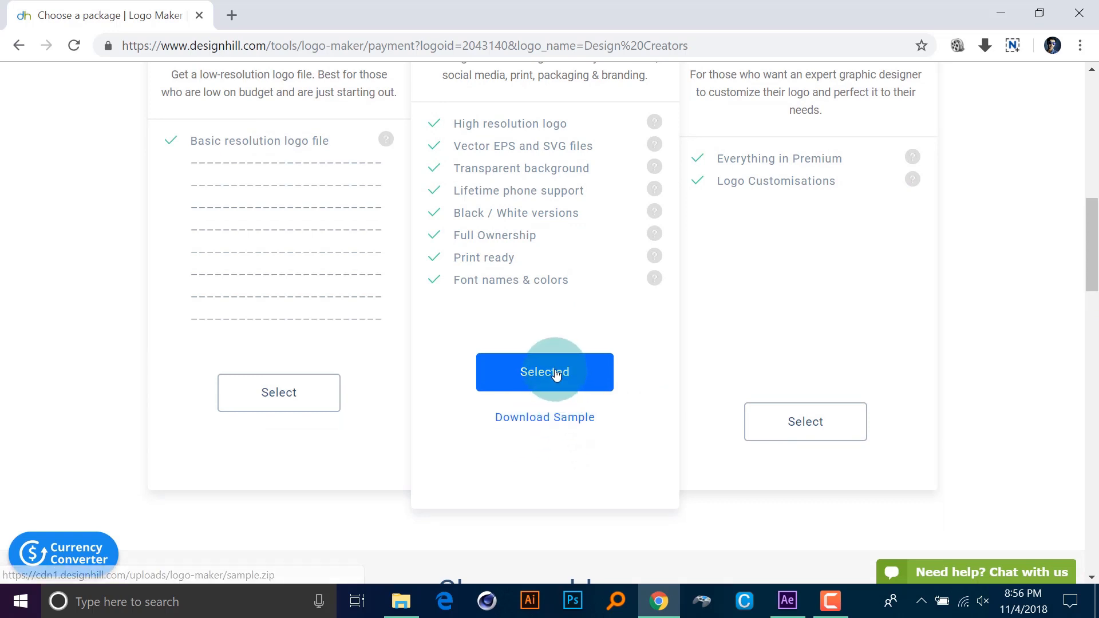
pyautogui.moveTo(568, 414)
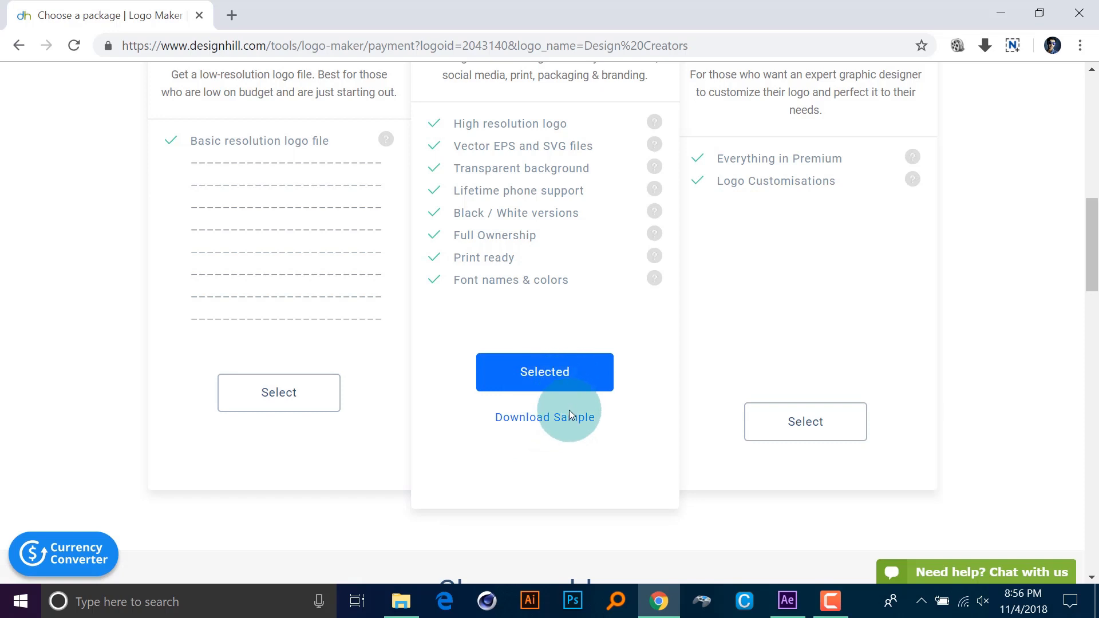
pyautogui.moveTo(1087, 312)
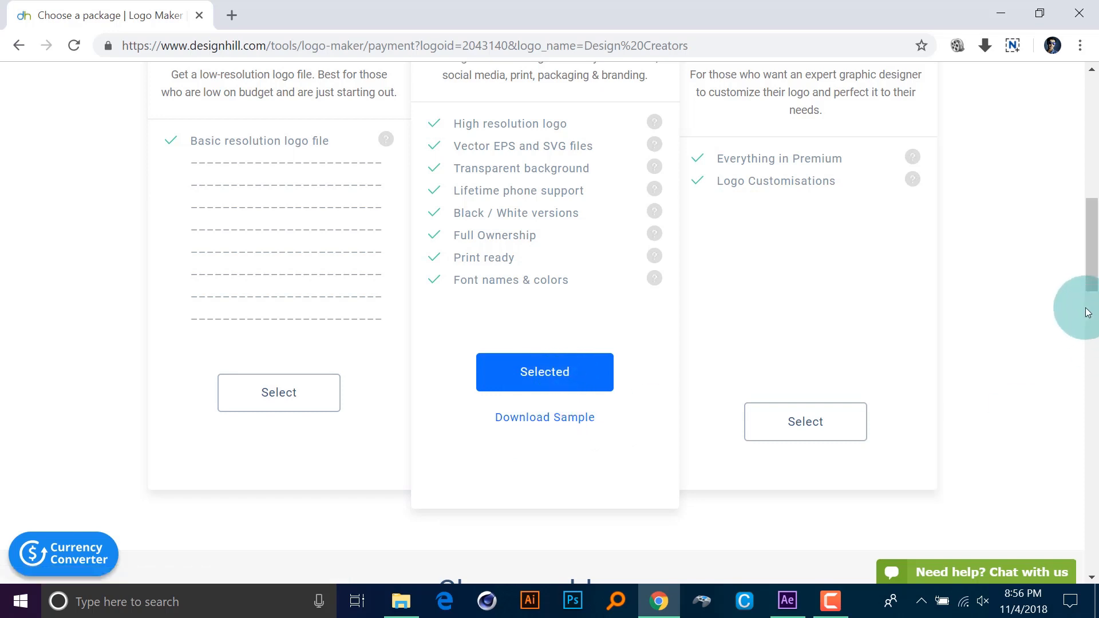
pyautogui.scroll(-3)
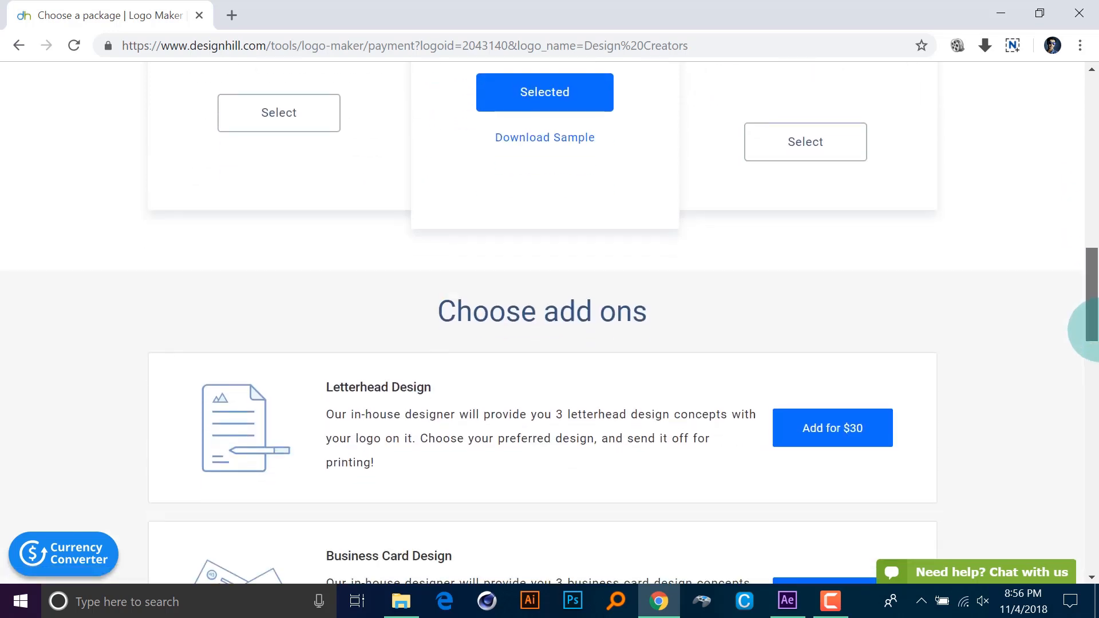
pyautogui.scroll(-3)
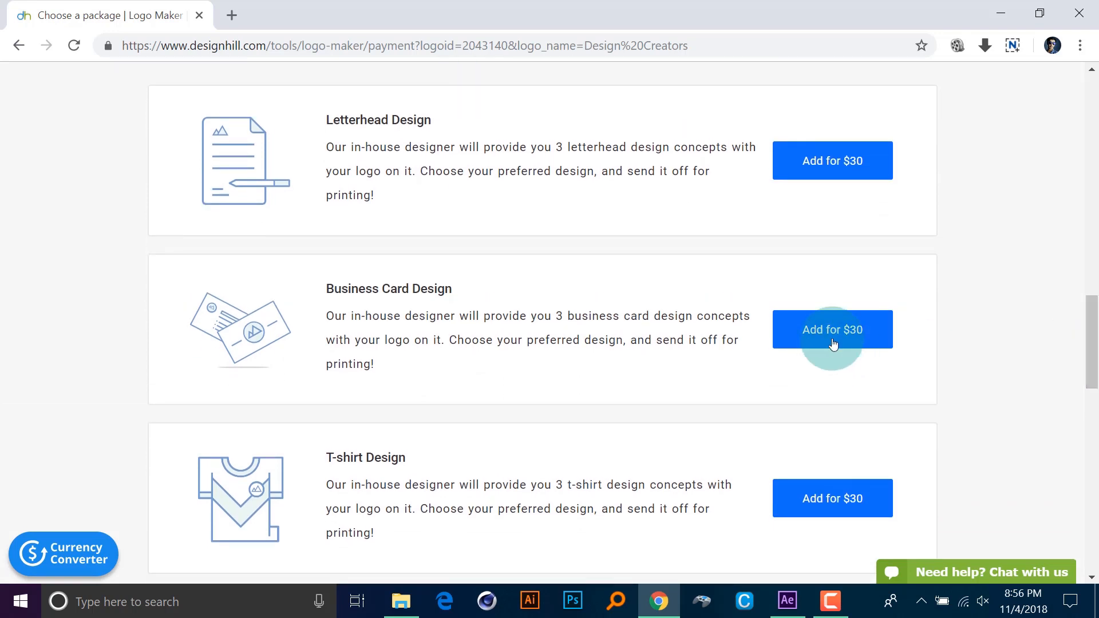
pyautogui.moveTo(893, 333)
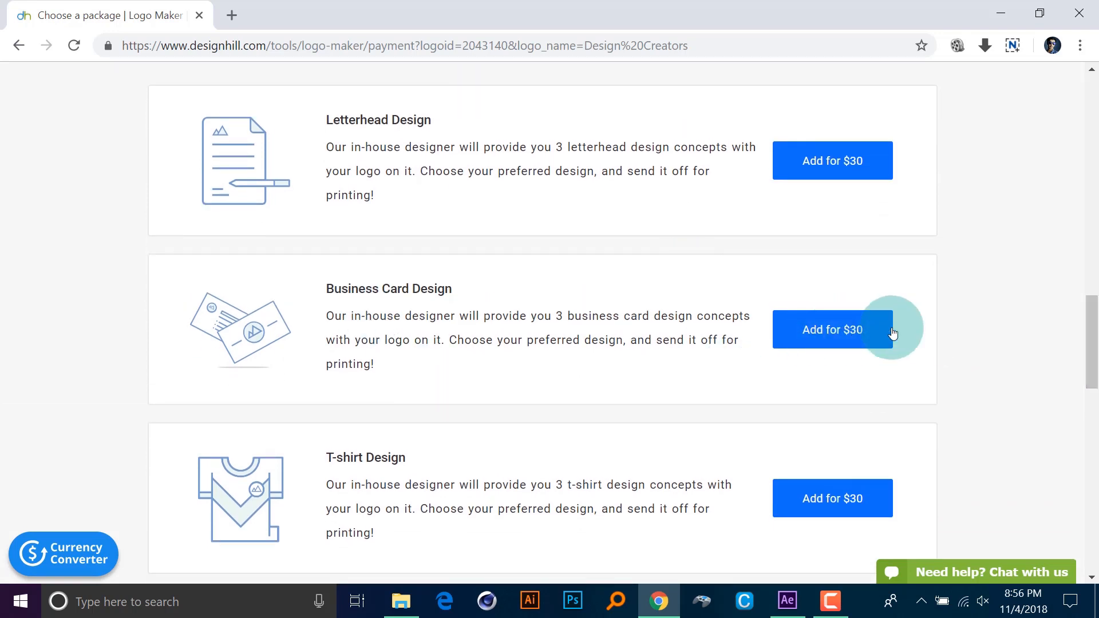
pyautogui.moveTo(1093, 302)
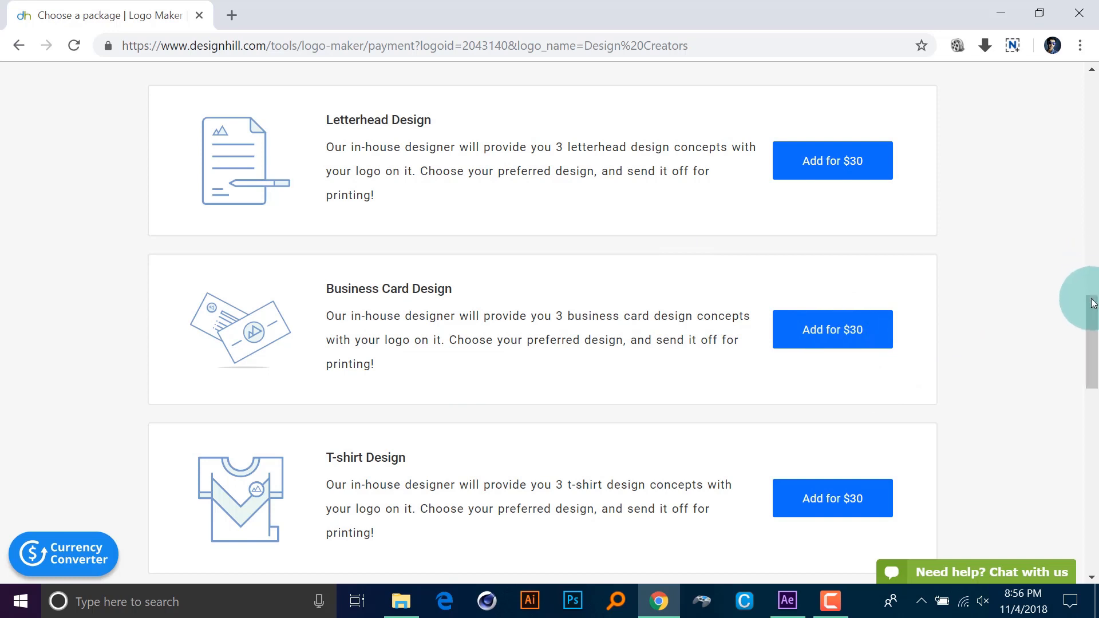
pyautogui.scroll(-3)
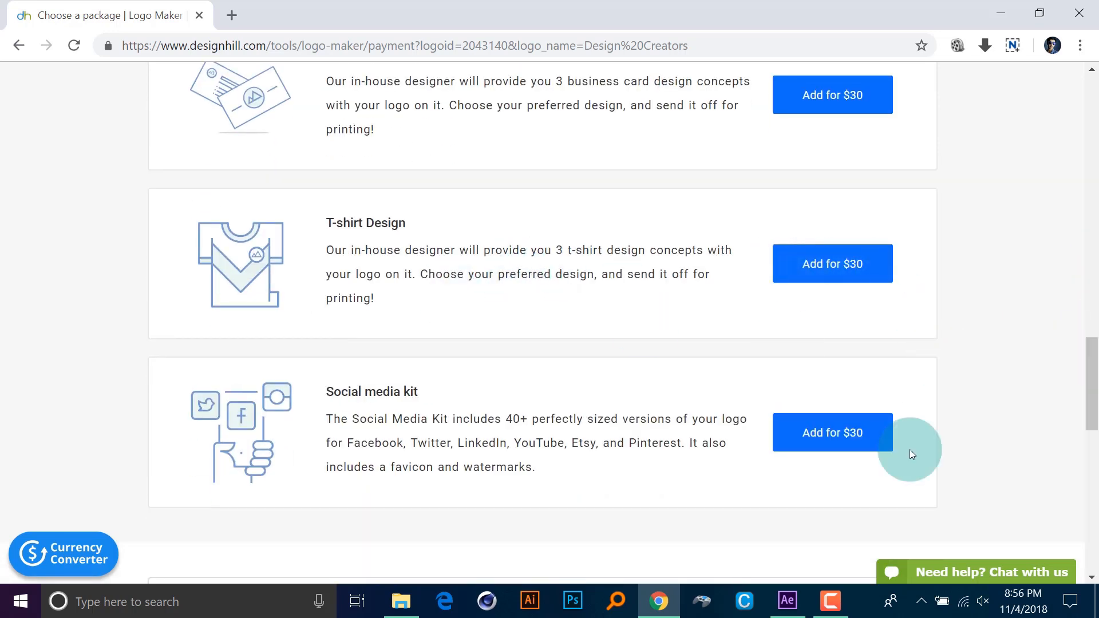
pyautogui.scroll(3)
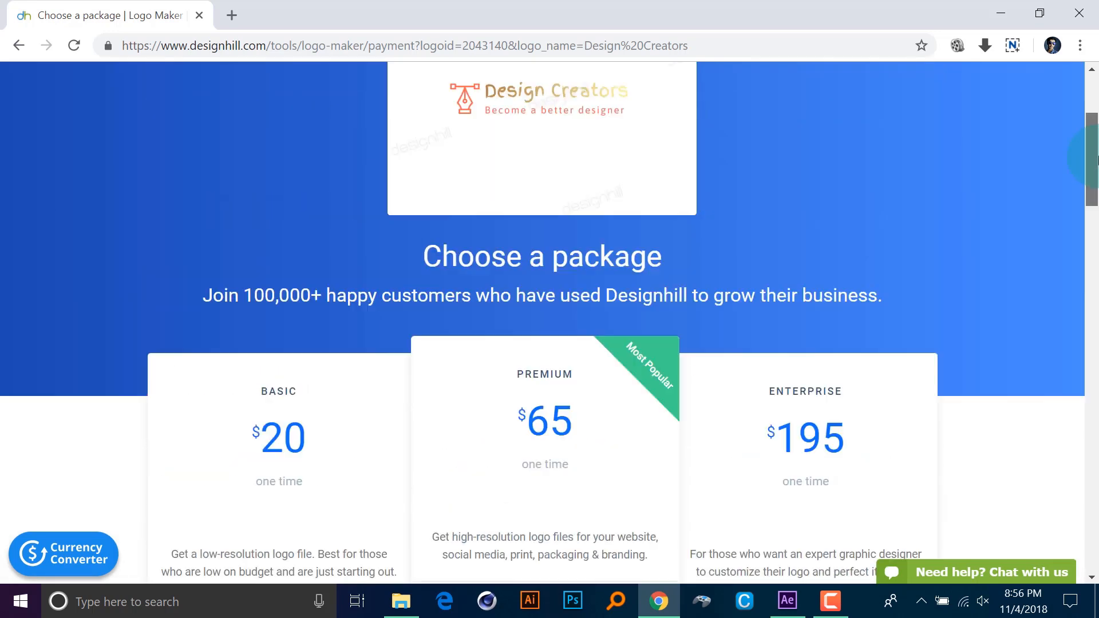